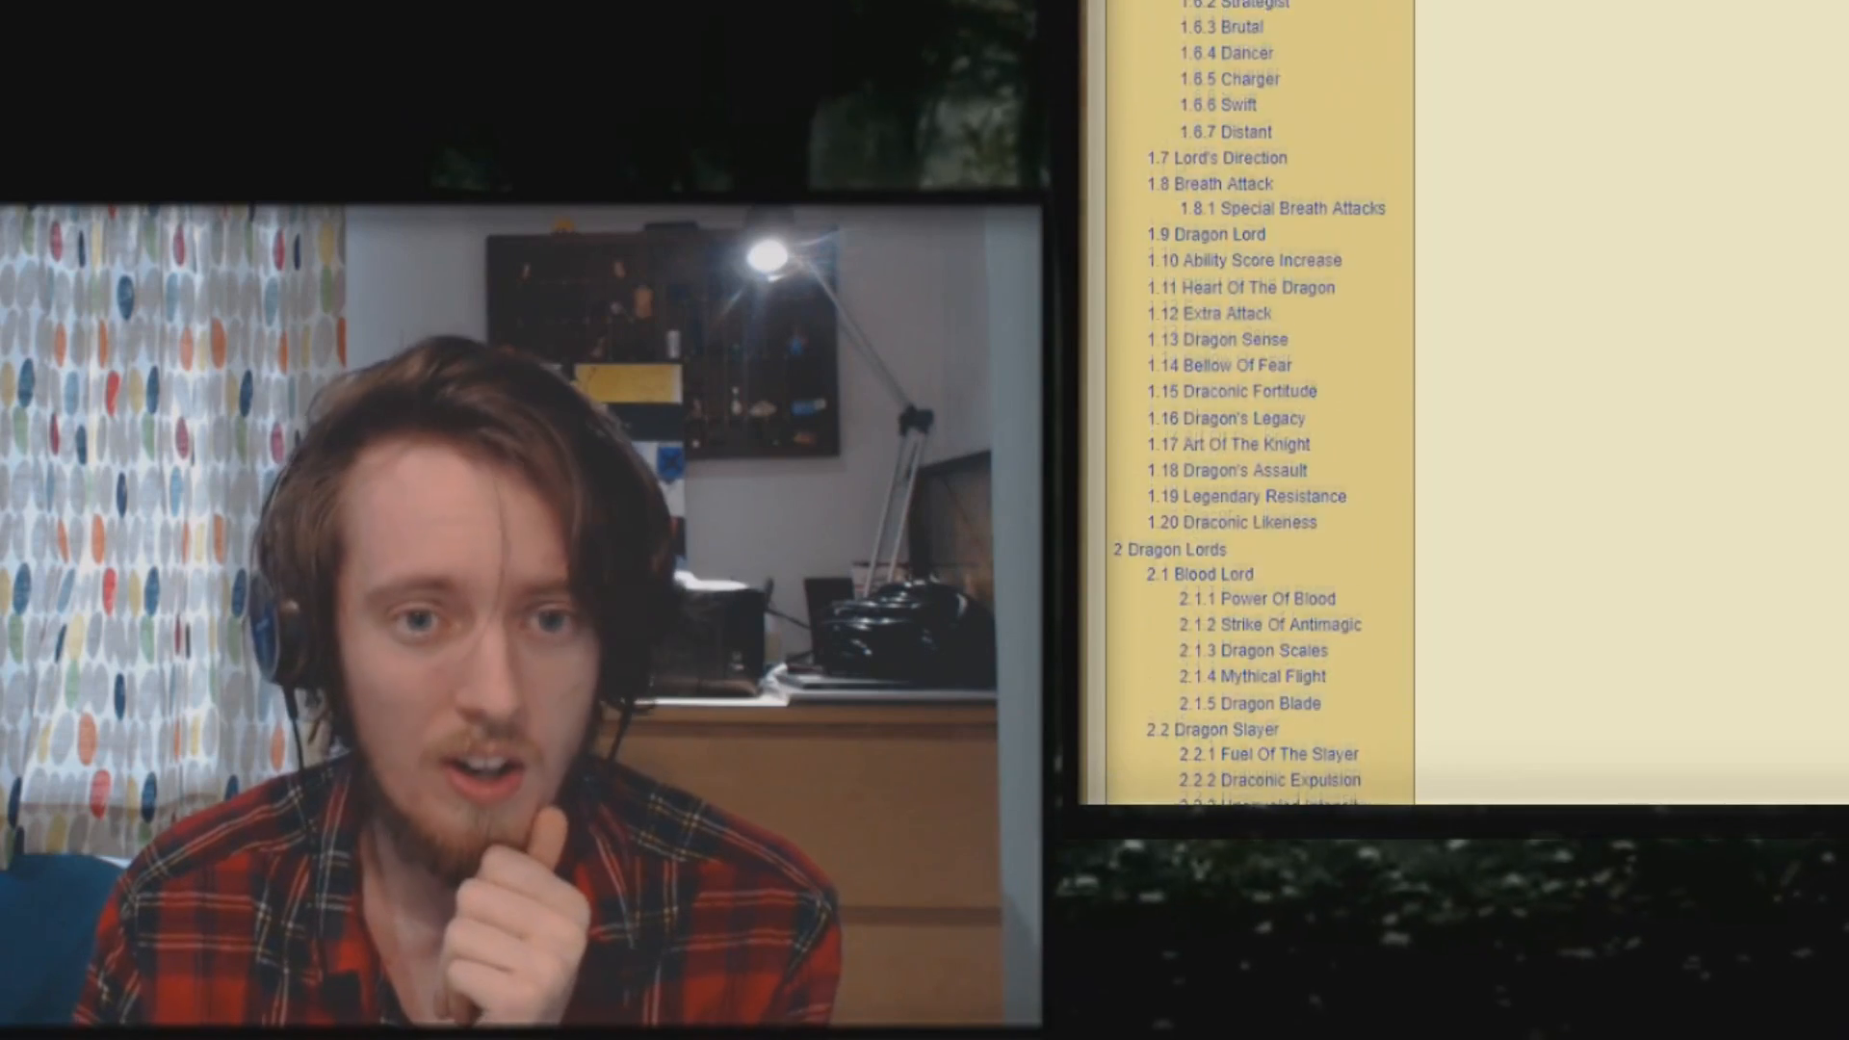
scroll("down", 3)
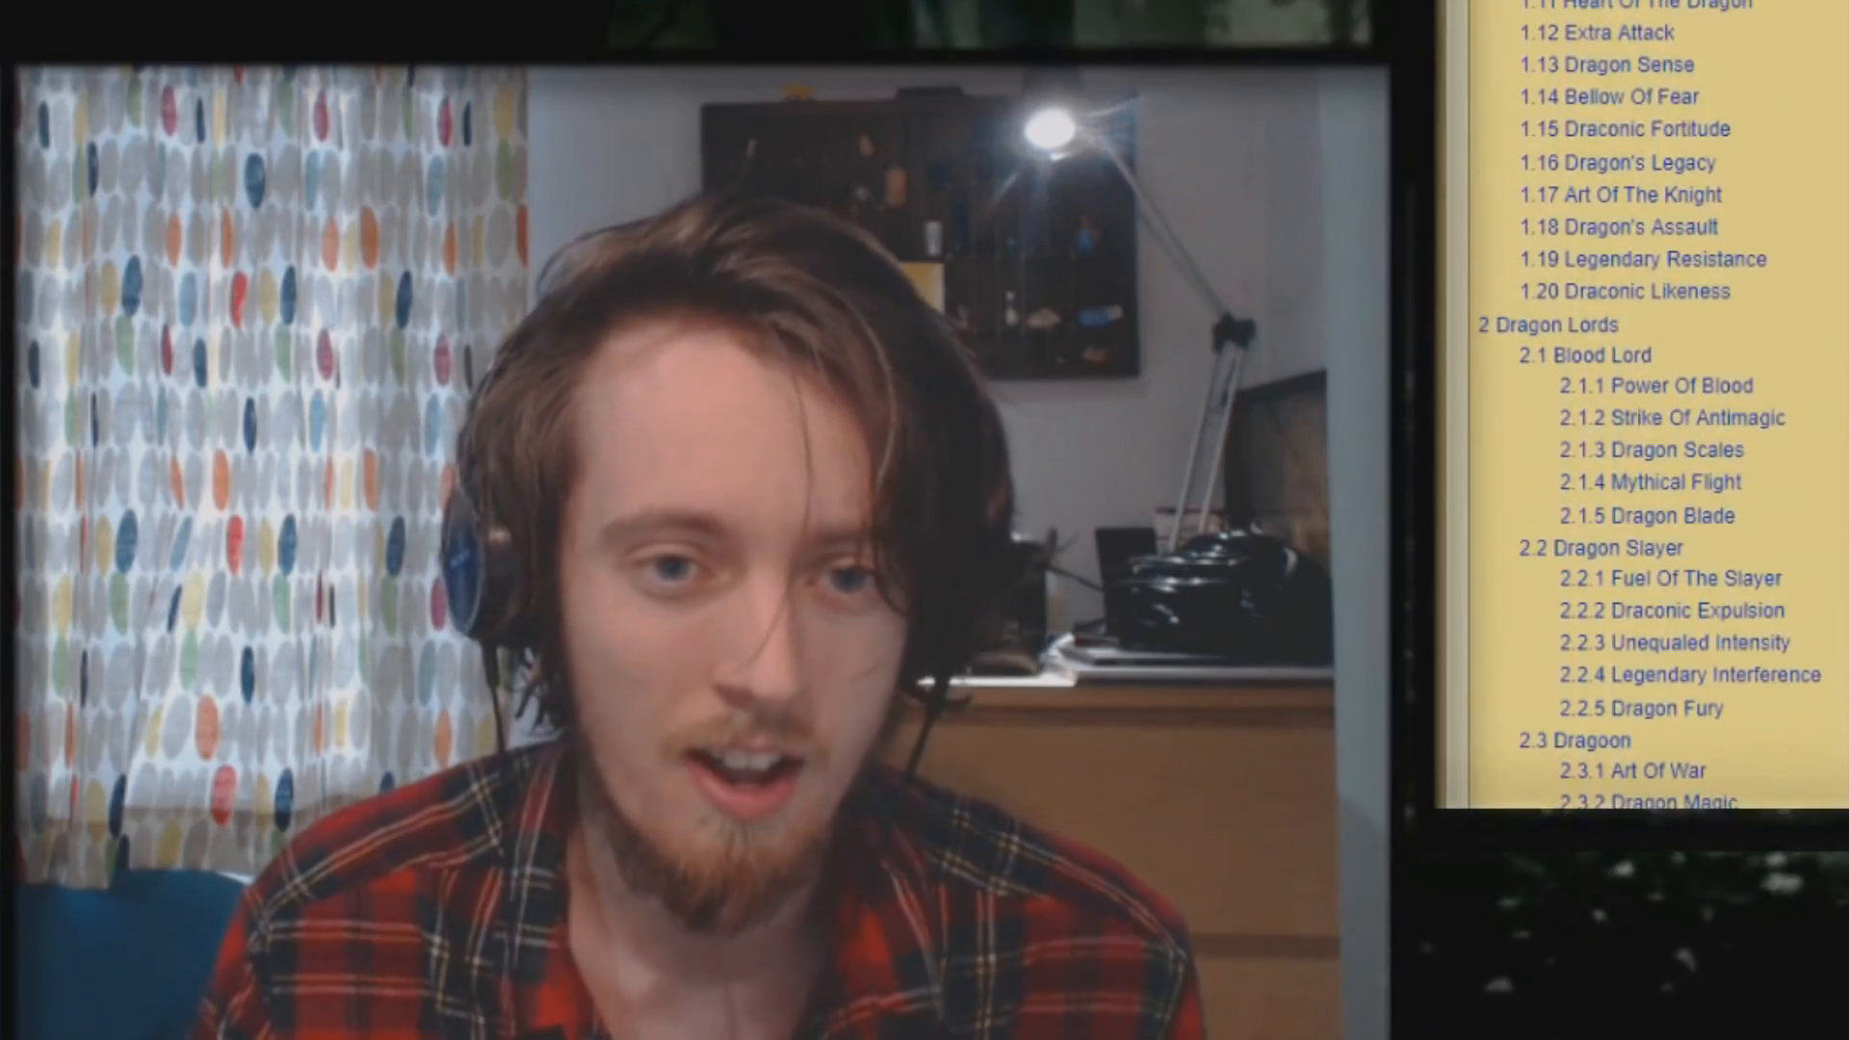
scroll("down", 3)
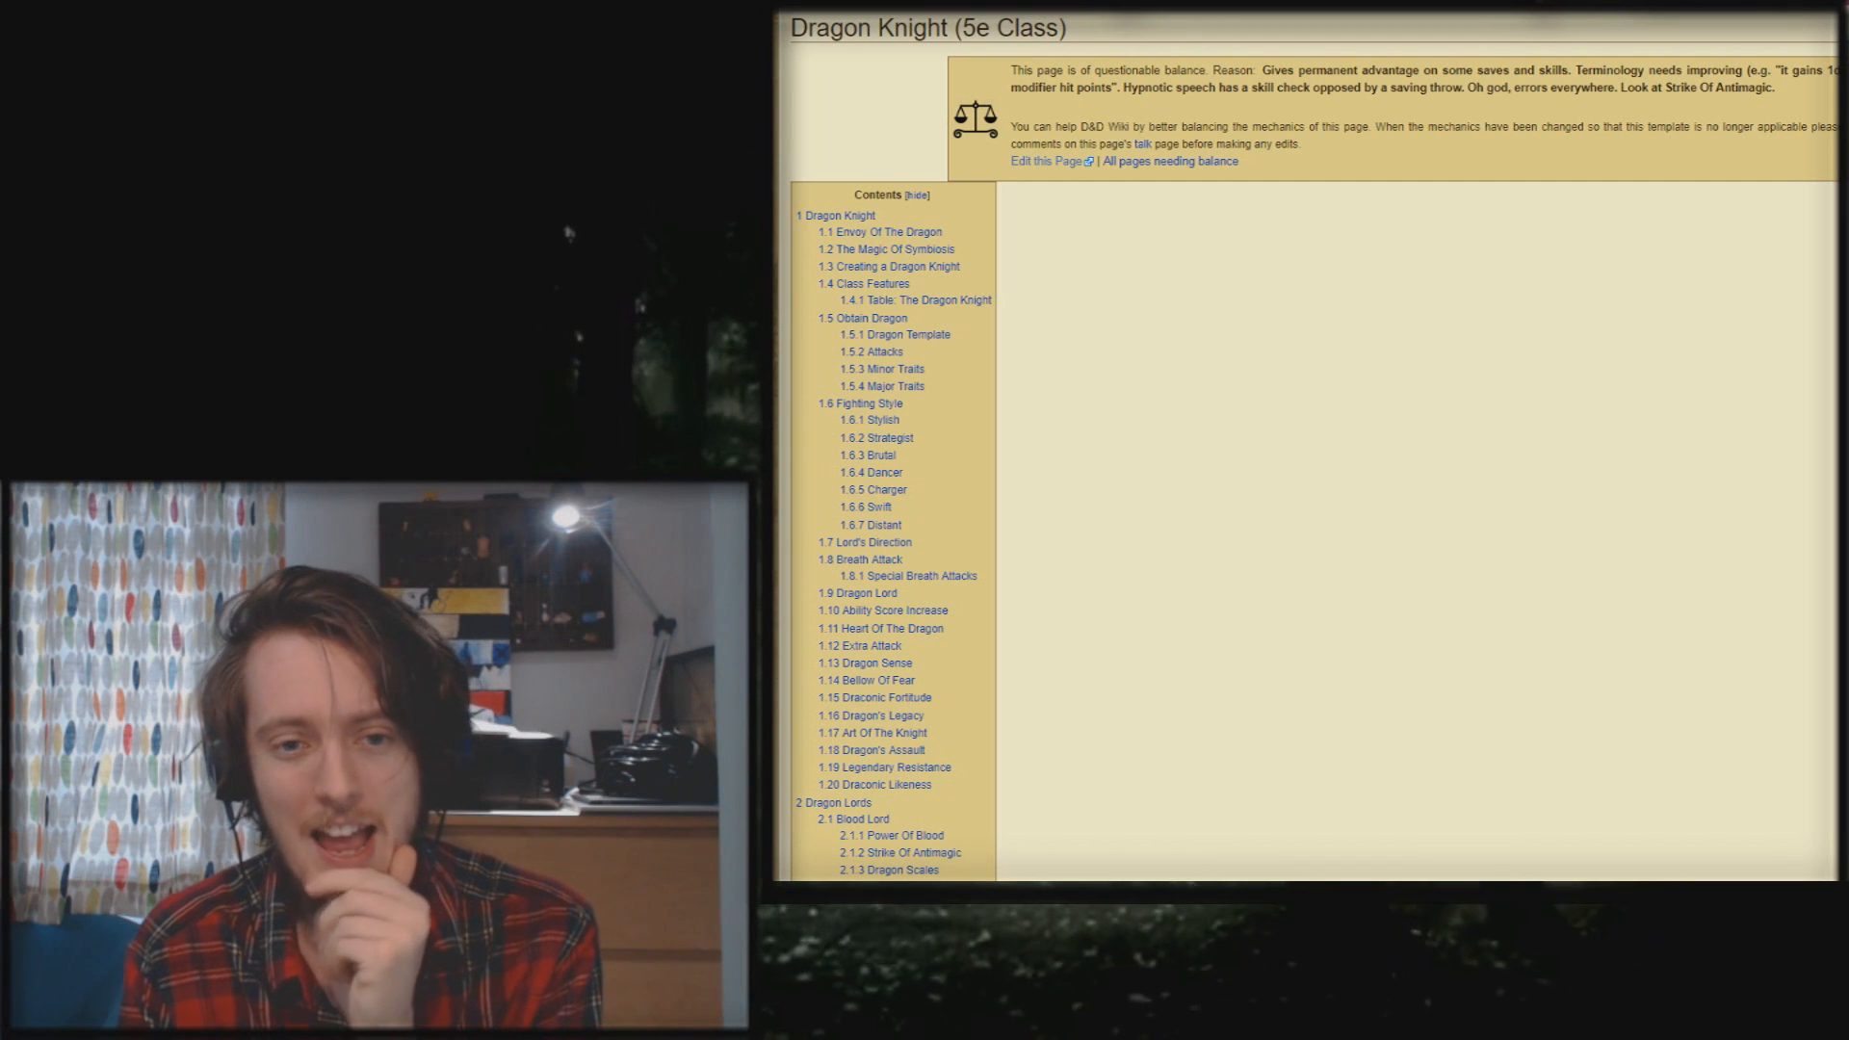
scroll("down", 3)
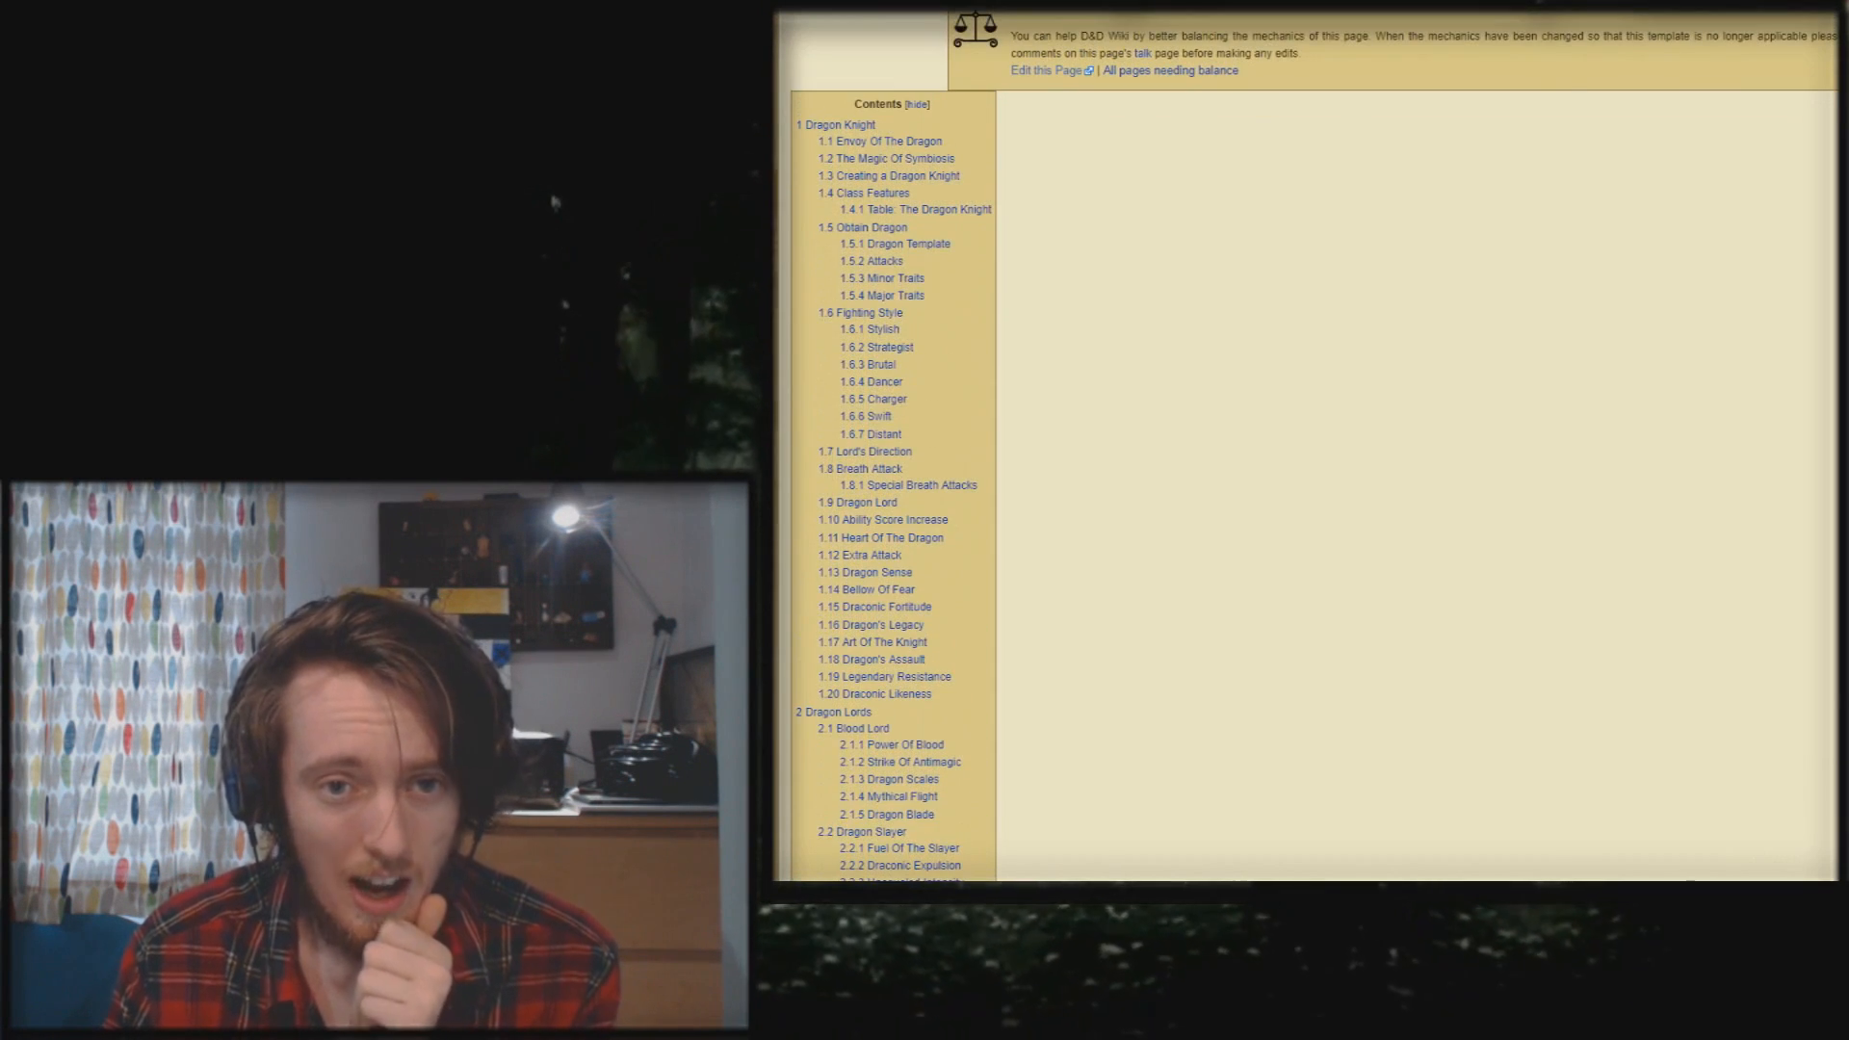
scroll("down", 3)
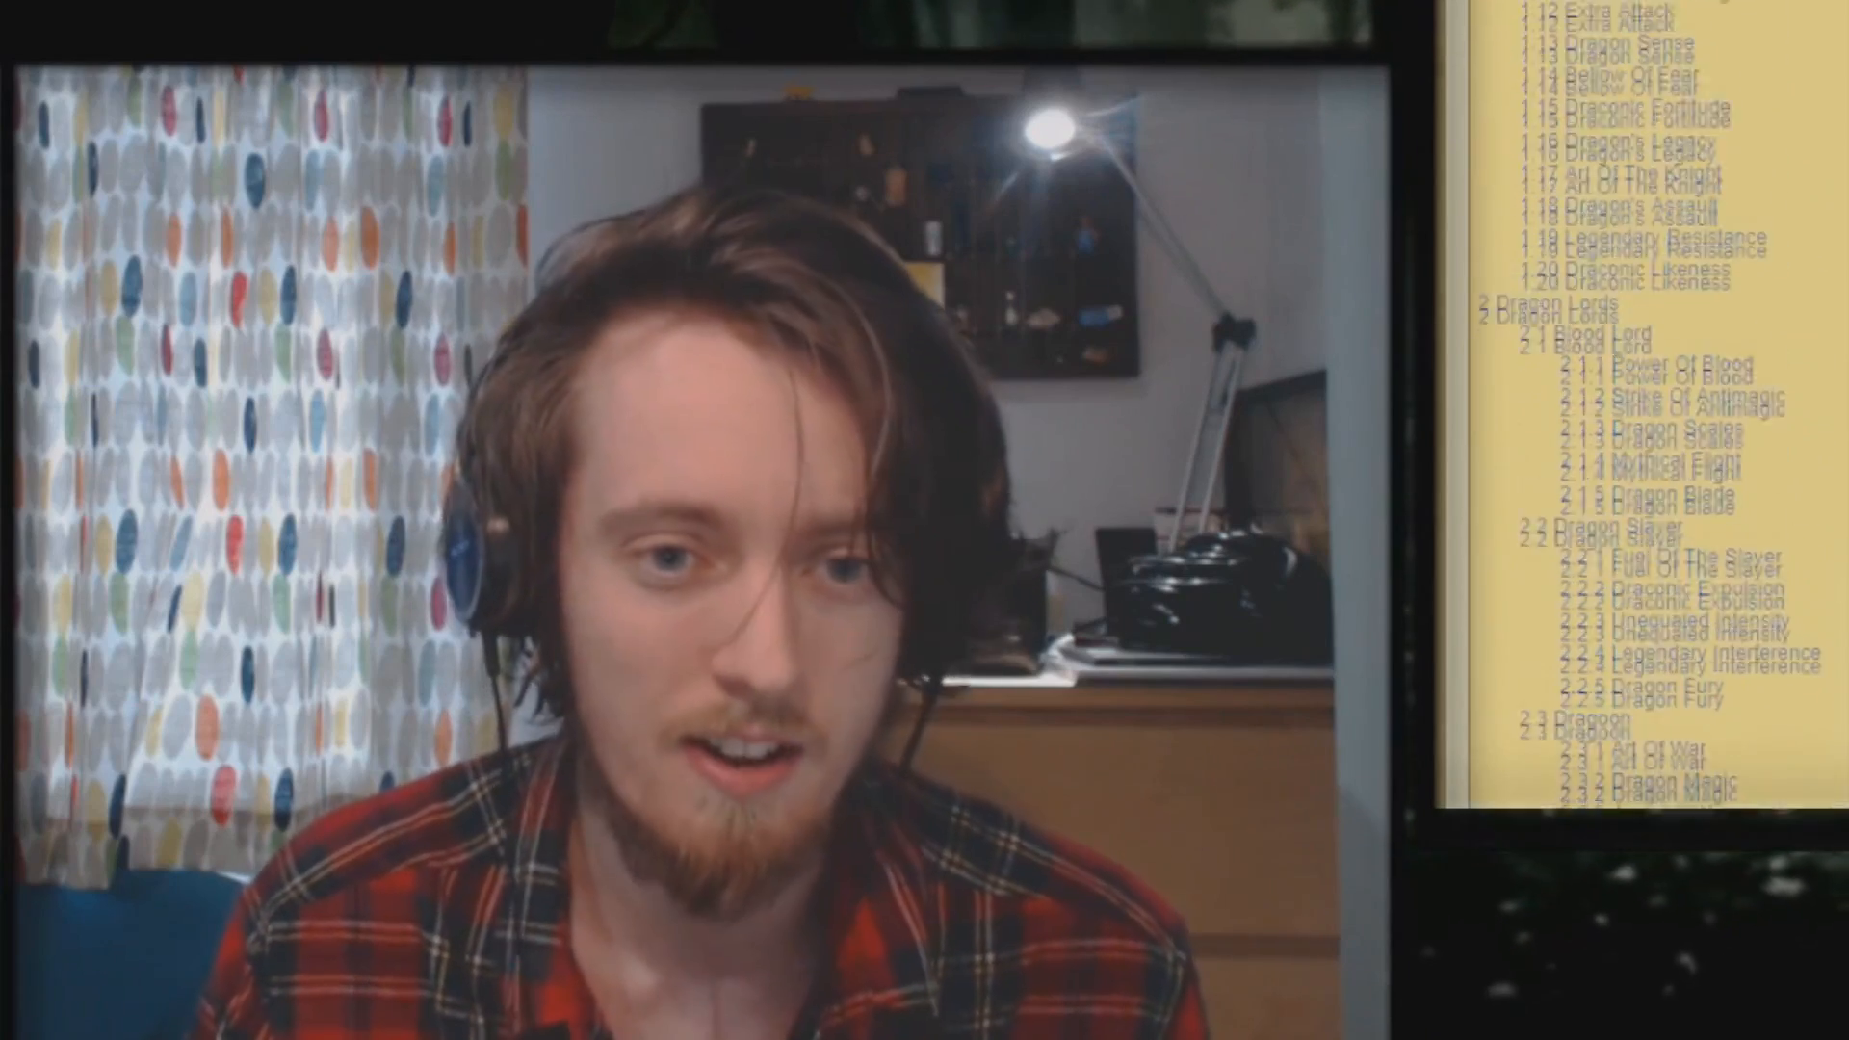
scroll("down", 3)
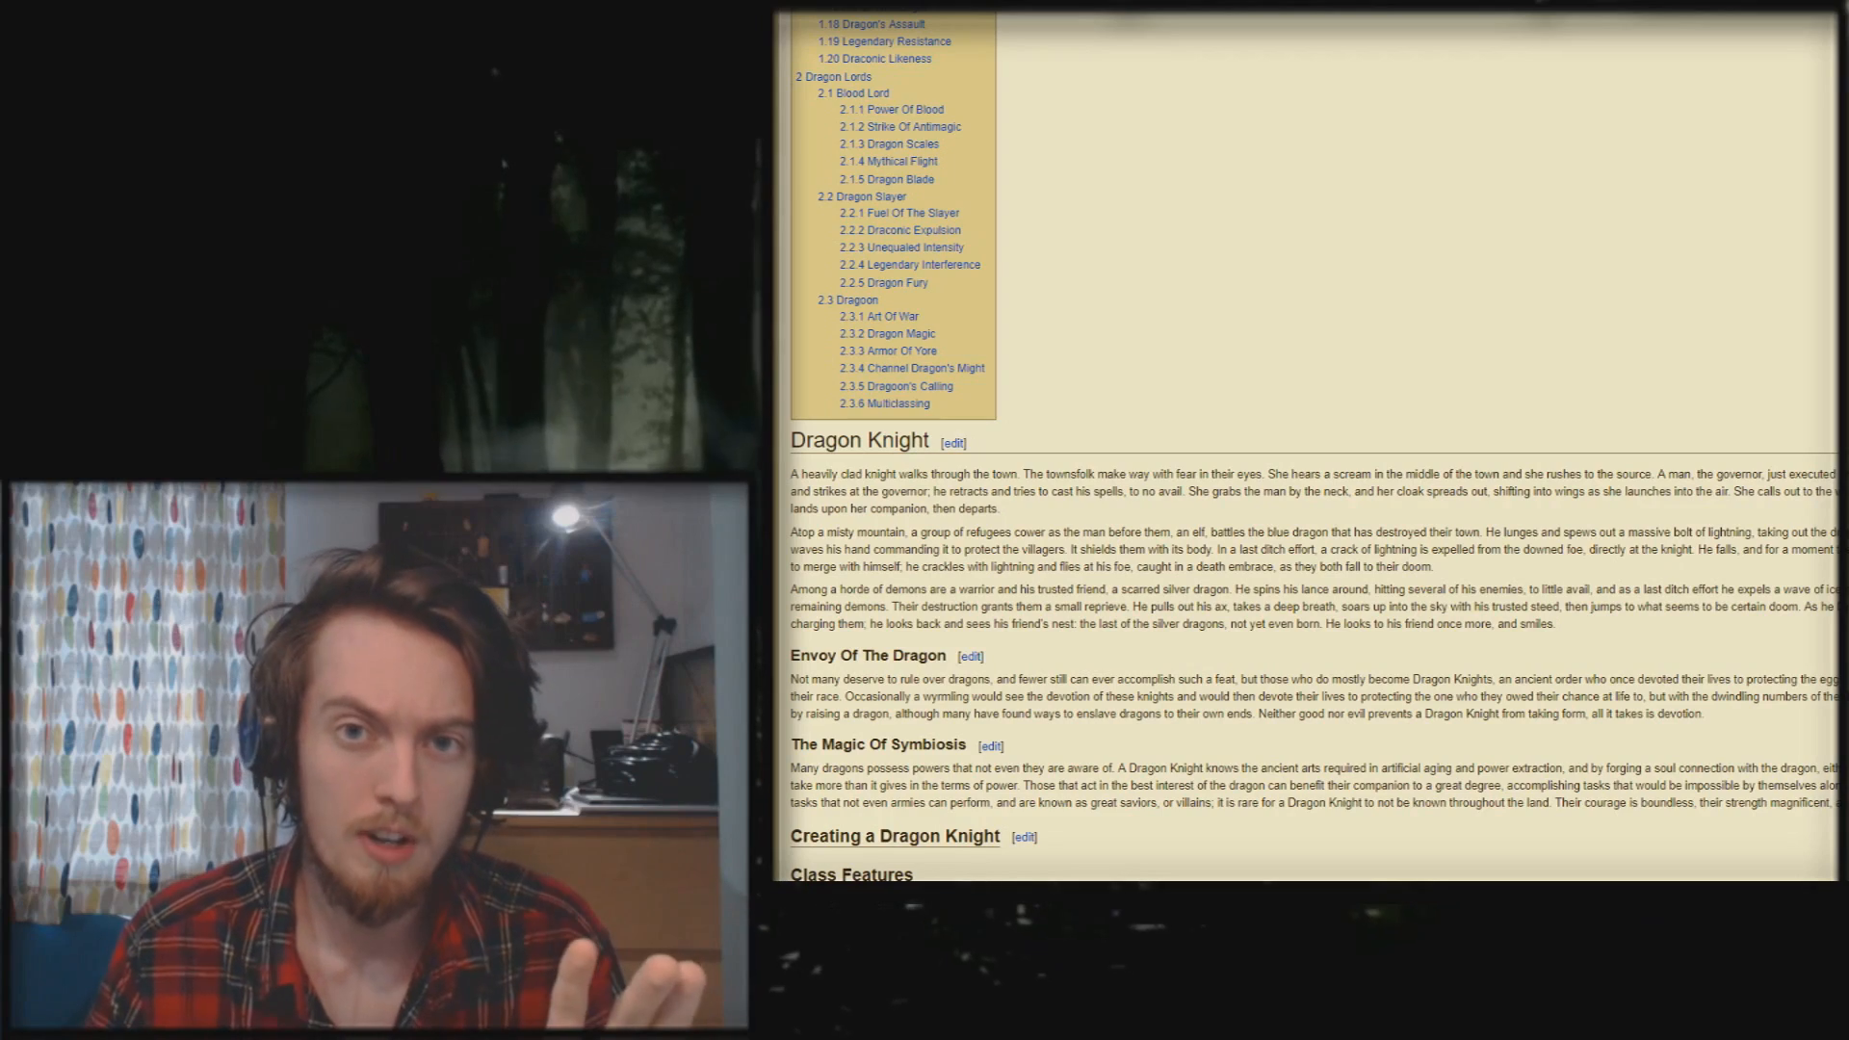
scroll("down", 3)
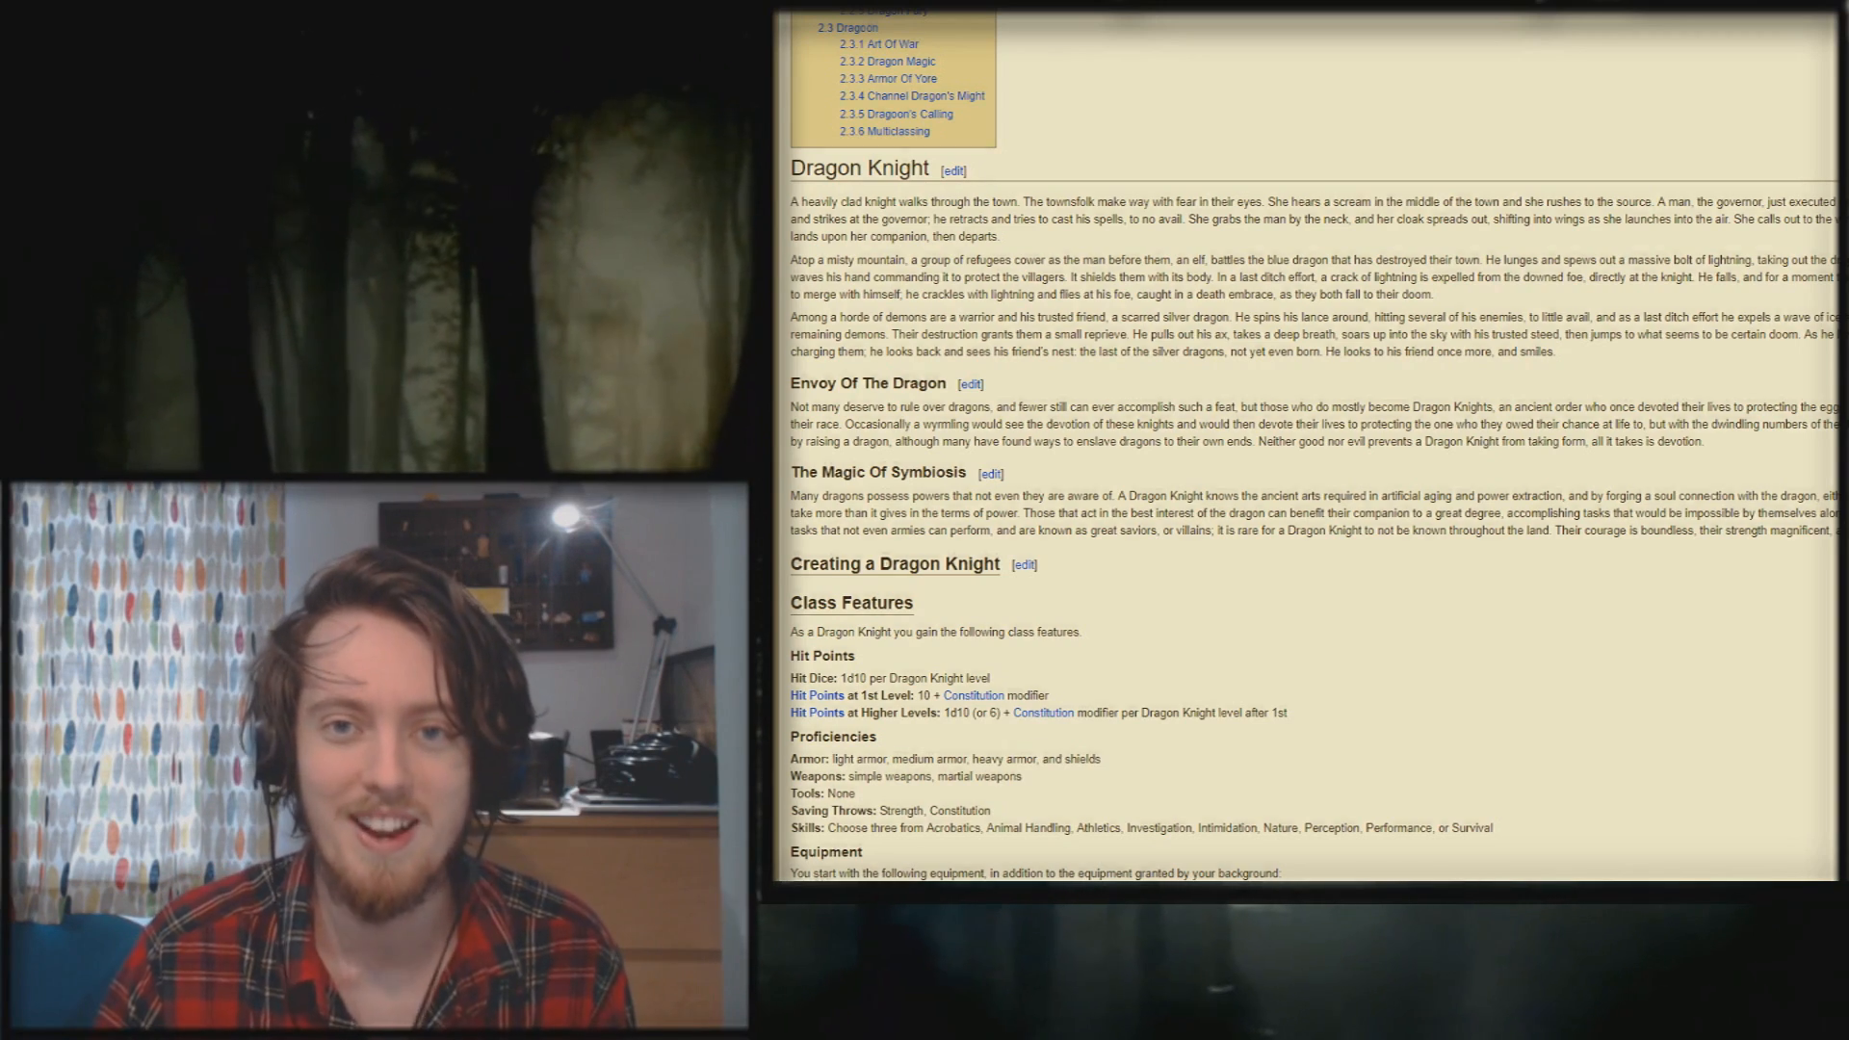
scroll("down", 3)
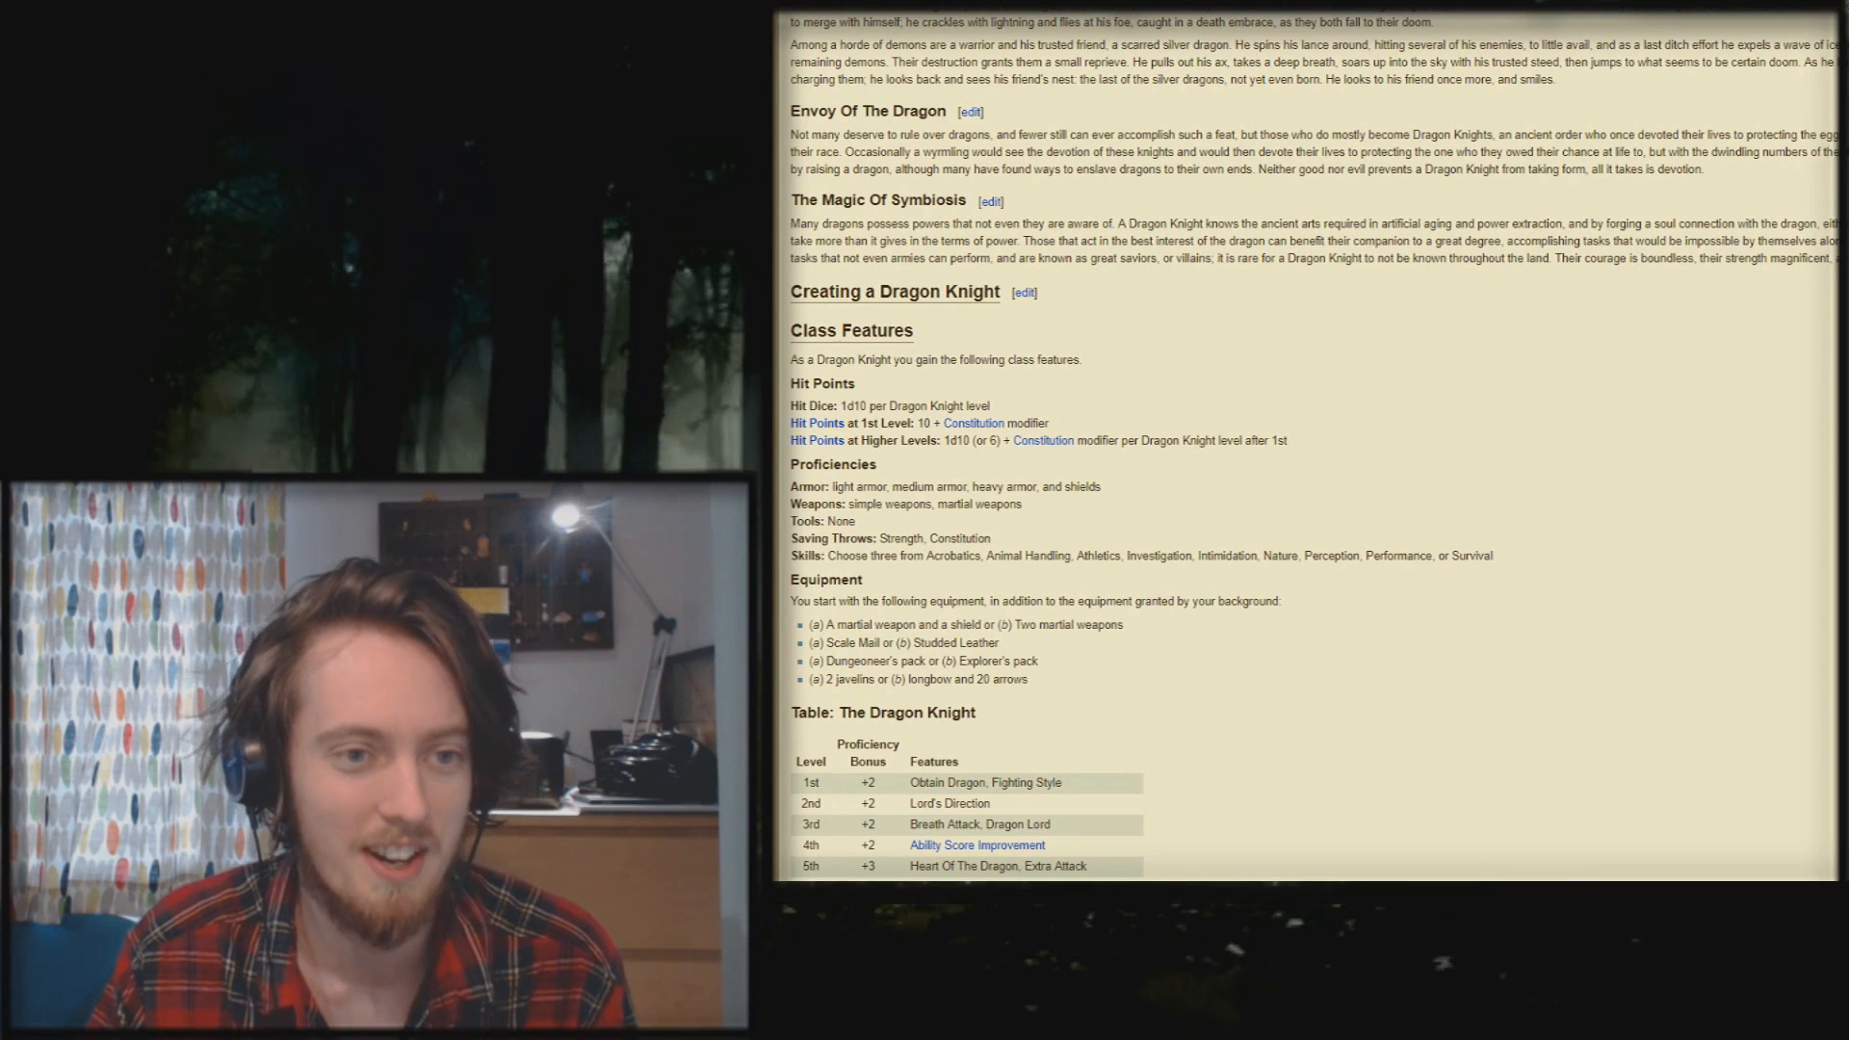
scroll("down", 3)
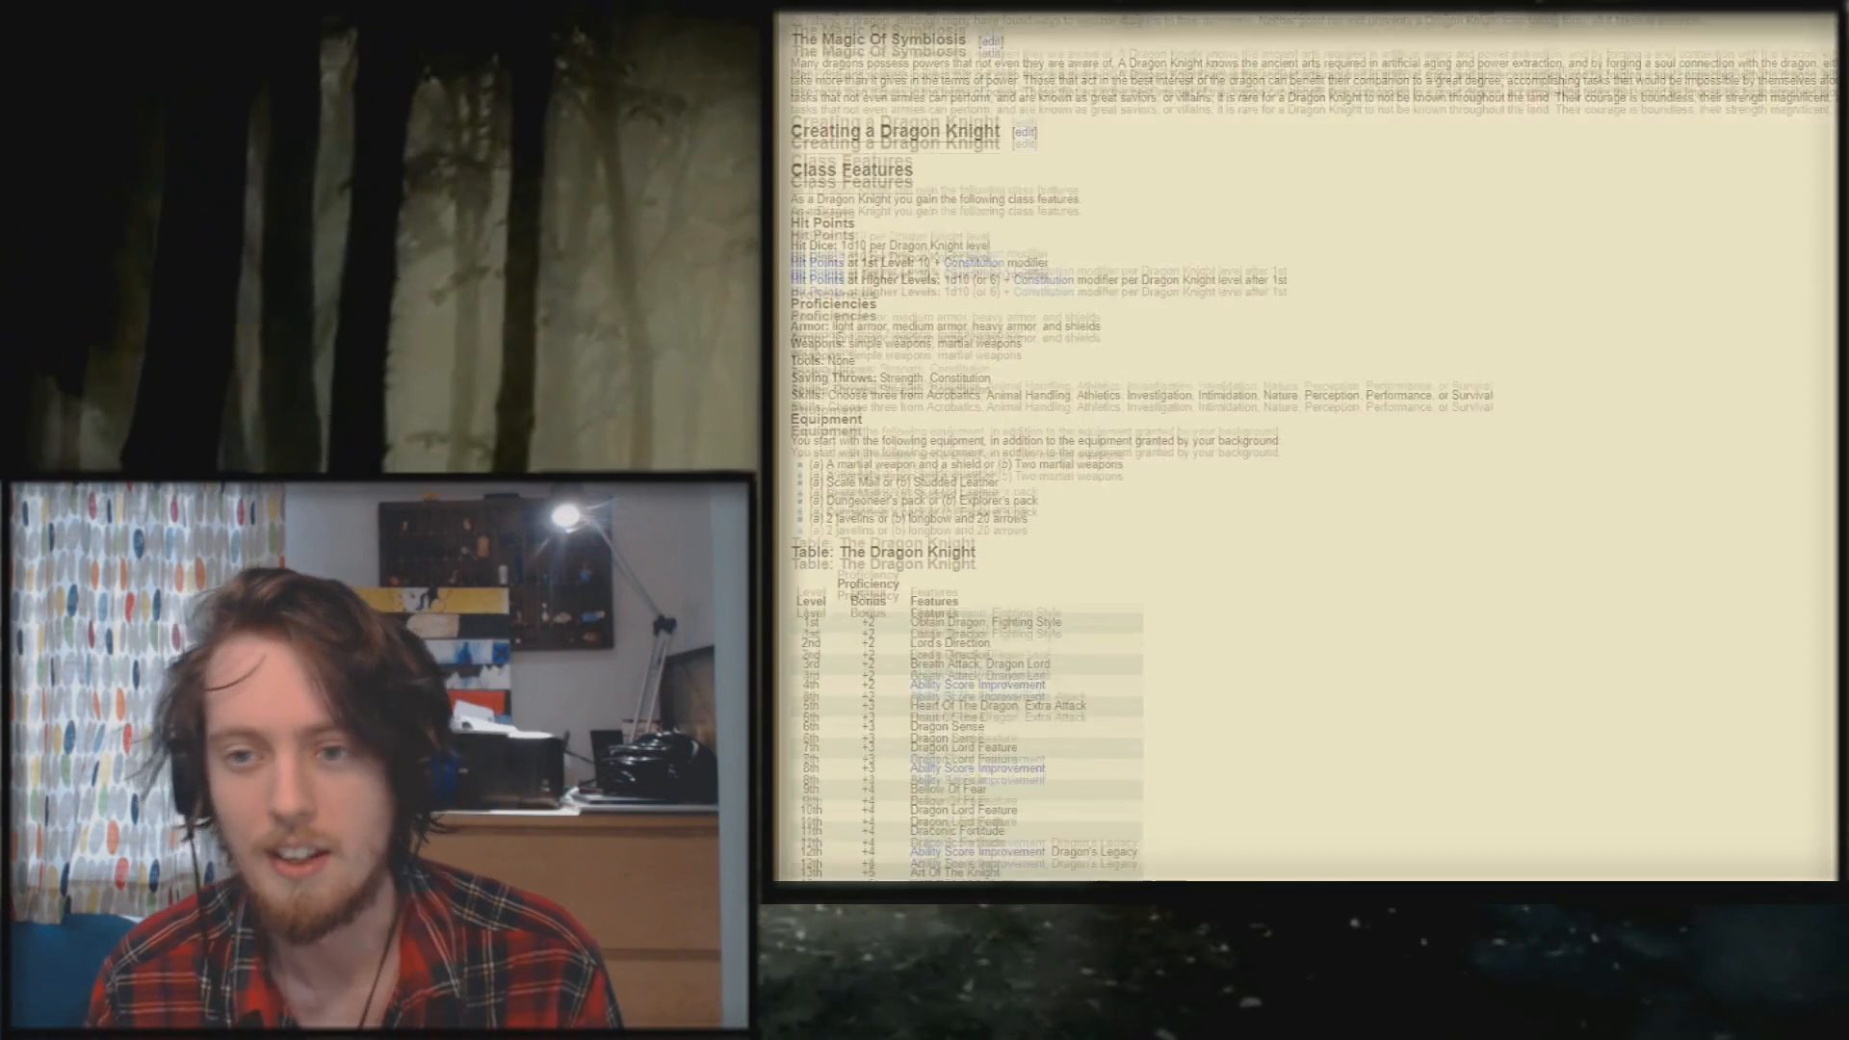
scroll("down", 3)
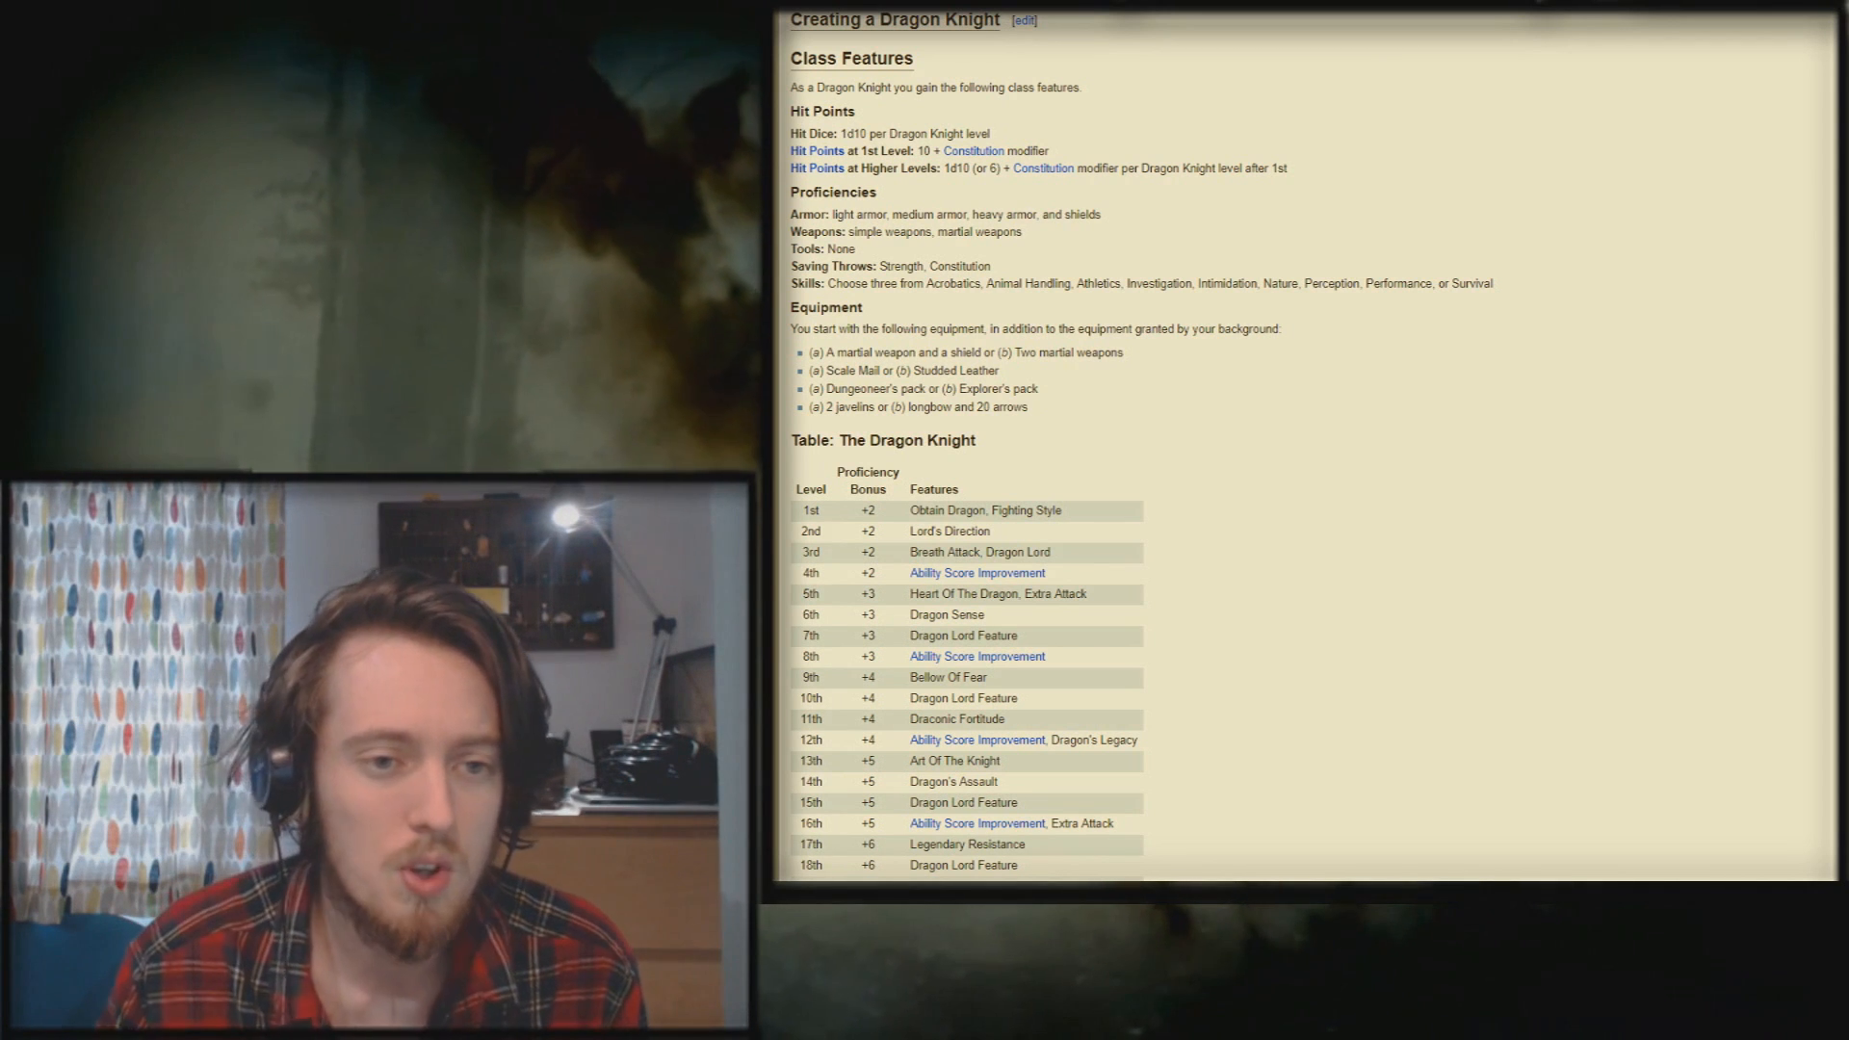
scroll("down", 3)
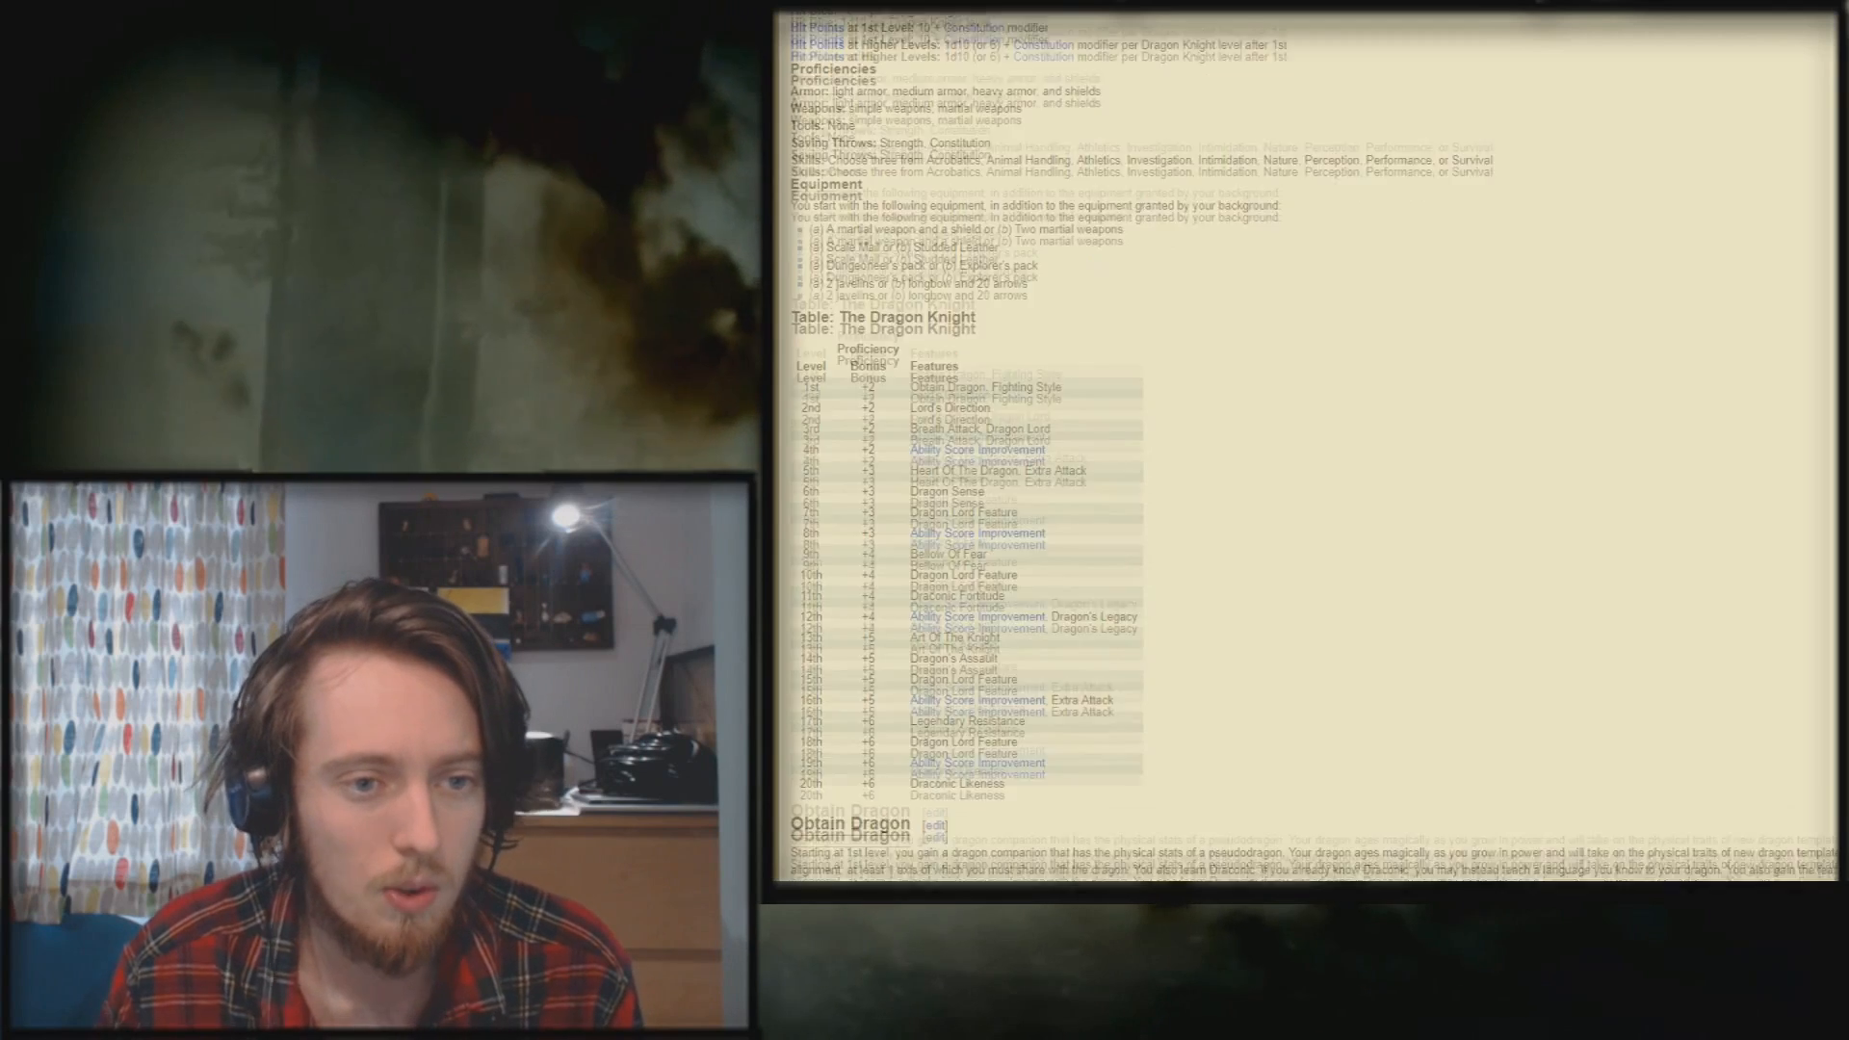
scroll("down", 3)
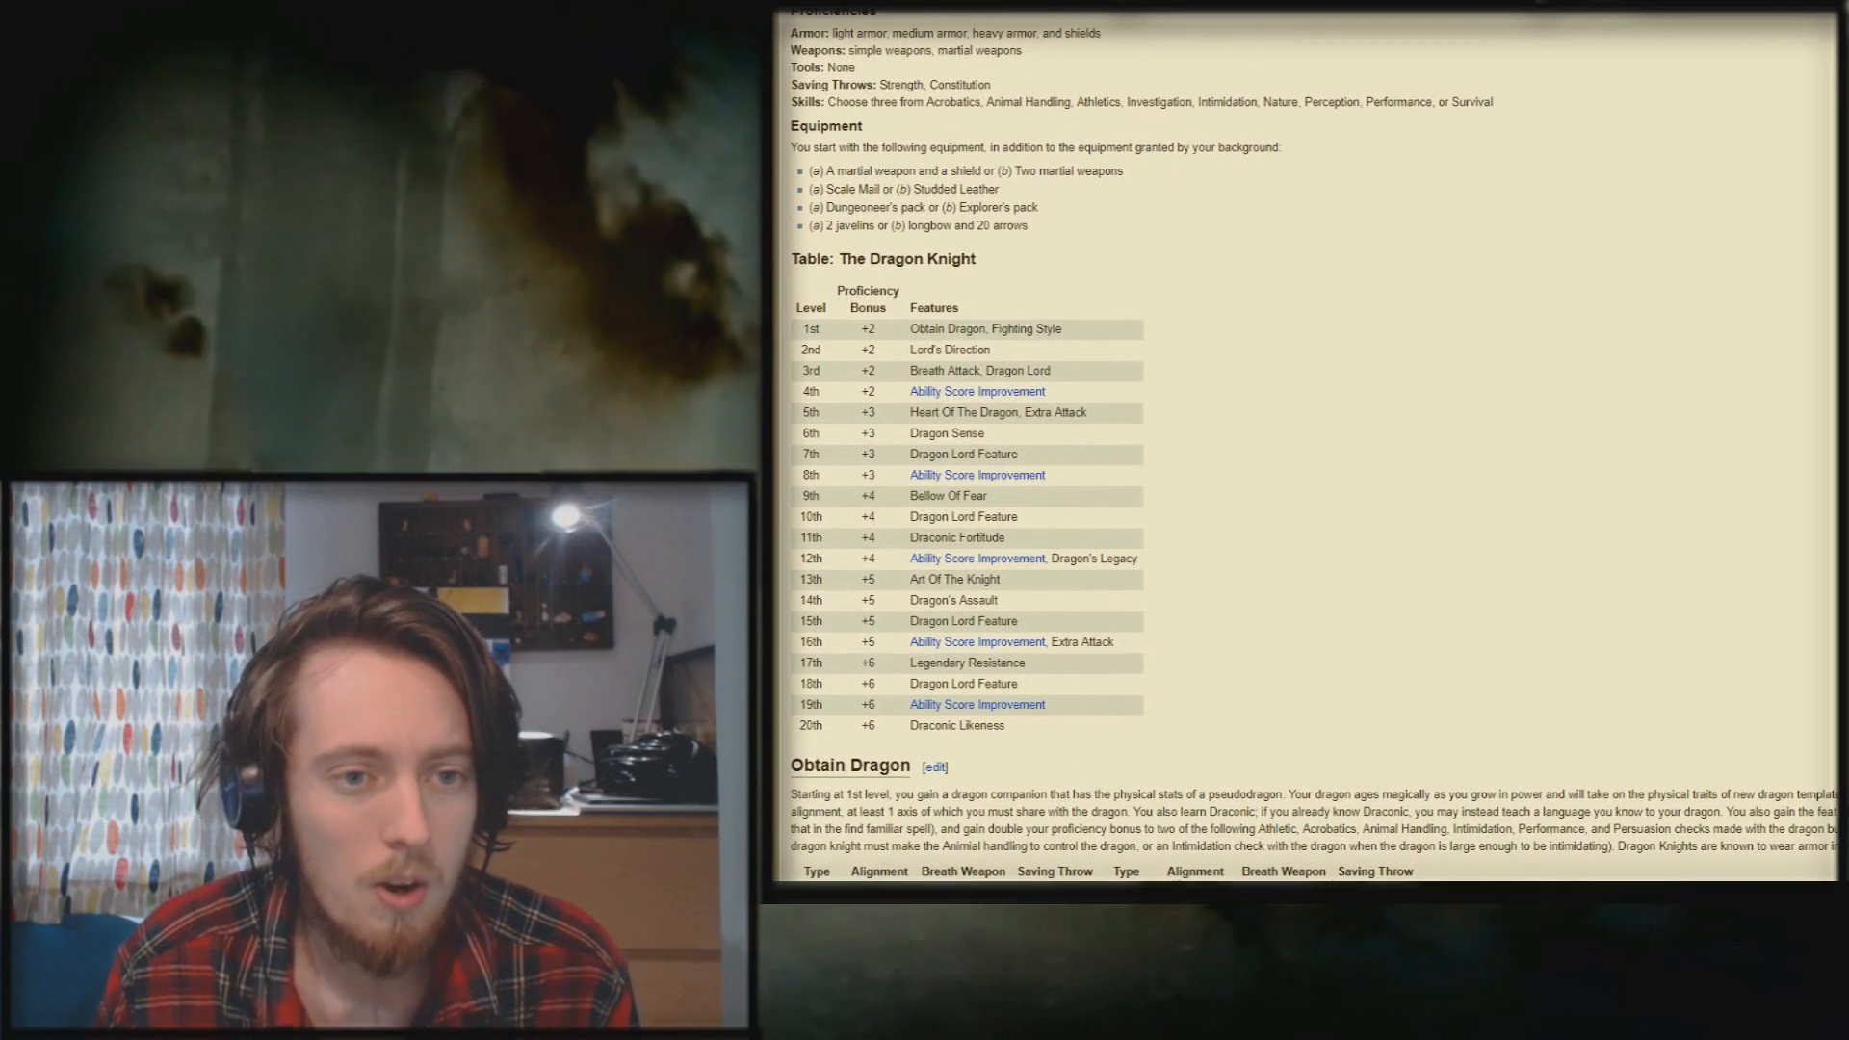
scroll("down", 3)
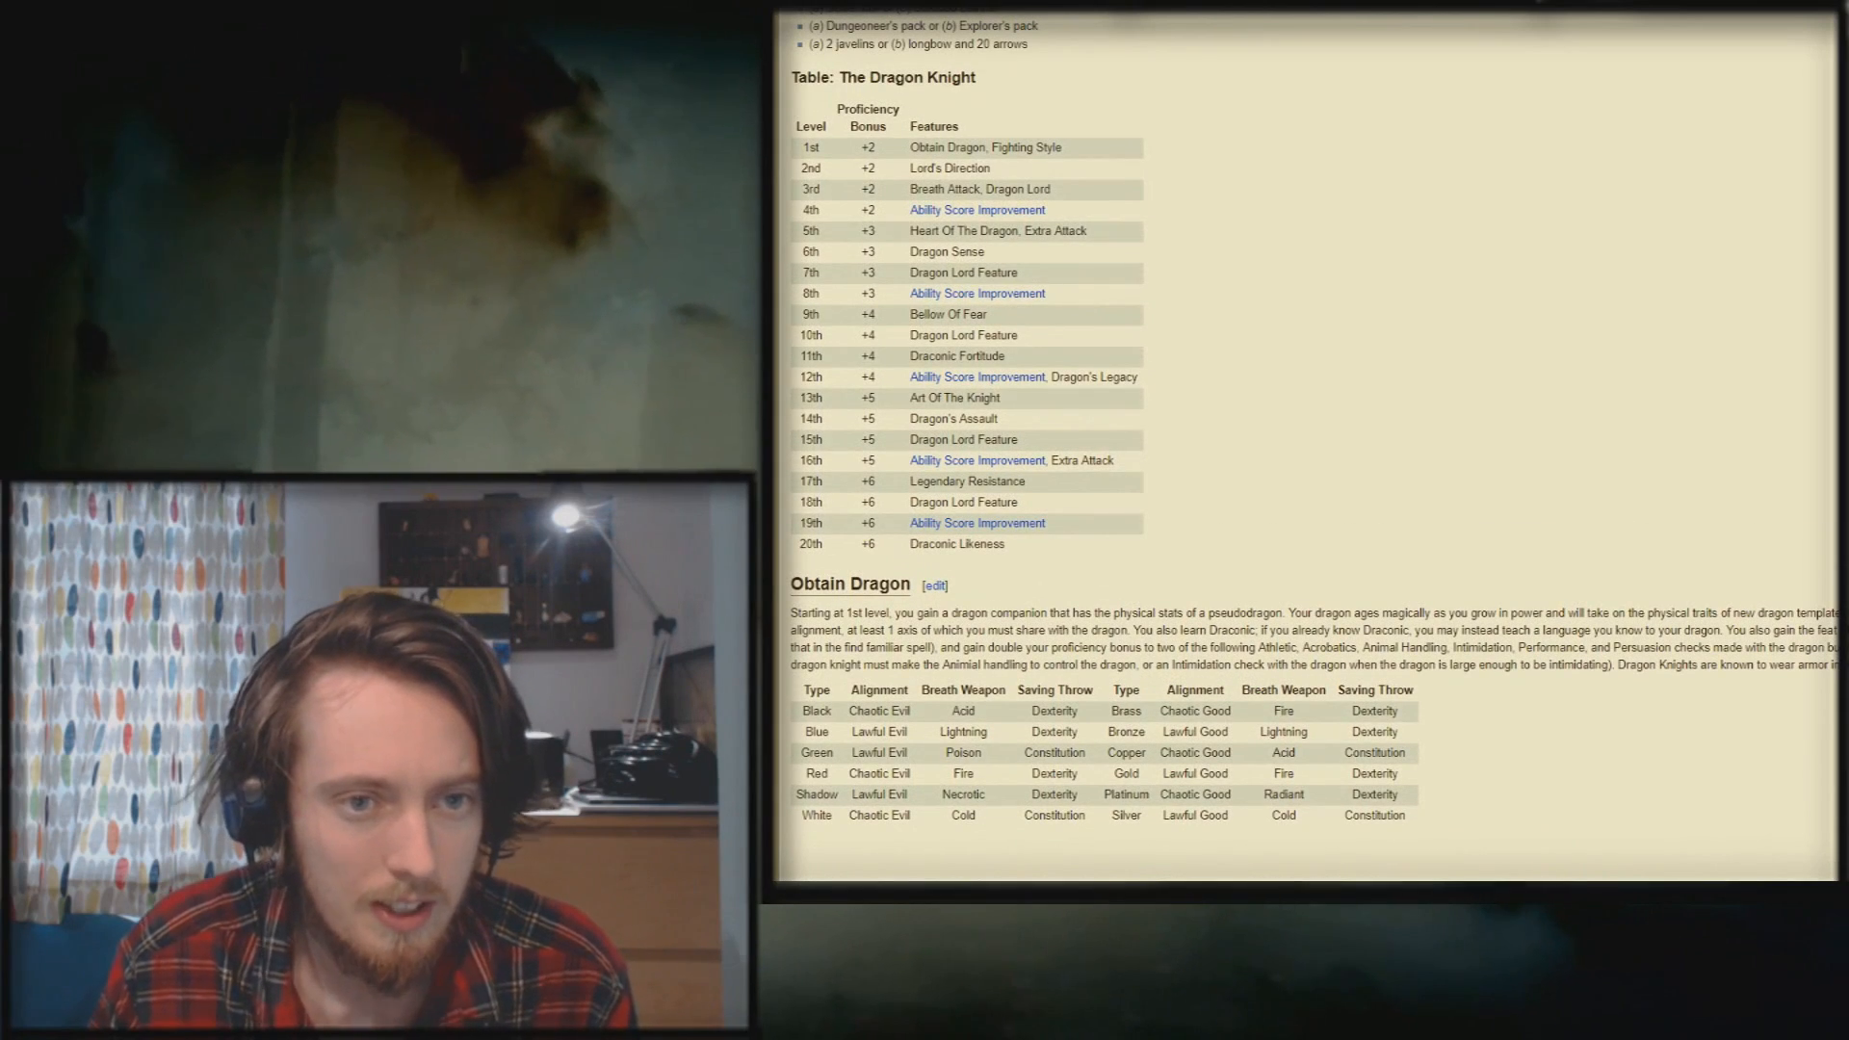
scroll("up", 3)
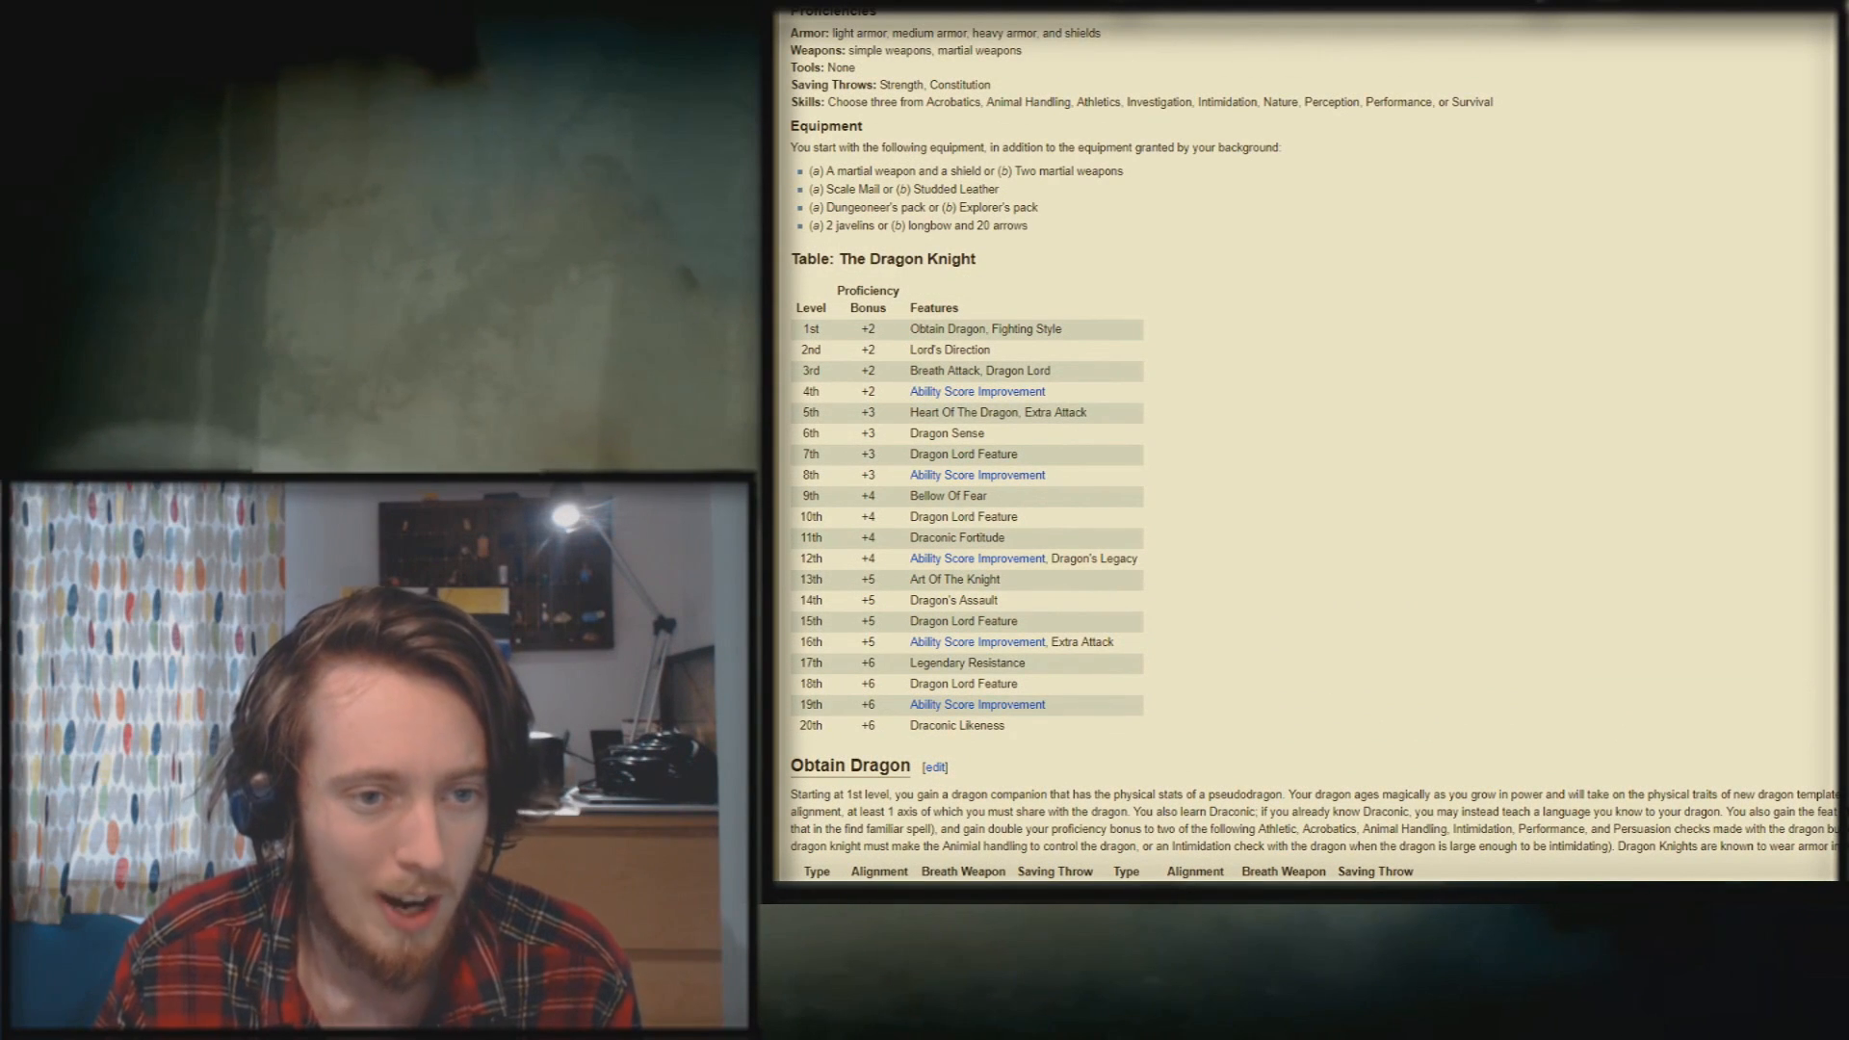
scroll("down", 3)
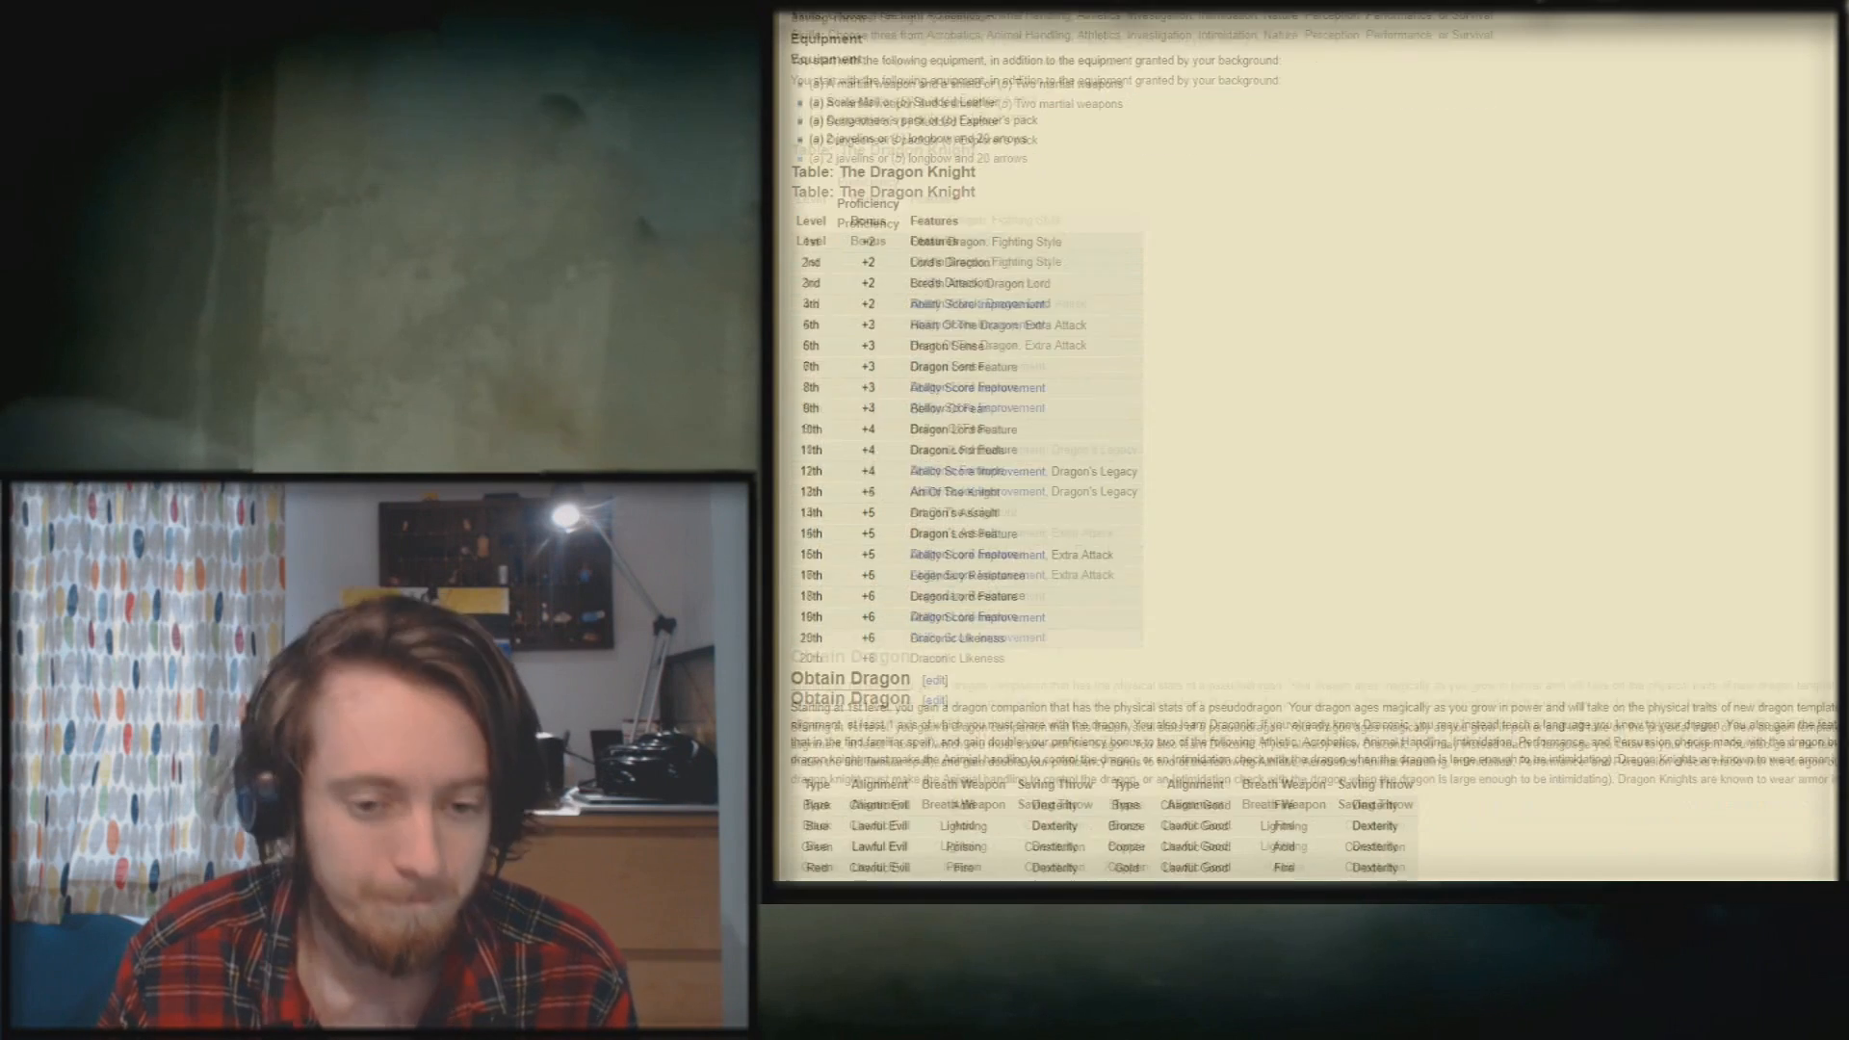
scroll("down", 3)
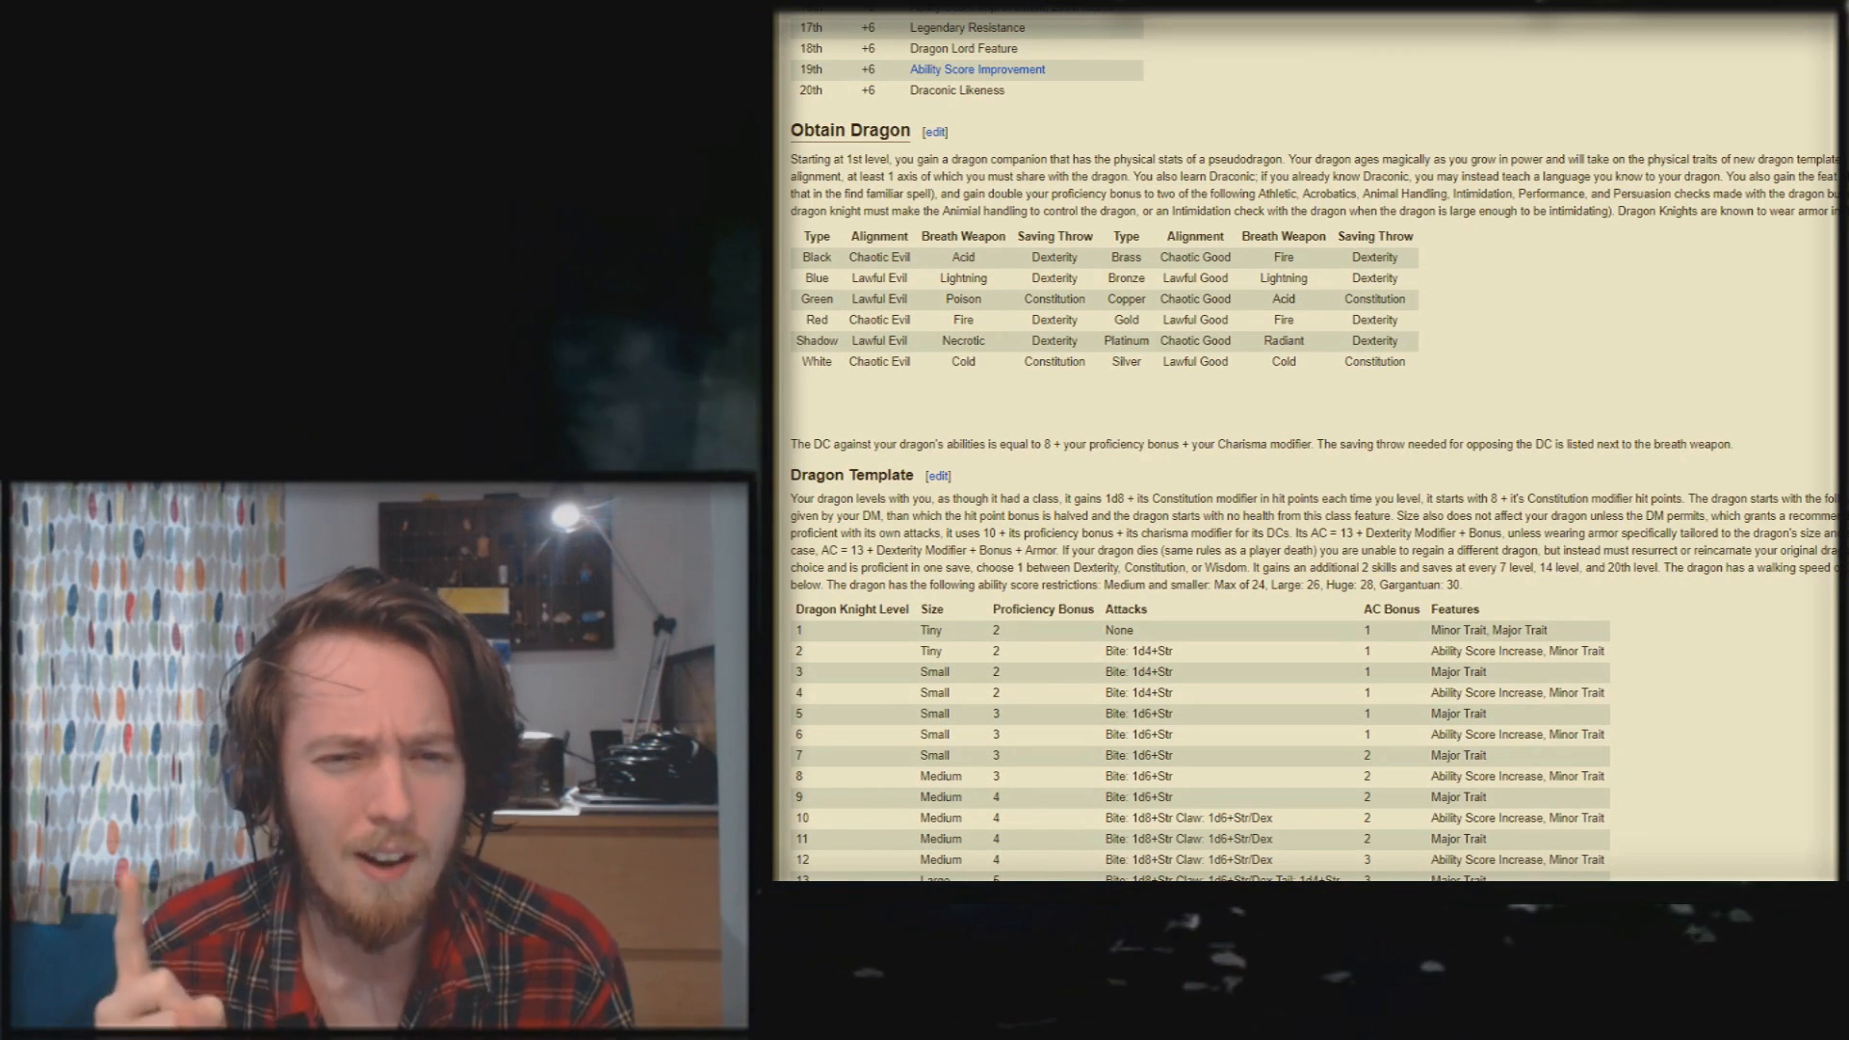
scroll("down", 3)
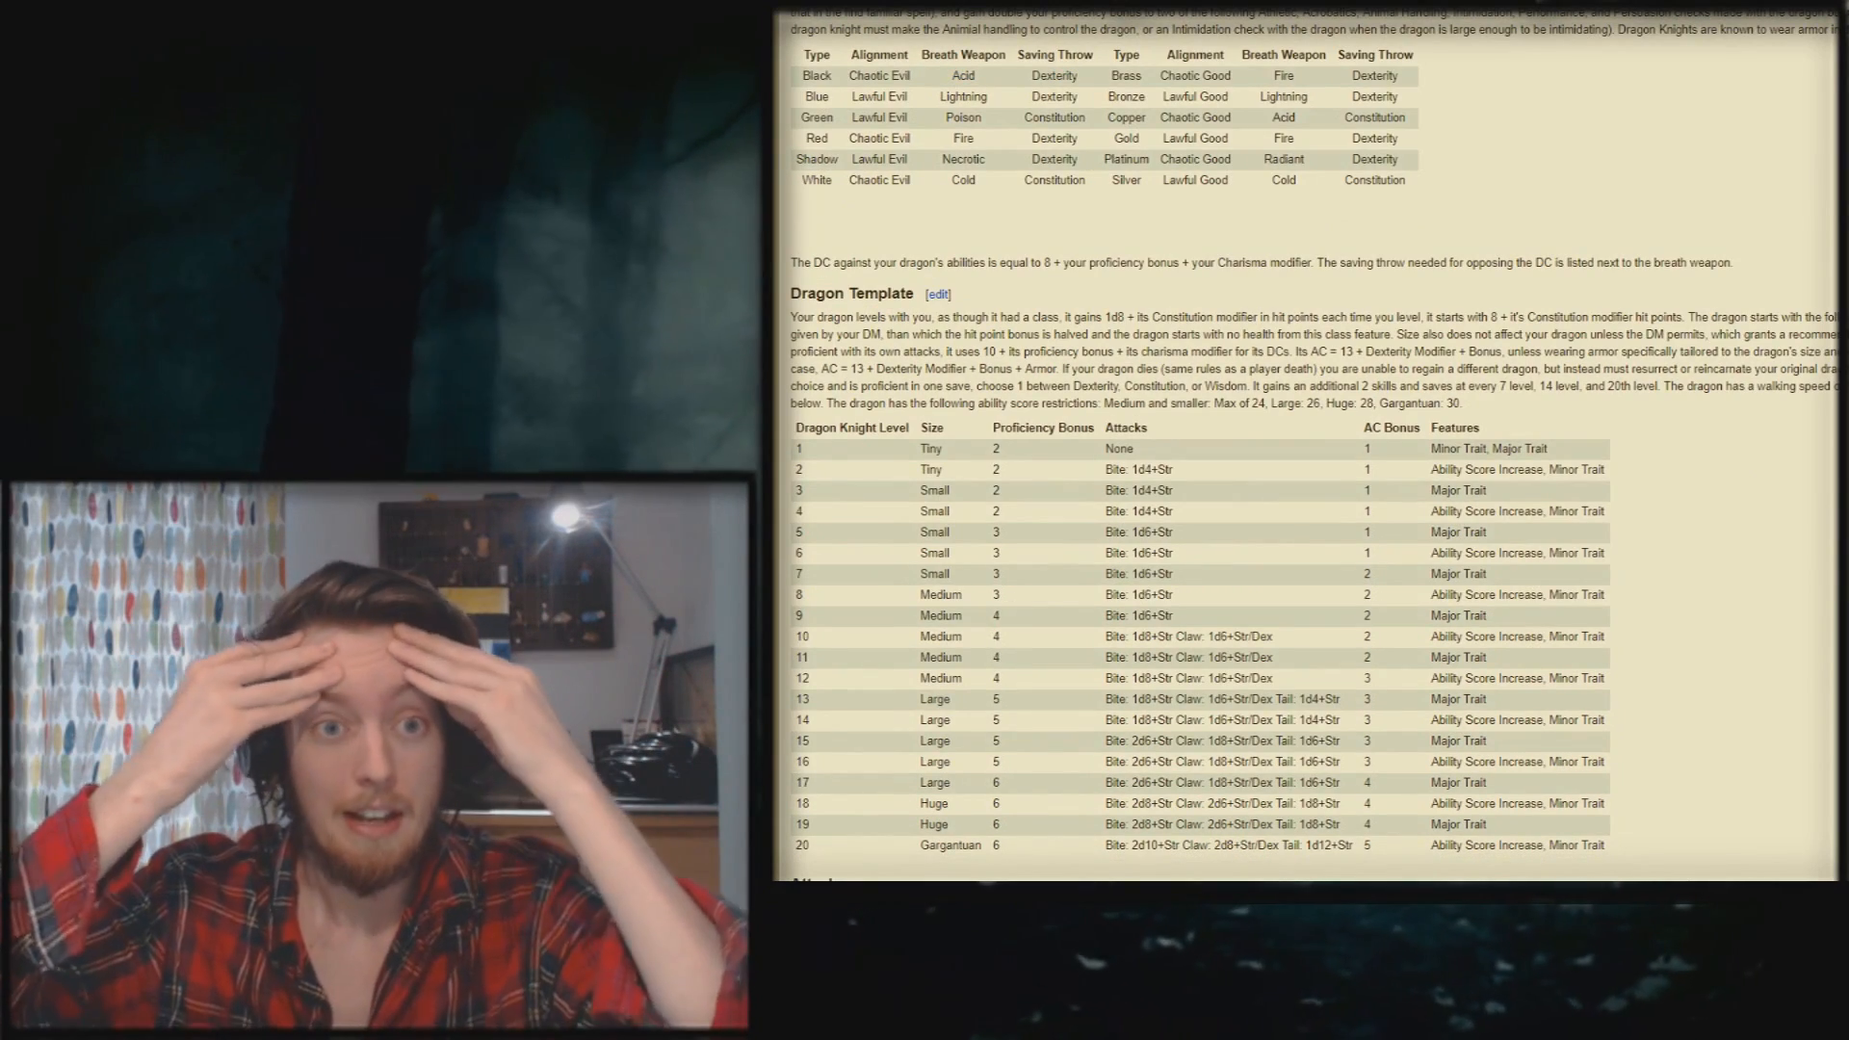
scroll("up", 3)
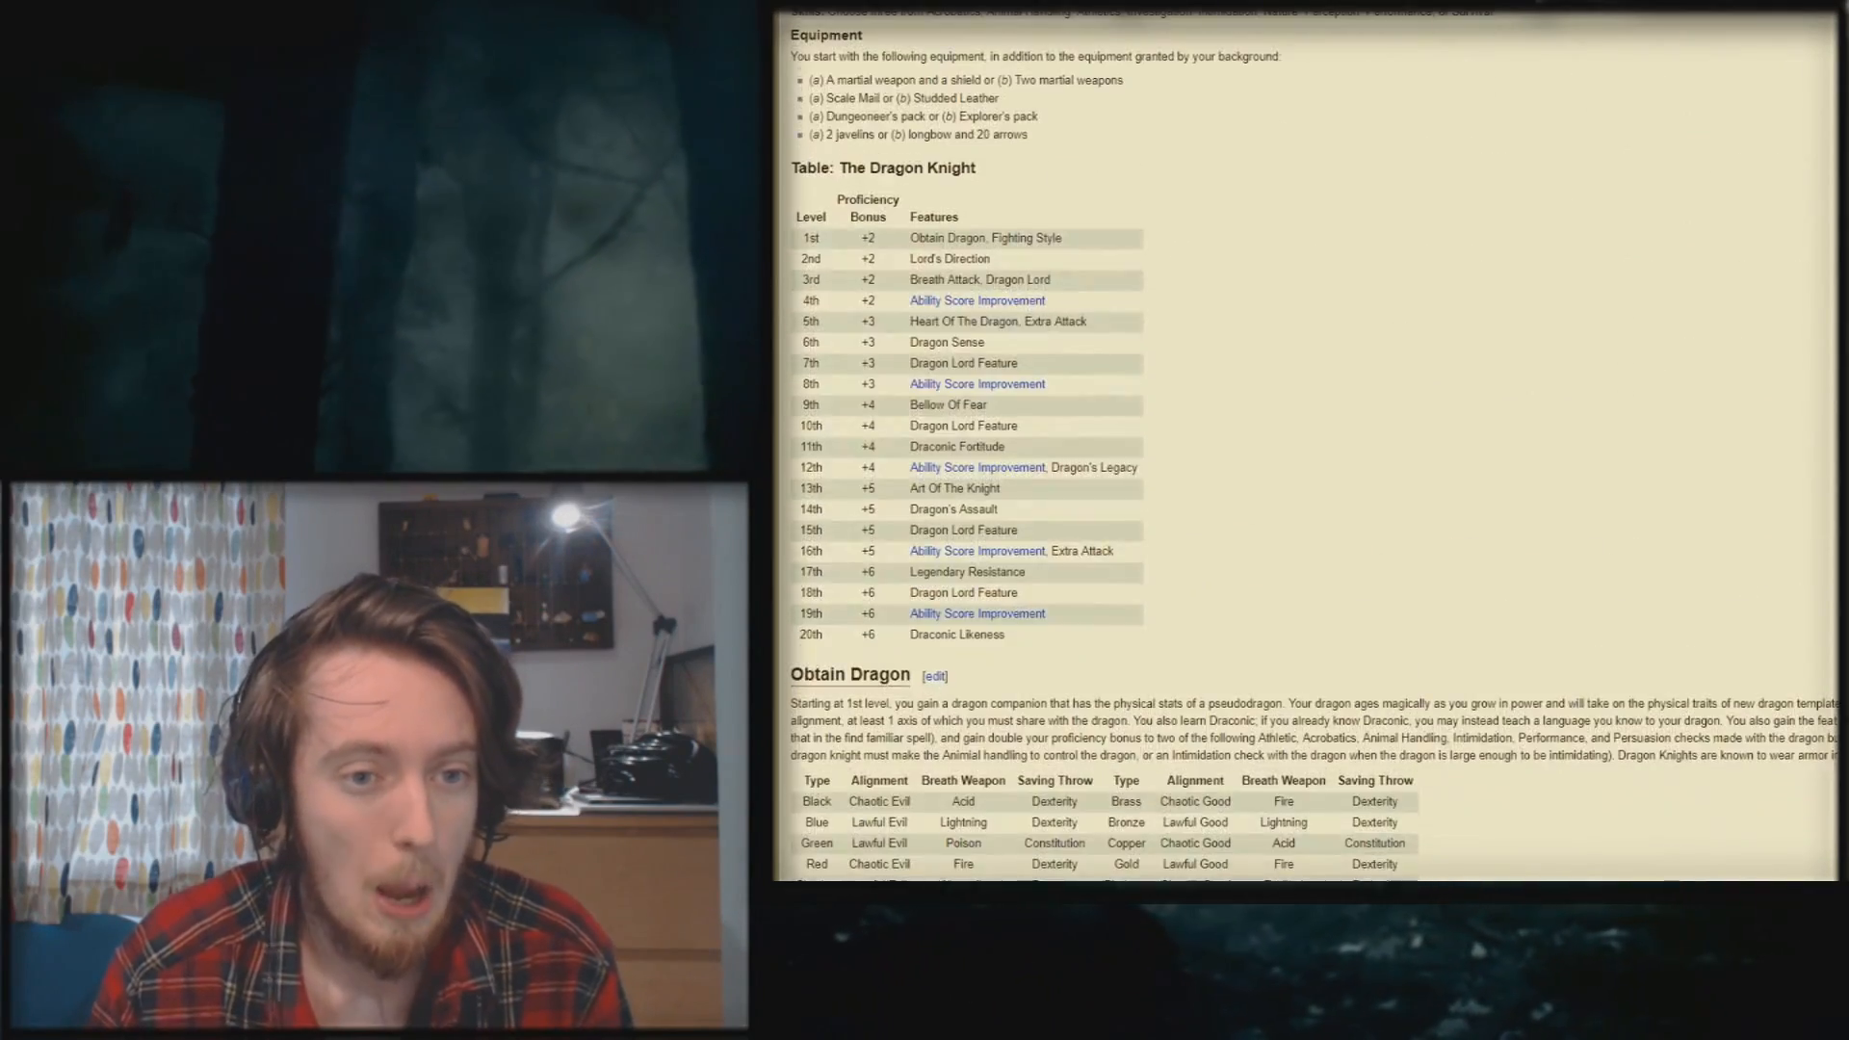
scroll("down", 3)
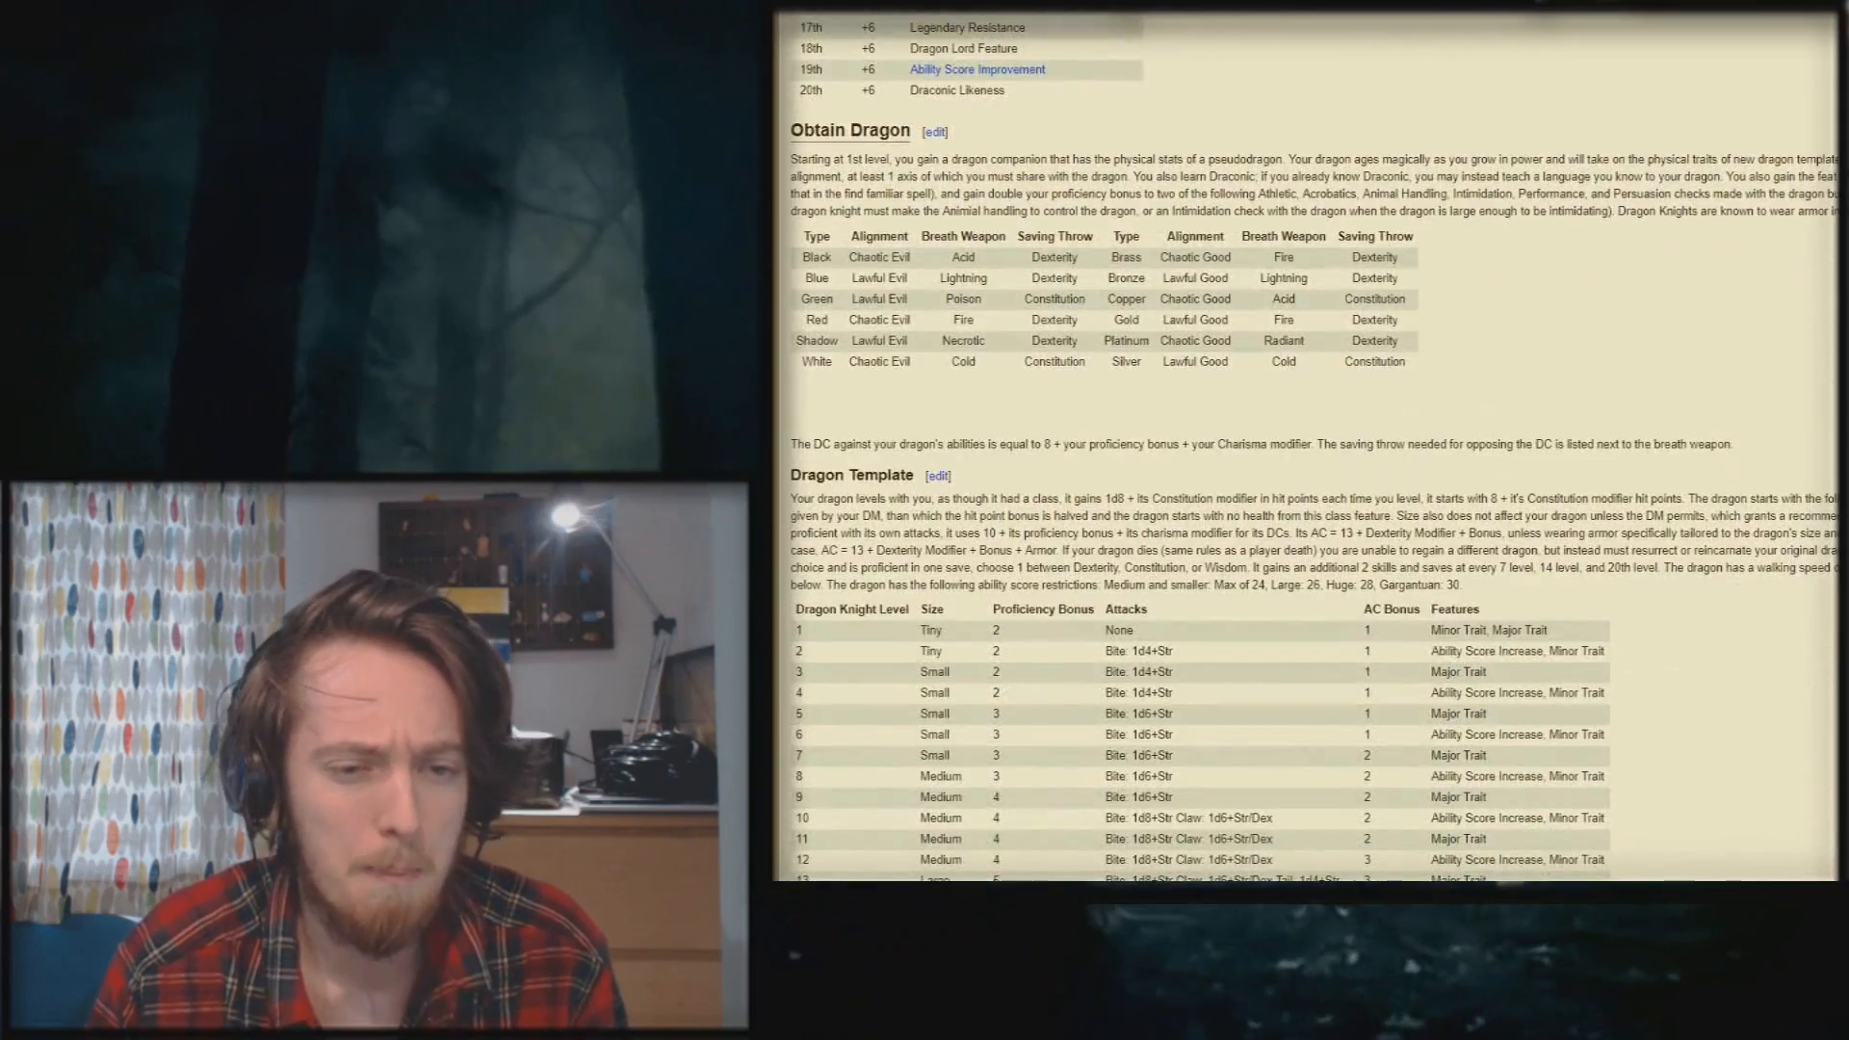
scroll("down", 3)
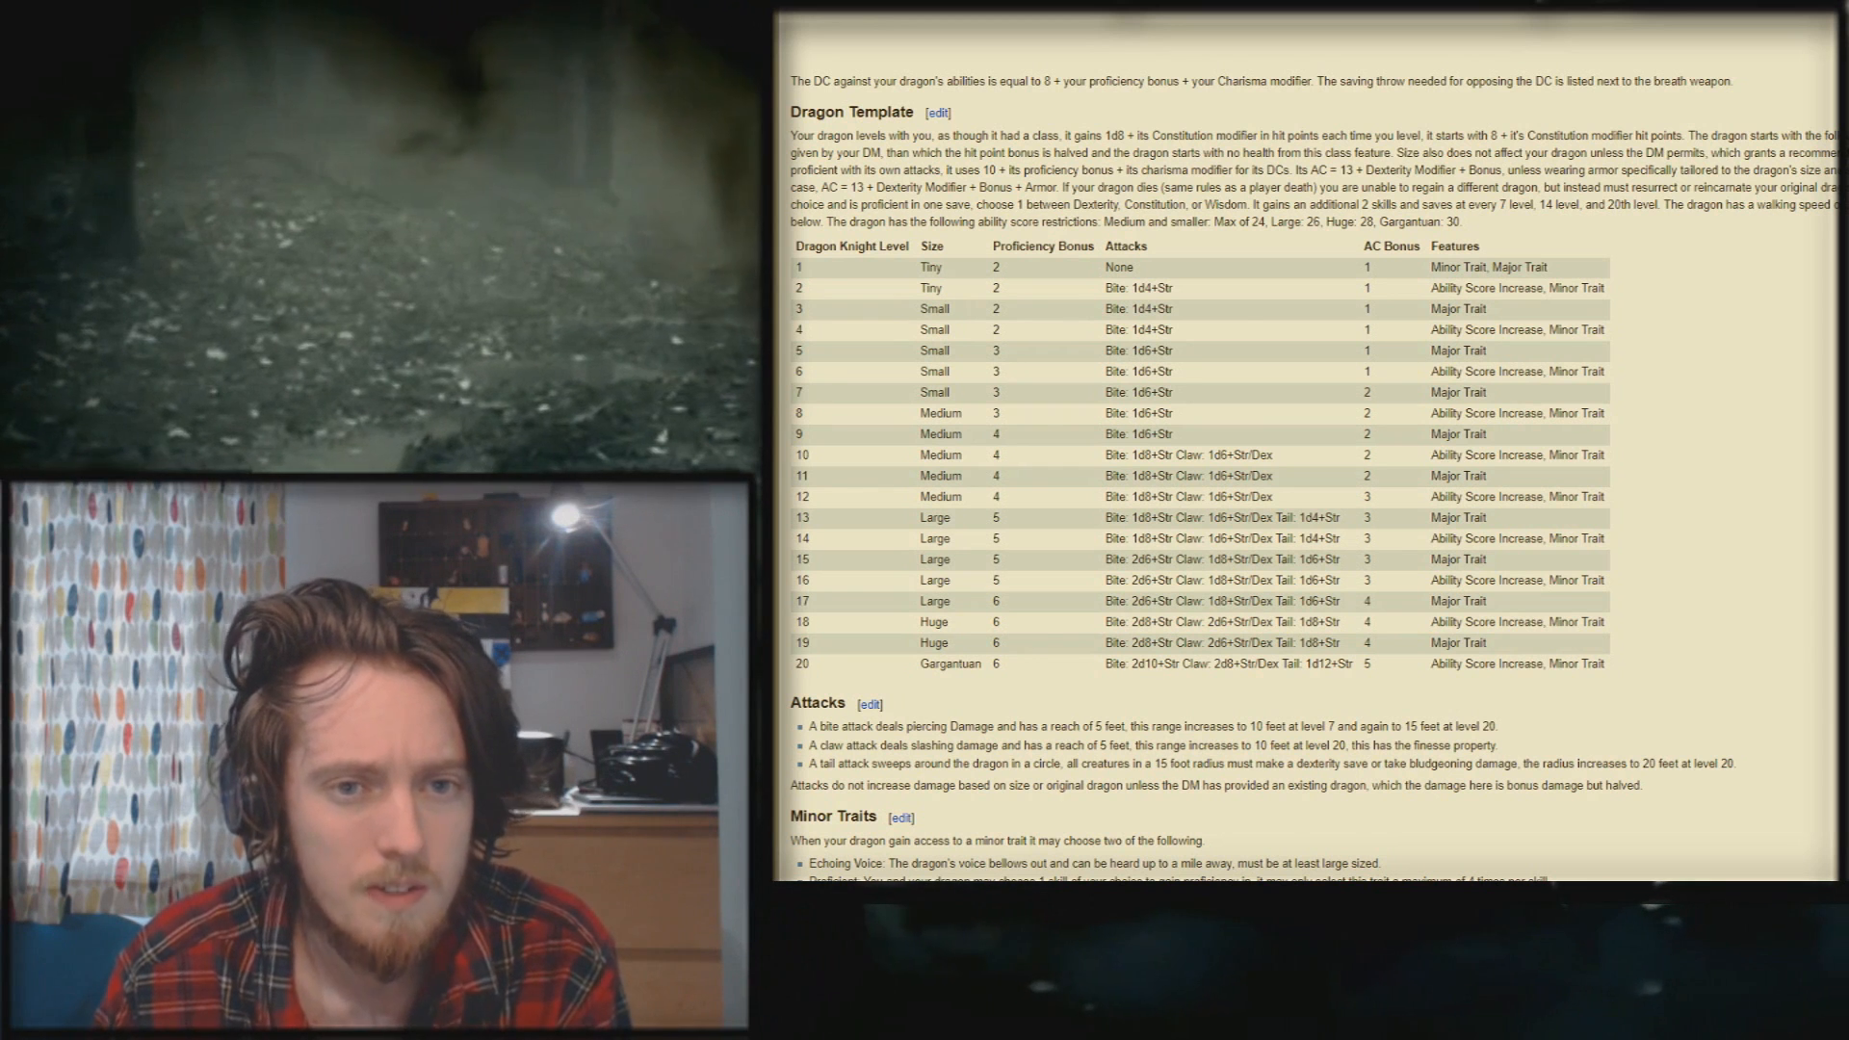
scroll("down", 3)
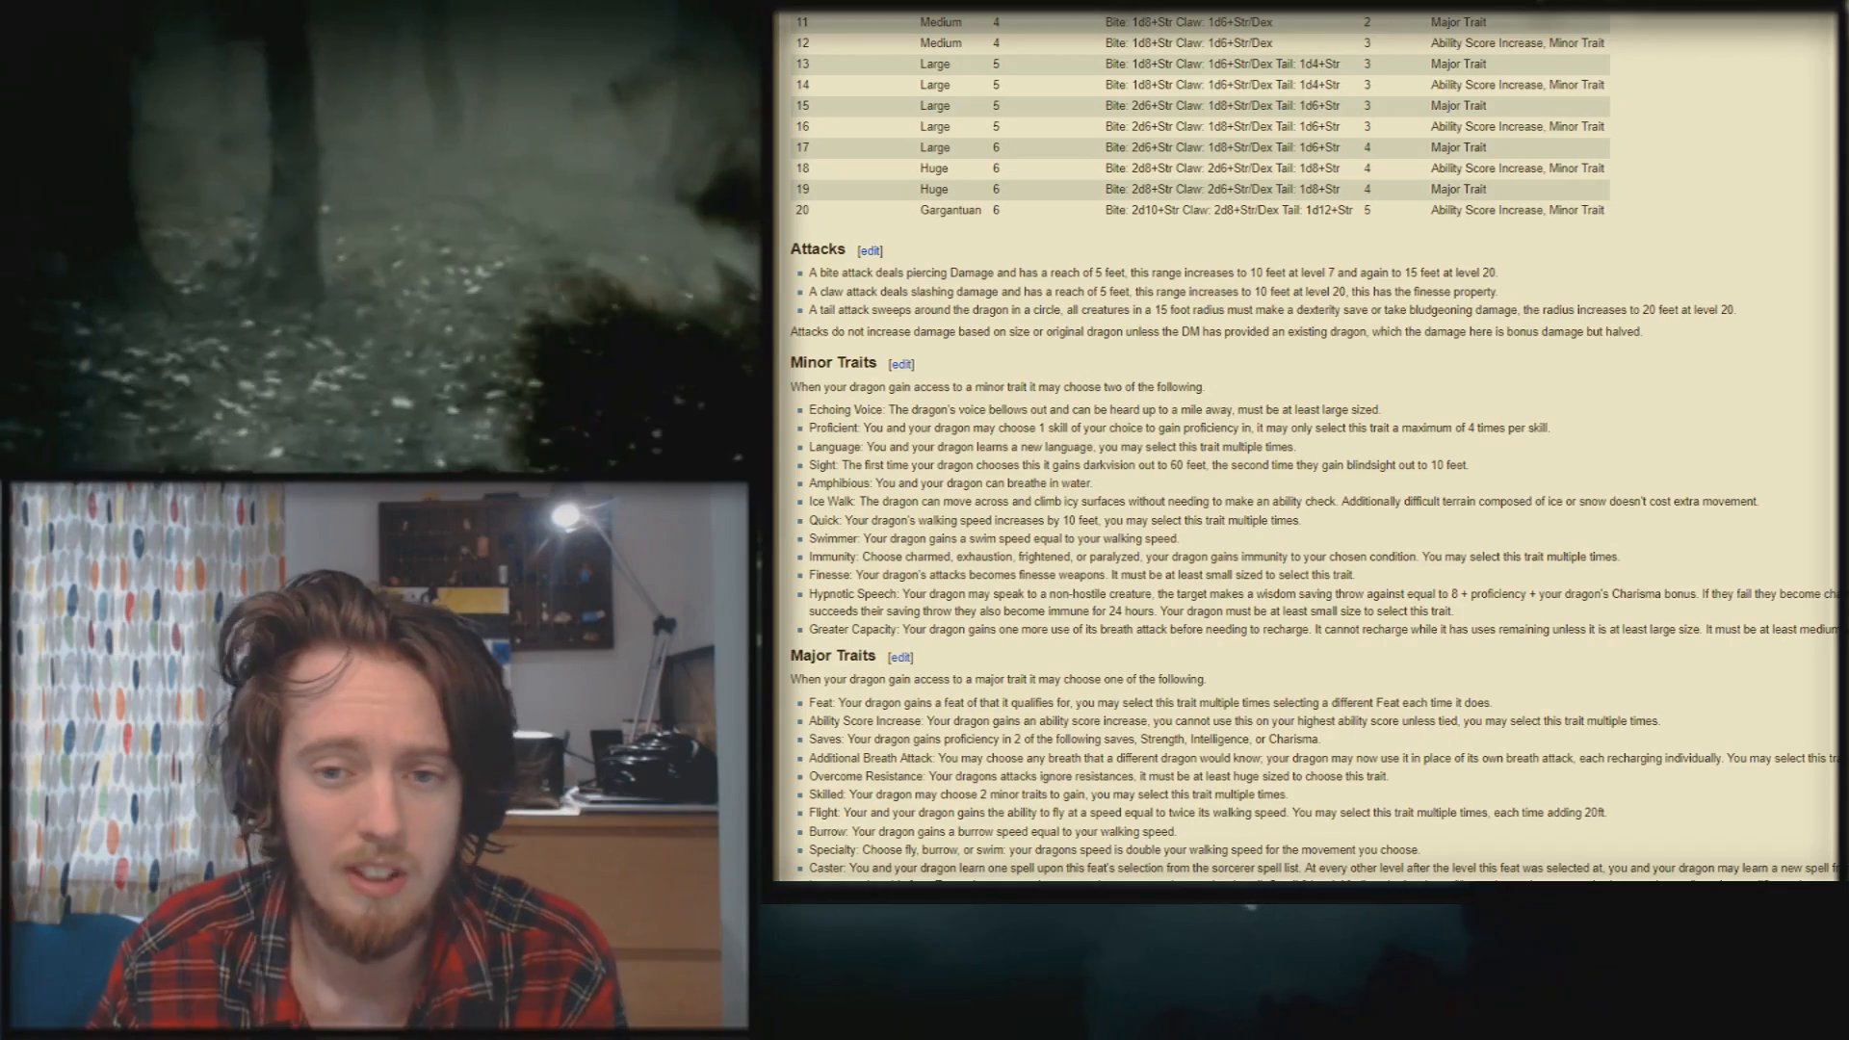
scroll("down", 3)
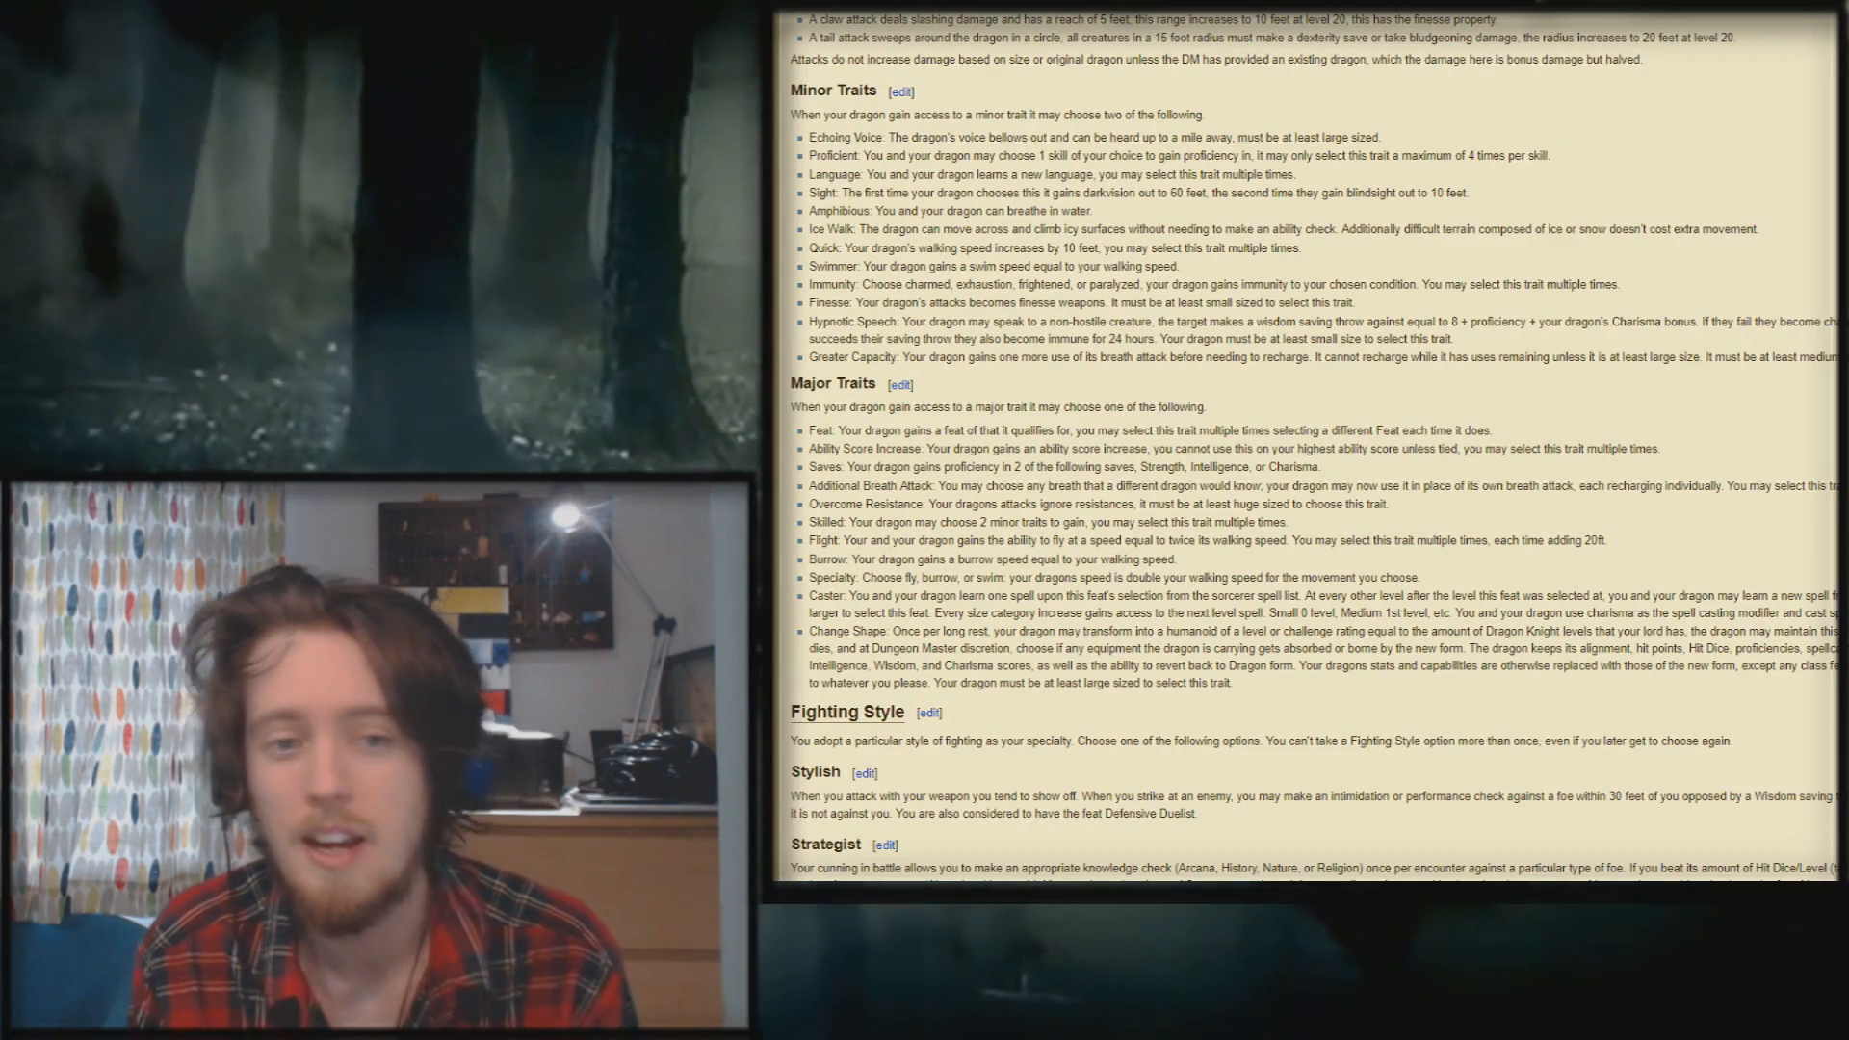
scroll("up", 3)
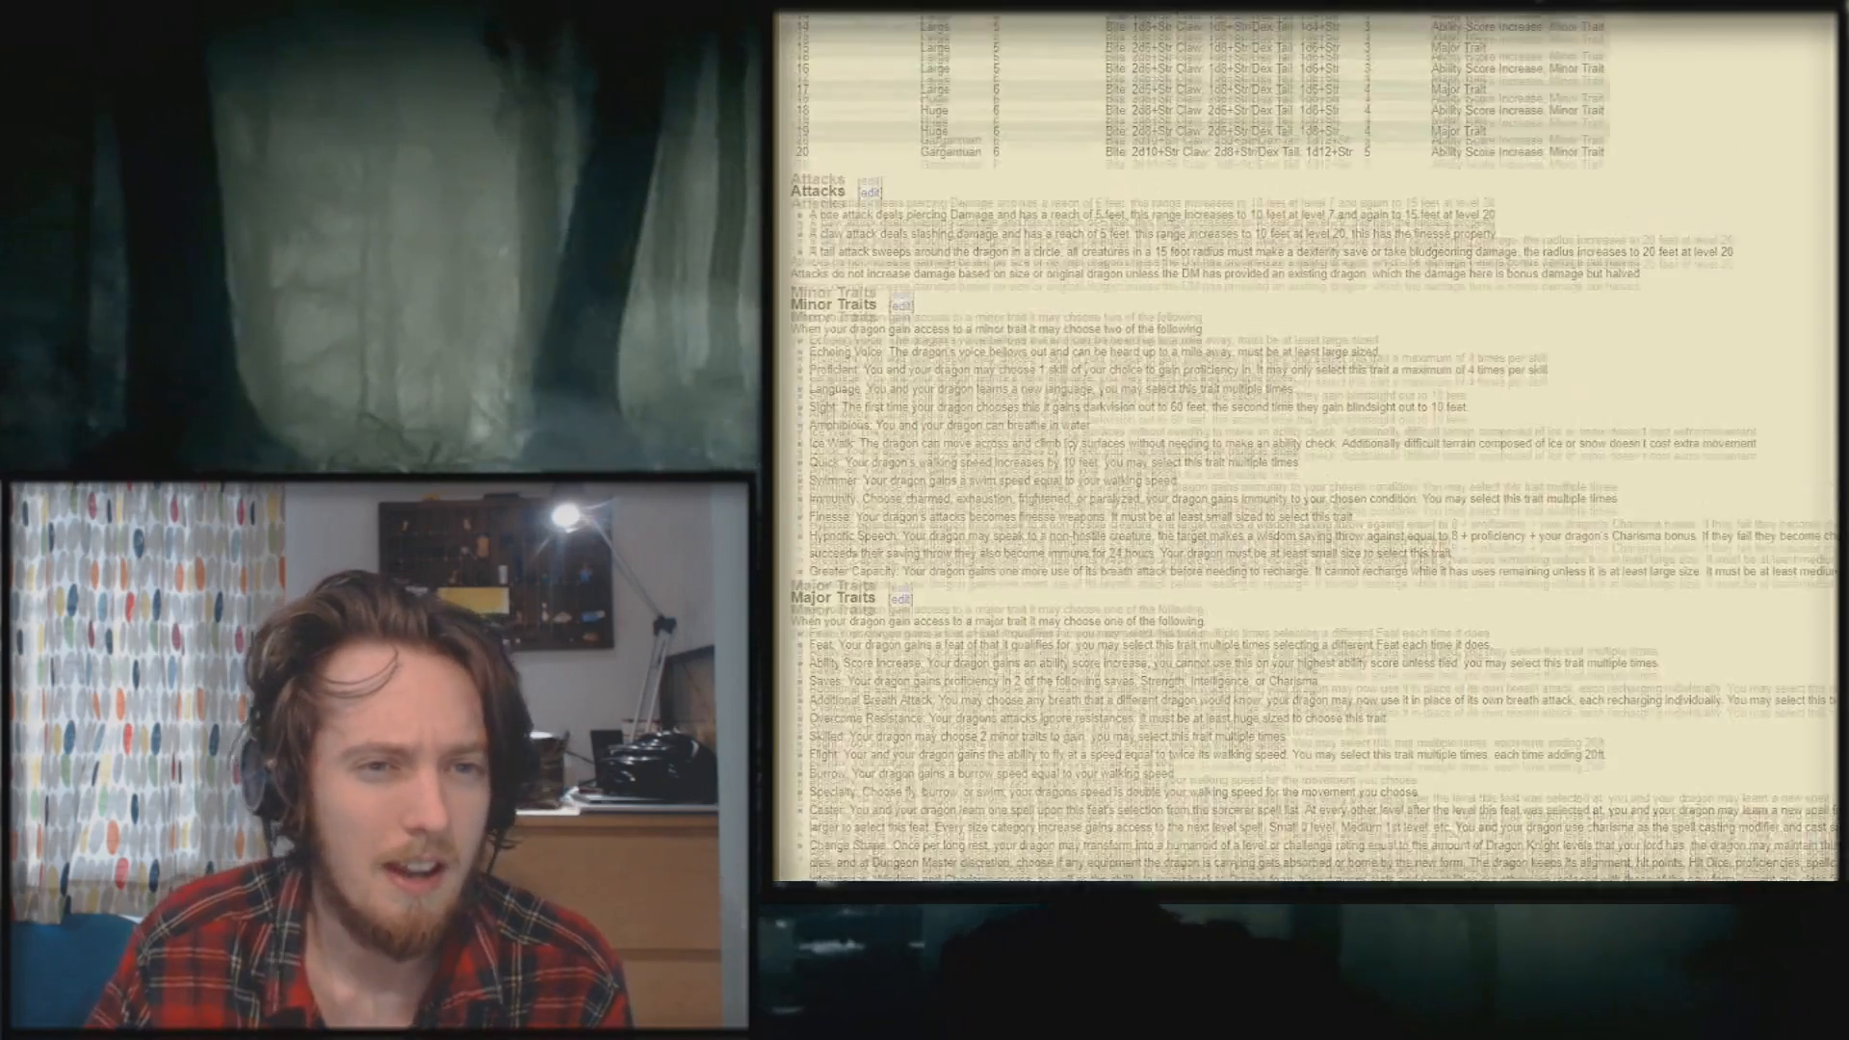
scroll("up", 3)
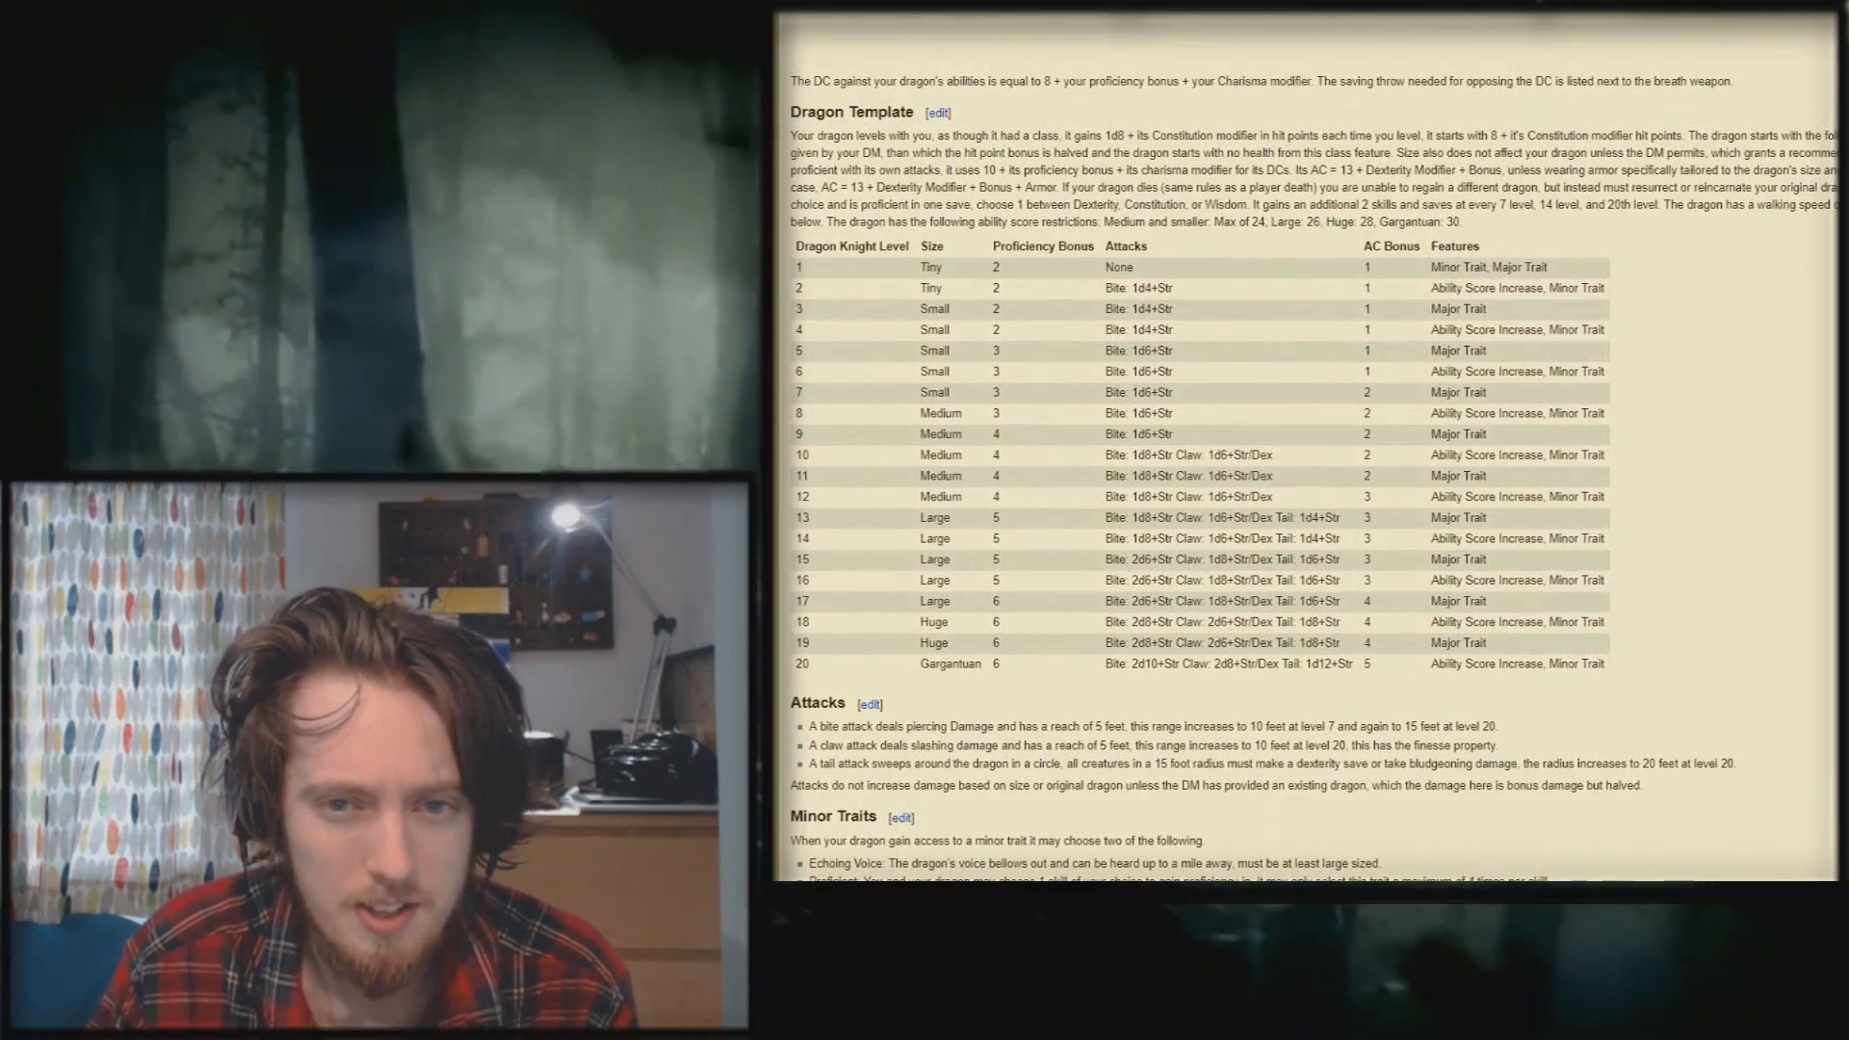
scroll("down", 3)
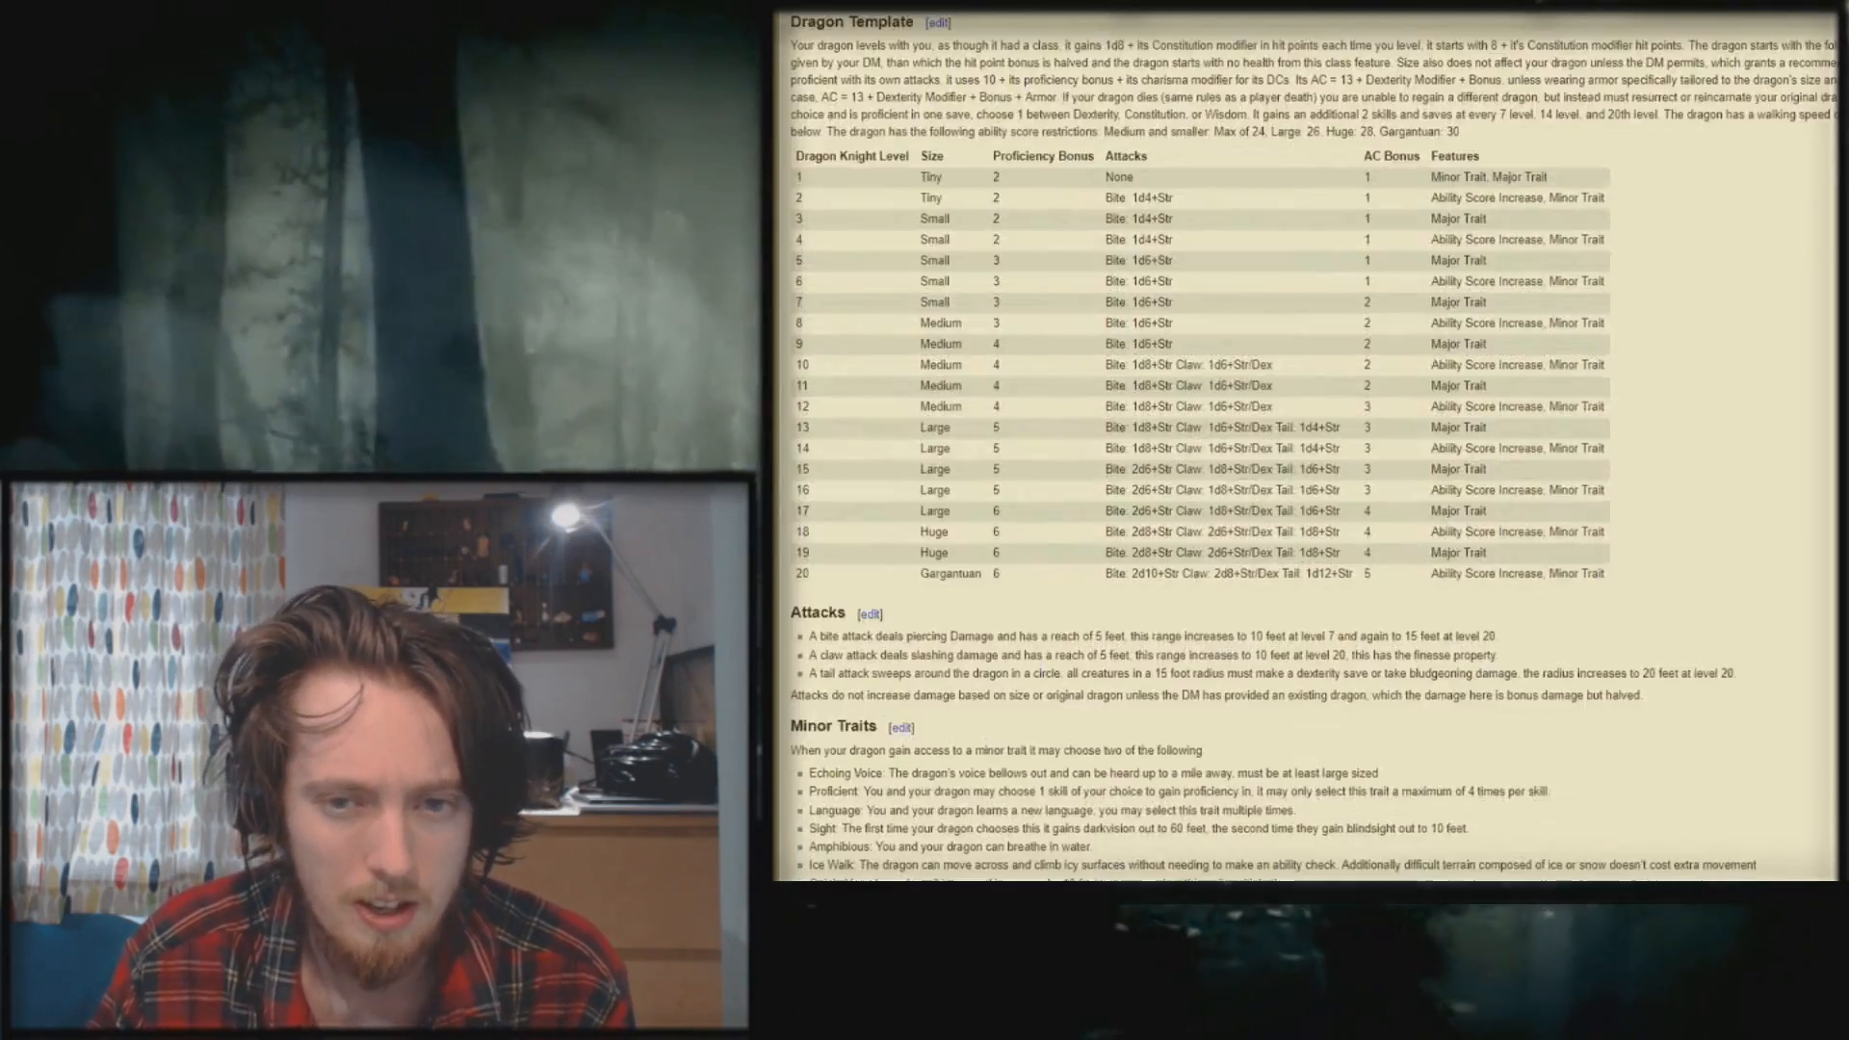
scroll("down", 3)
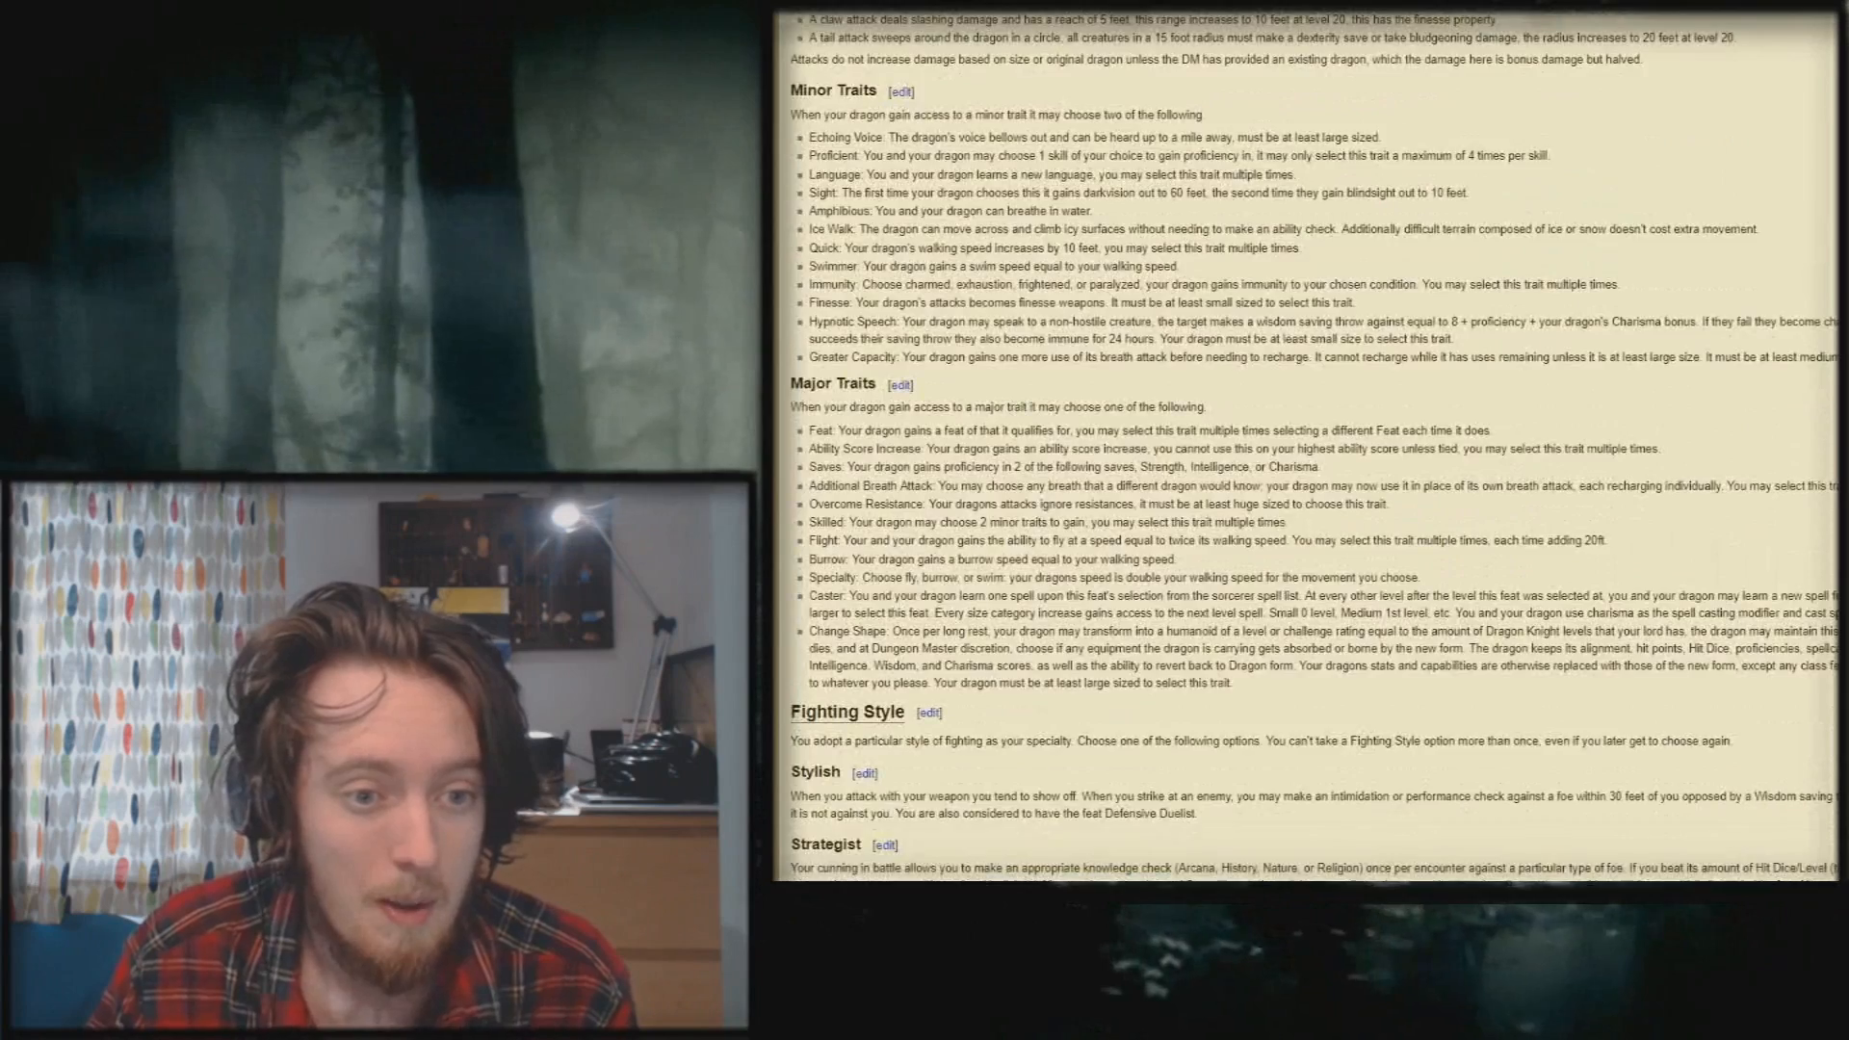
scroll("down", 3)
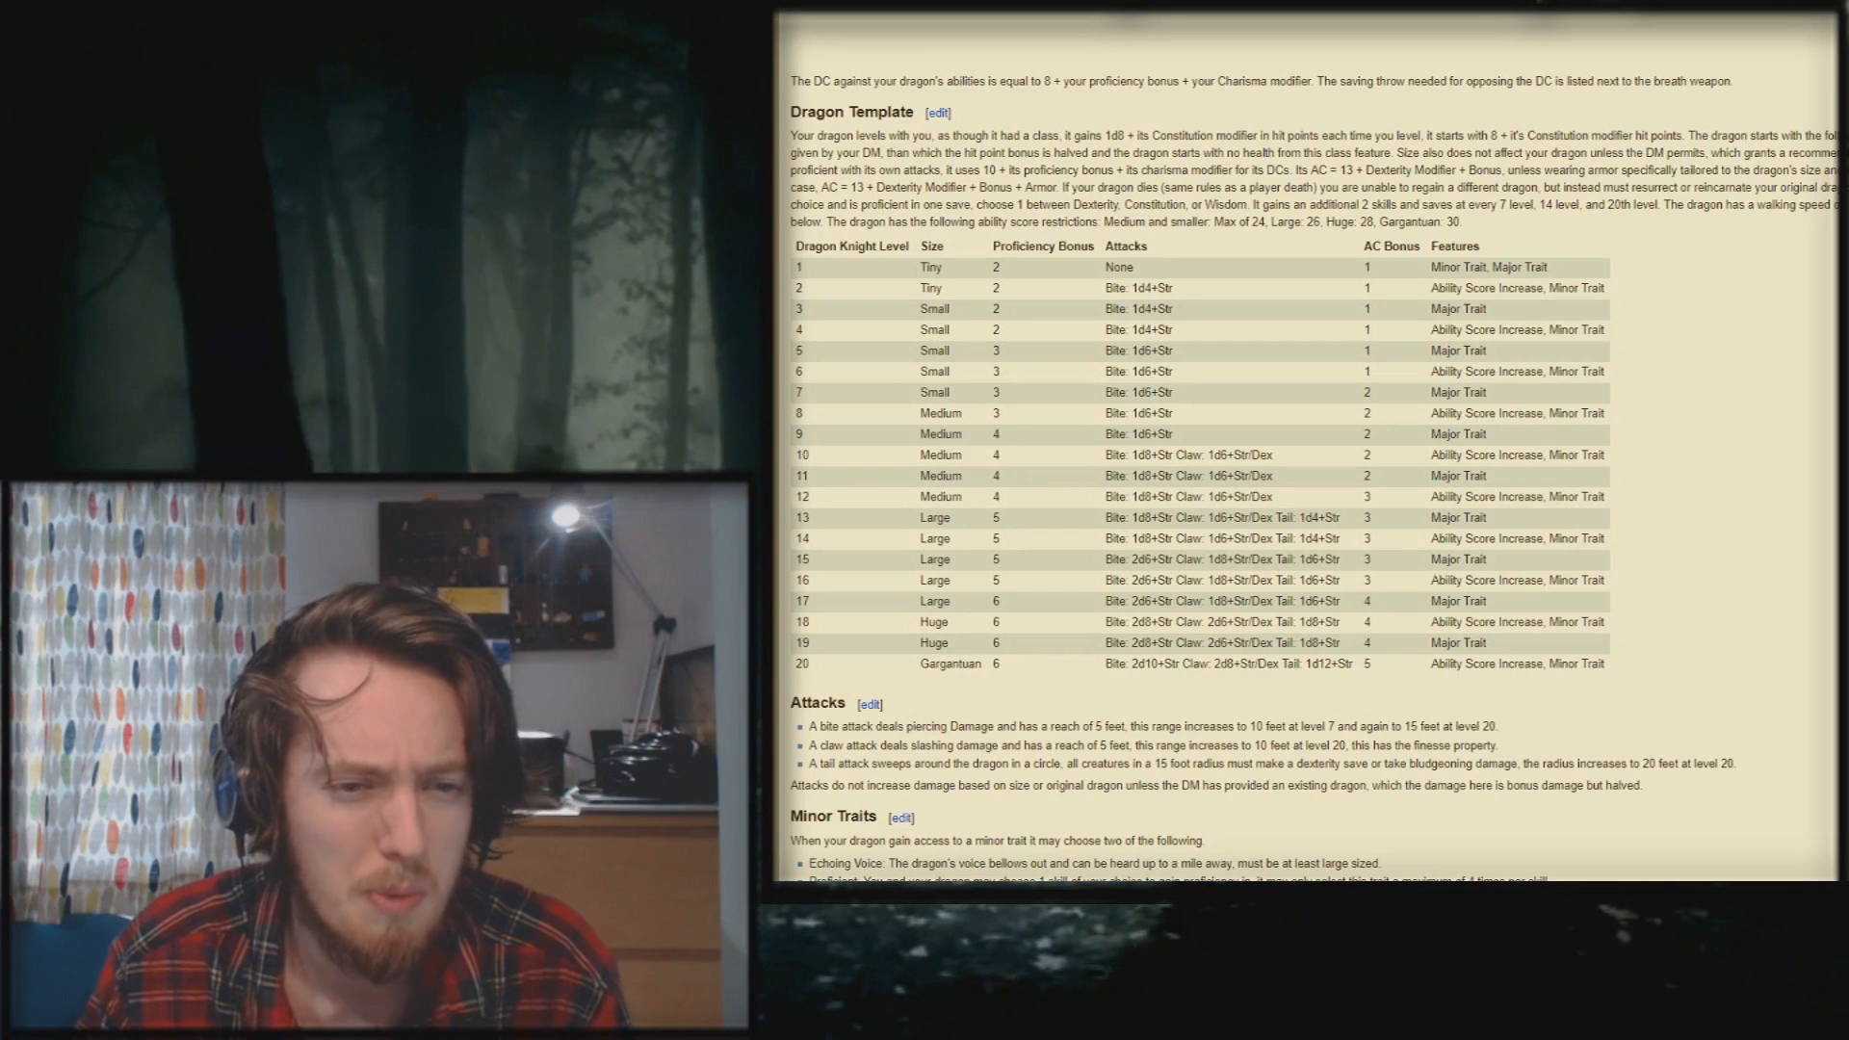
scroll("down", 3)
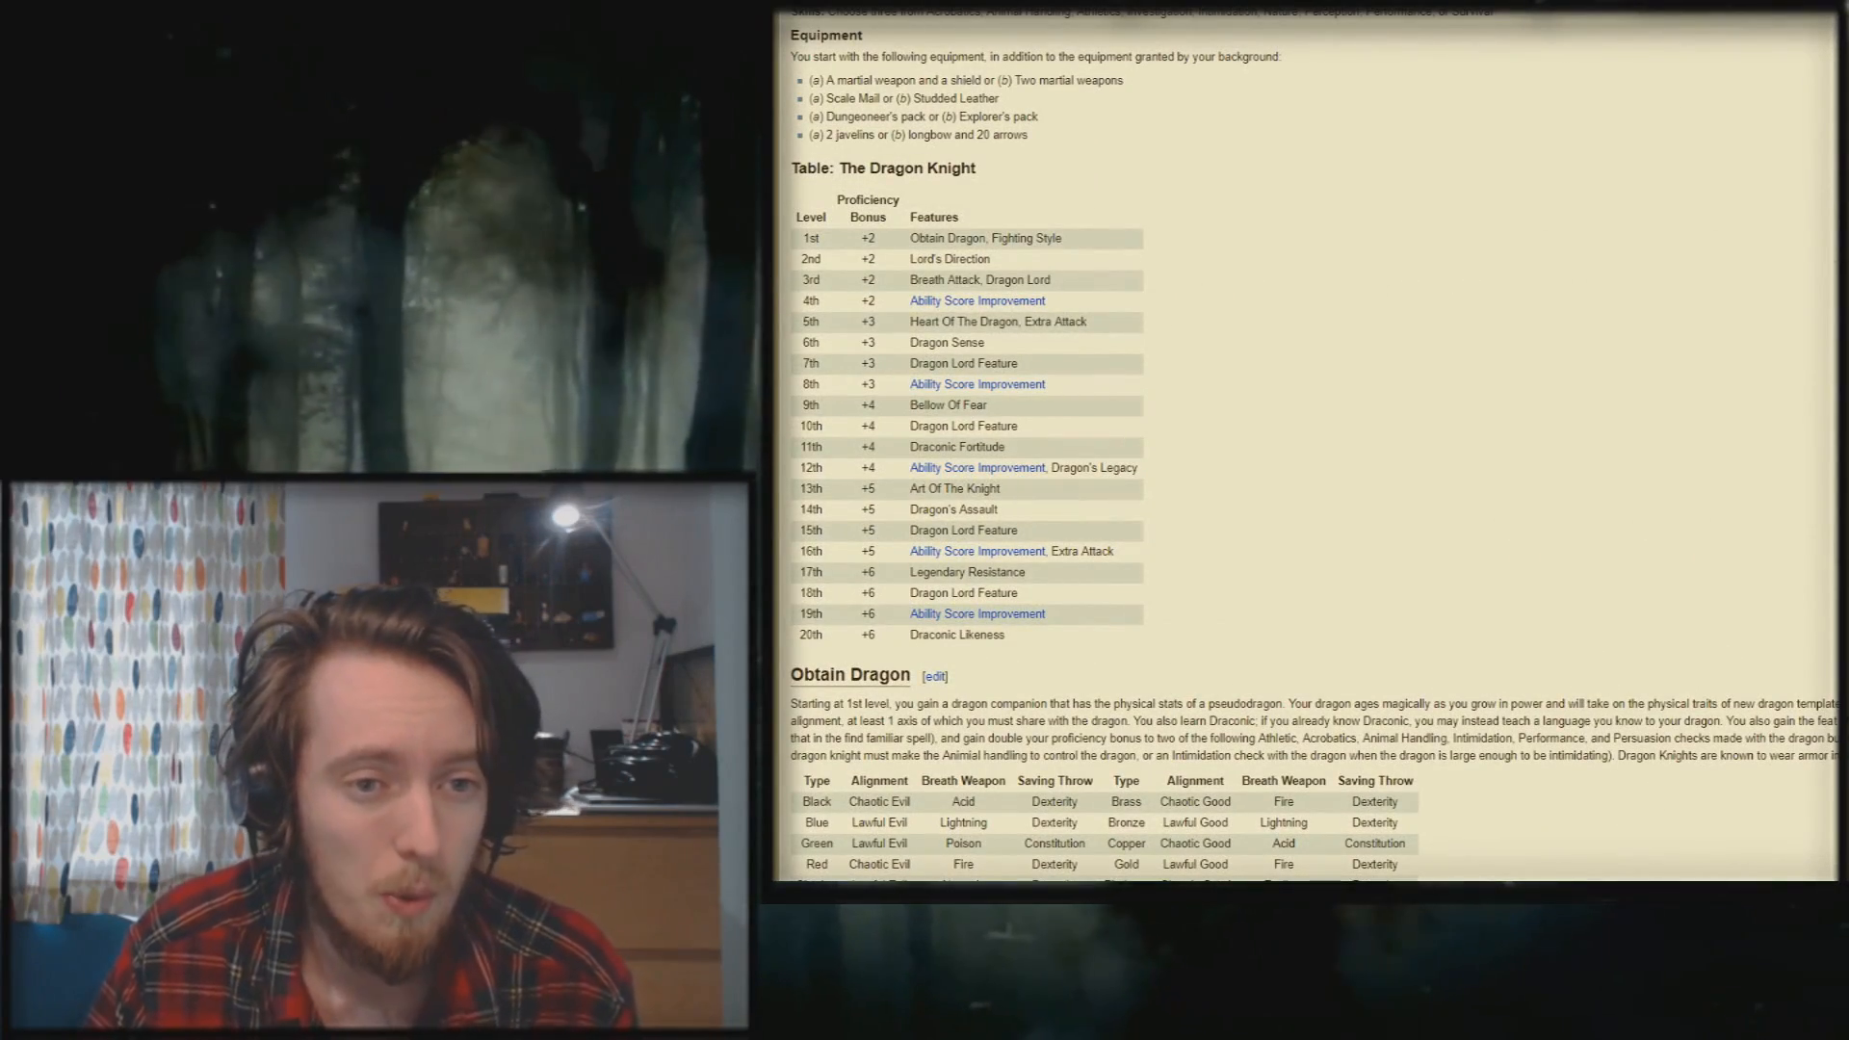
scroll("down", 3)
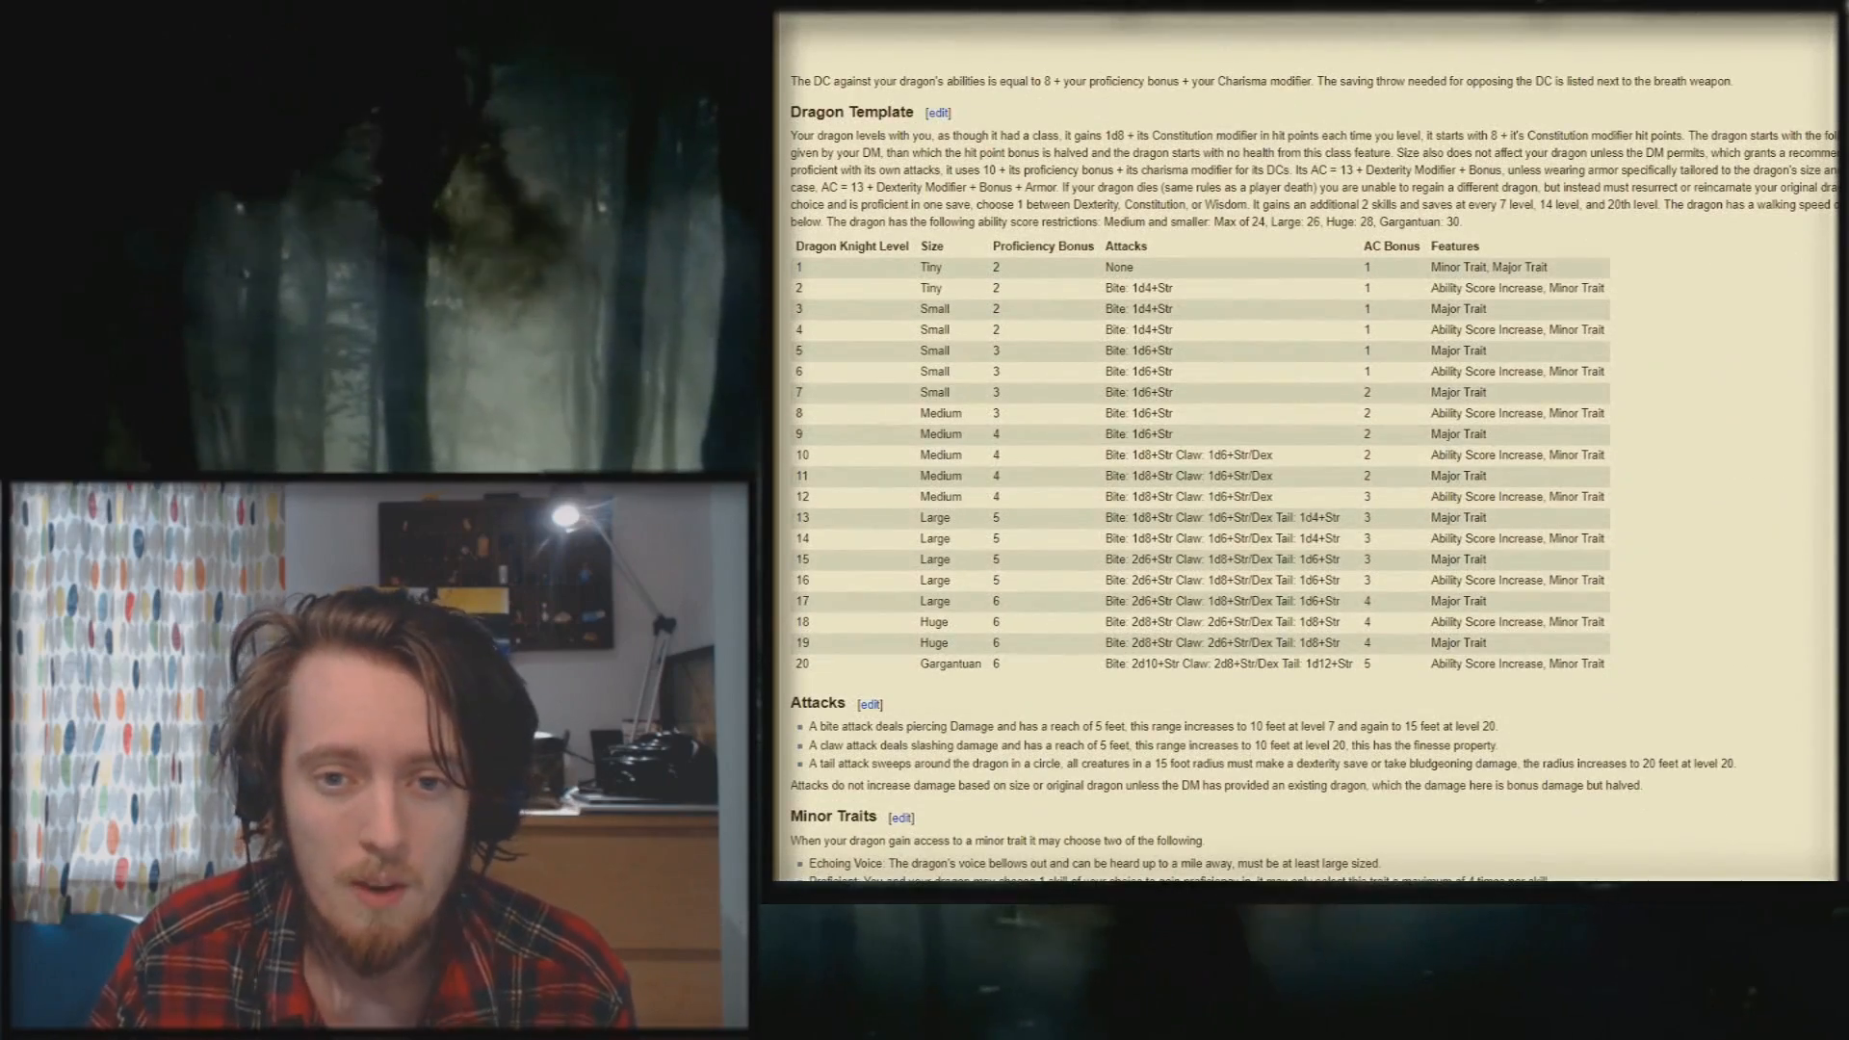
scroll("down", 3)
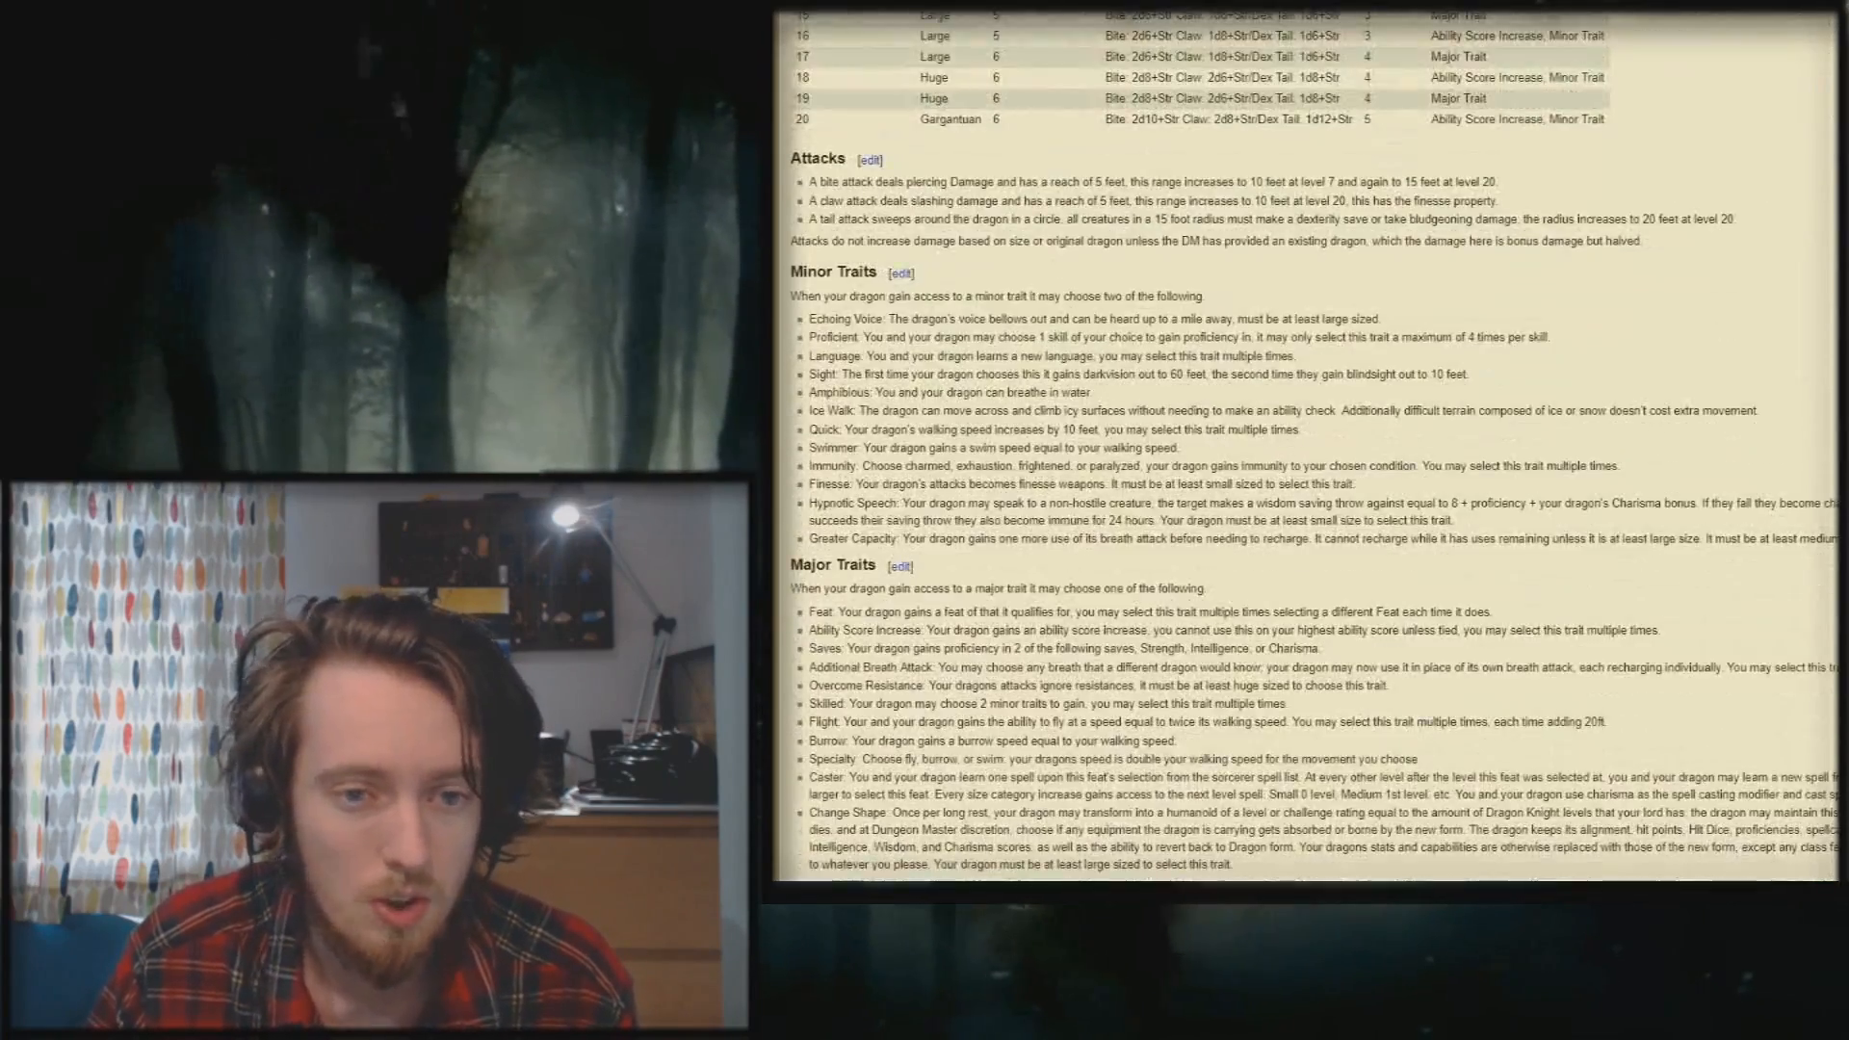
scroll("down", 3)
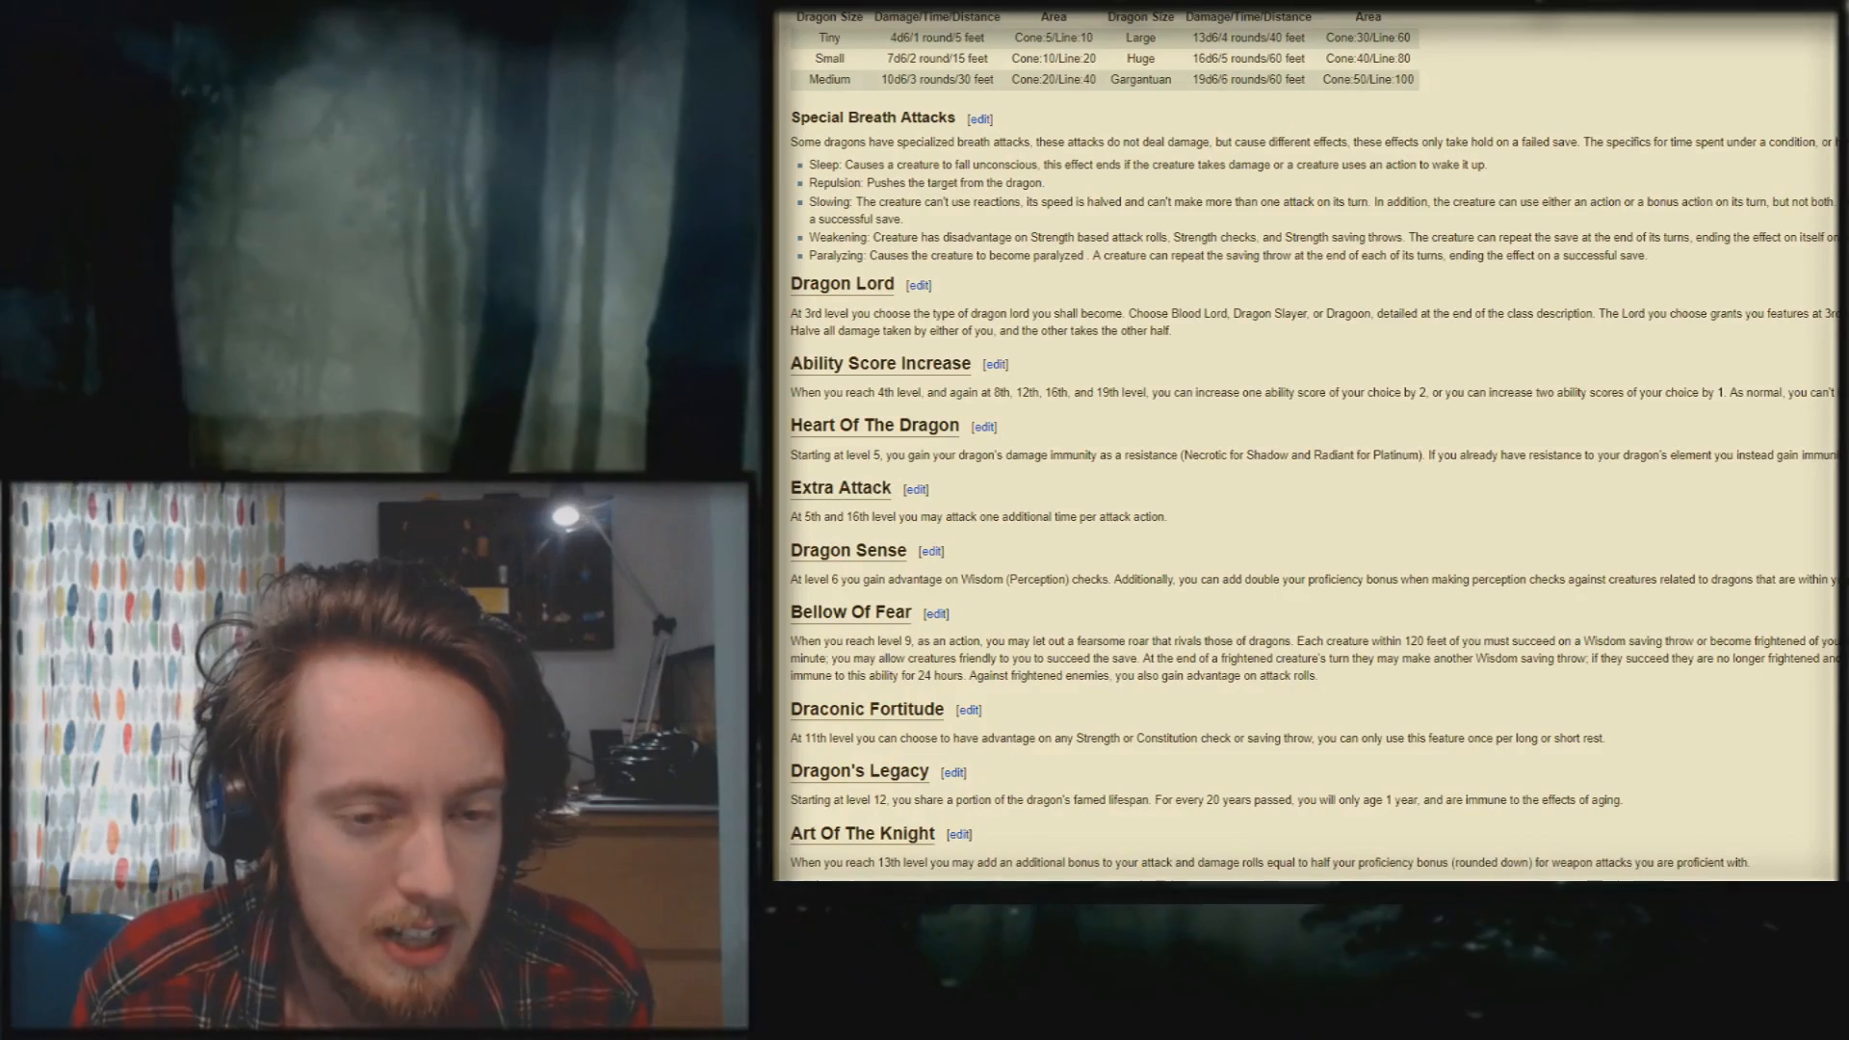
scroll("up", 3)
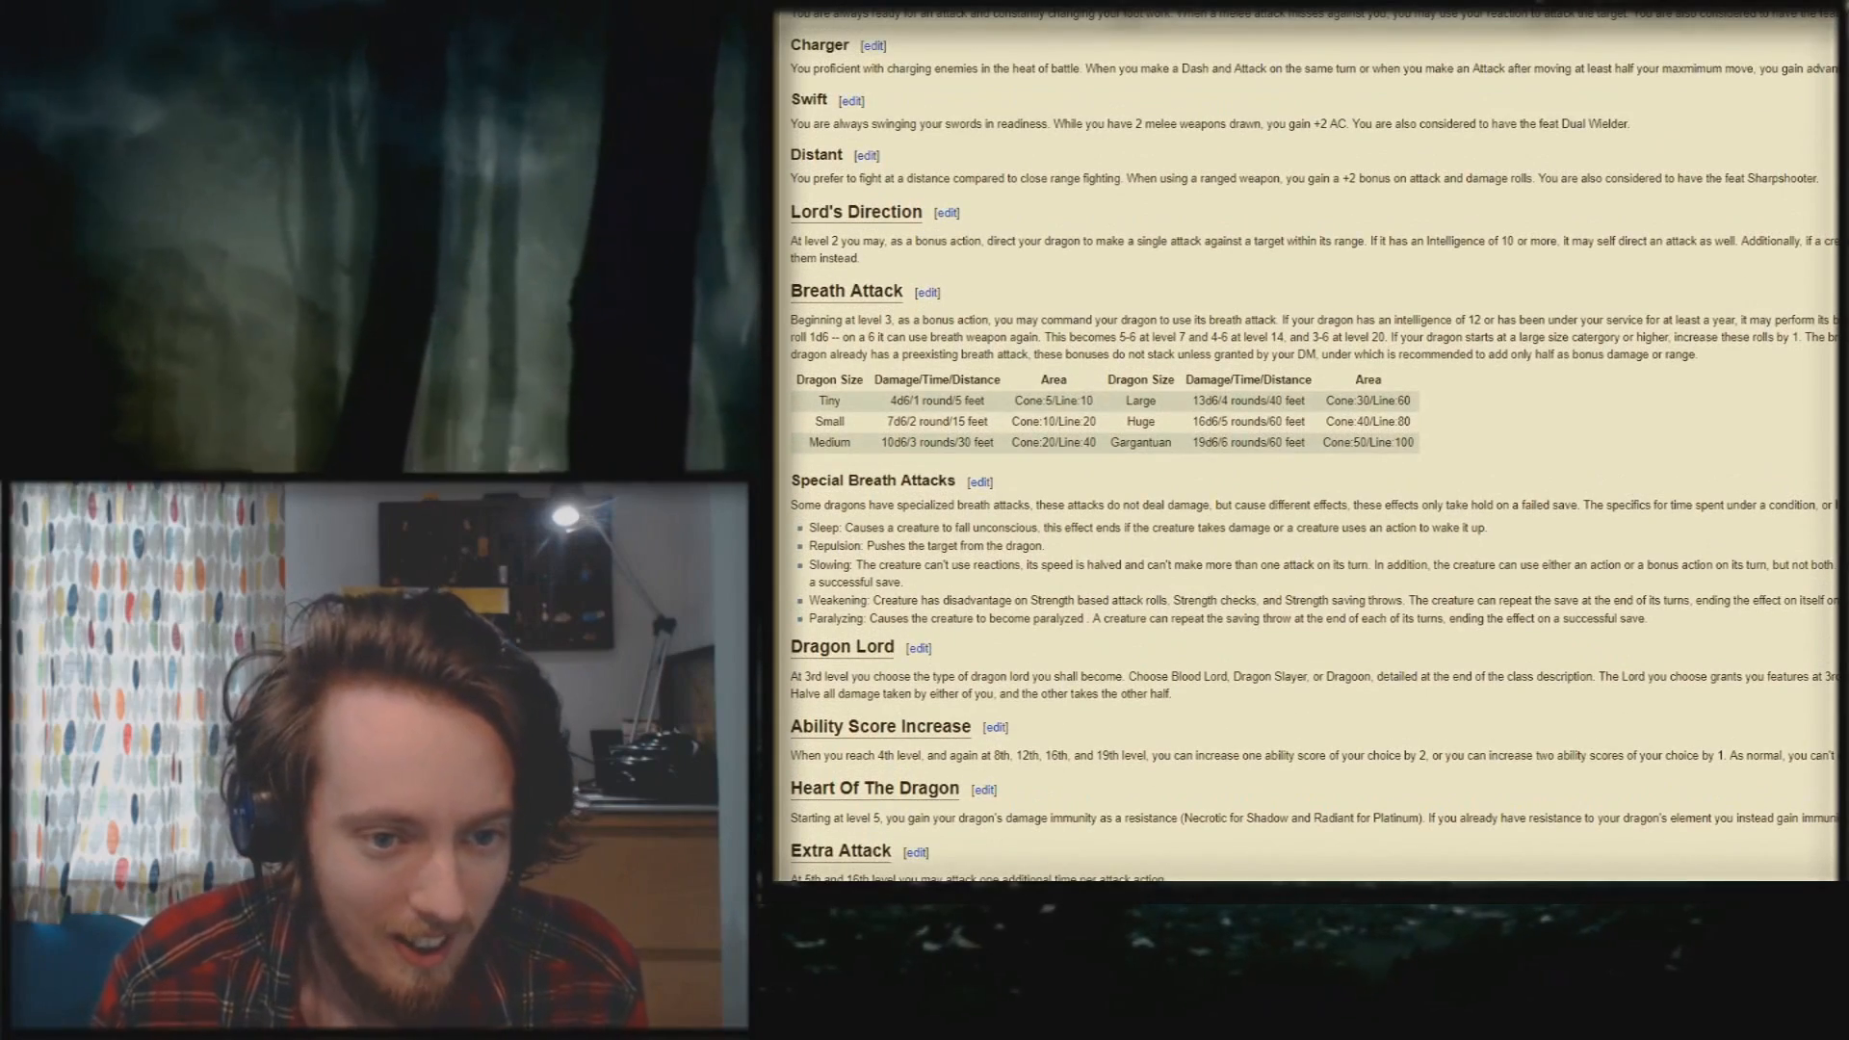
scroll("down", 3)
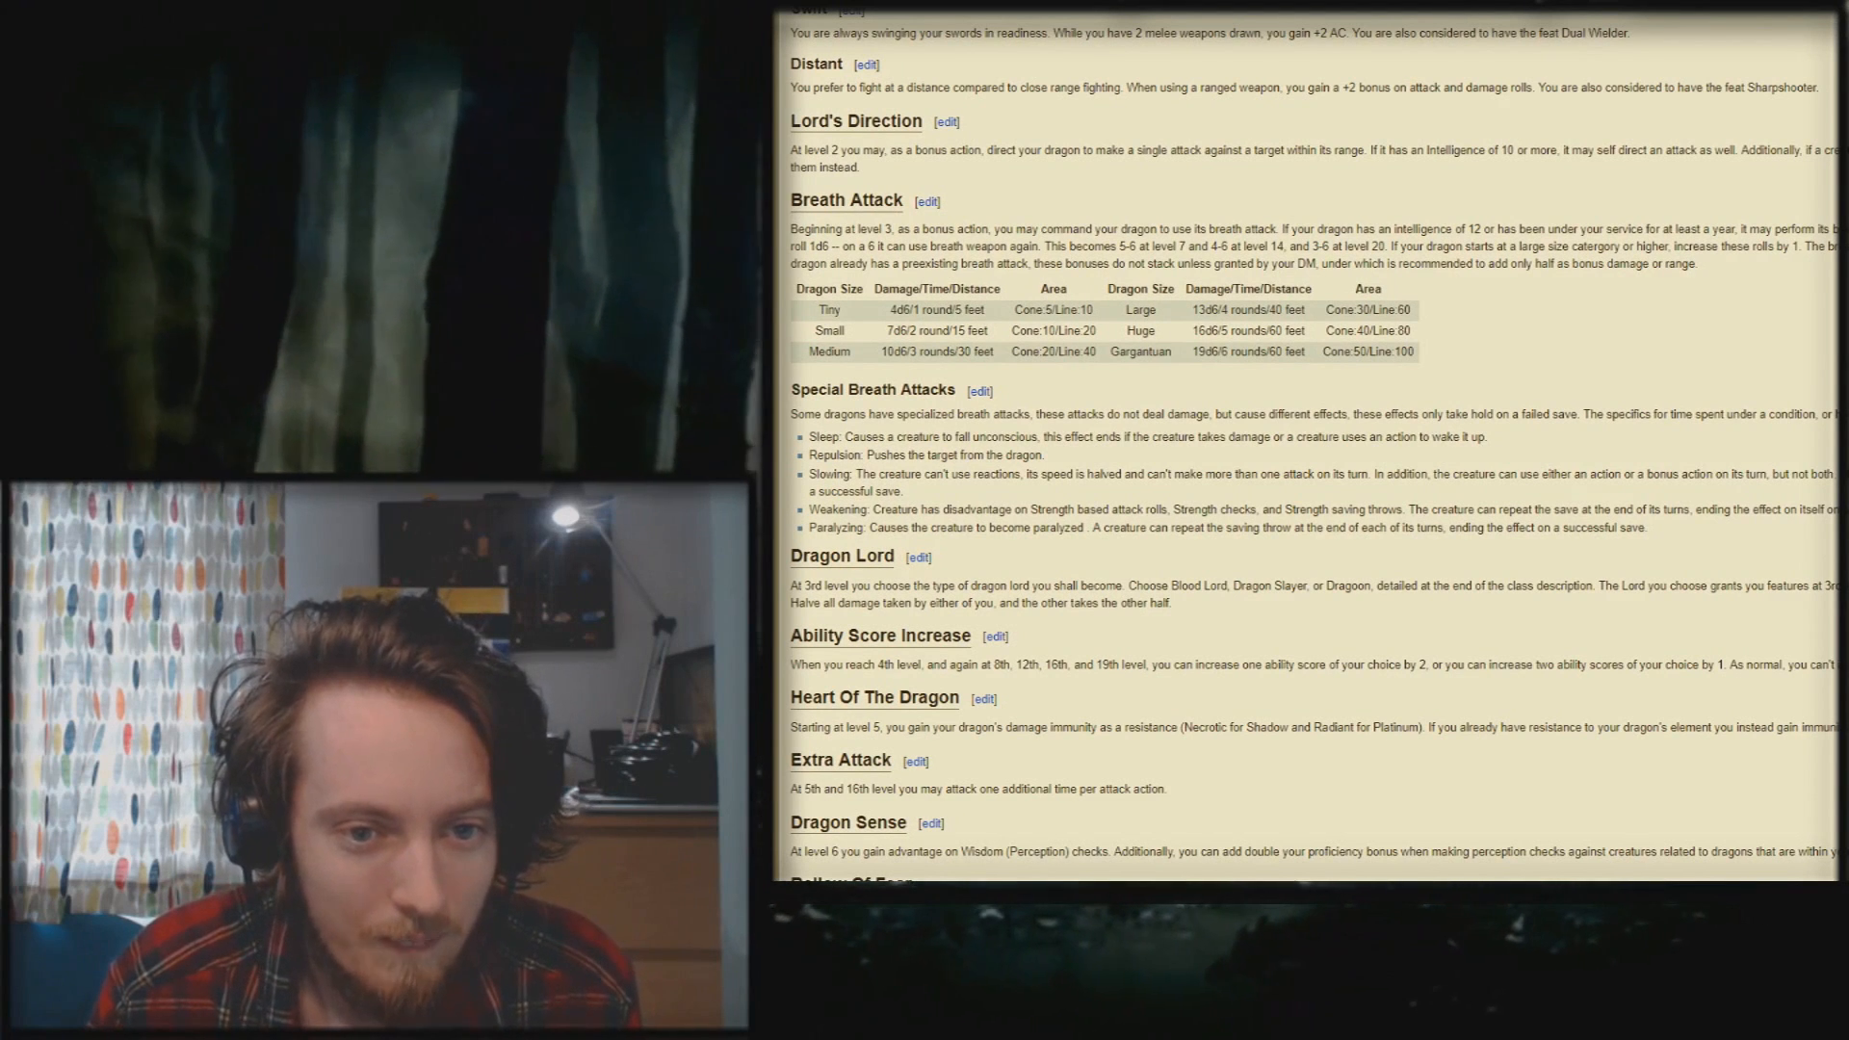
scroll("down", 3)
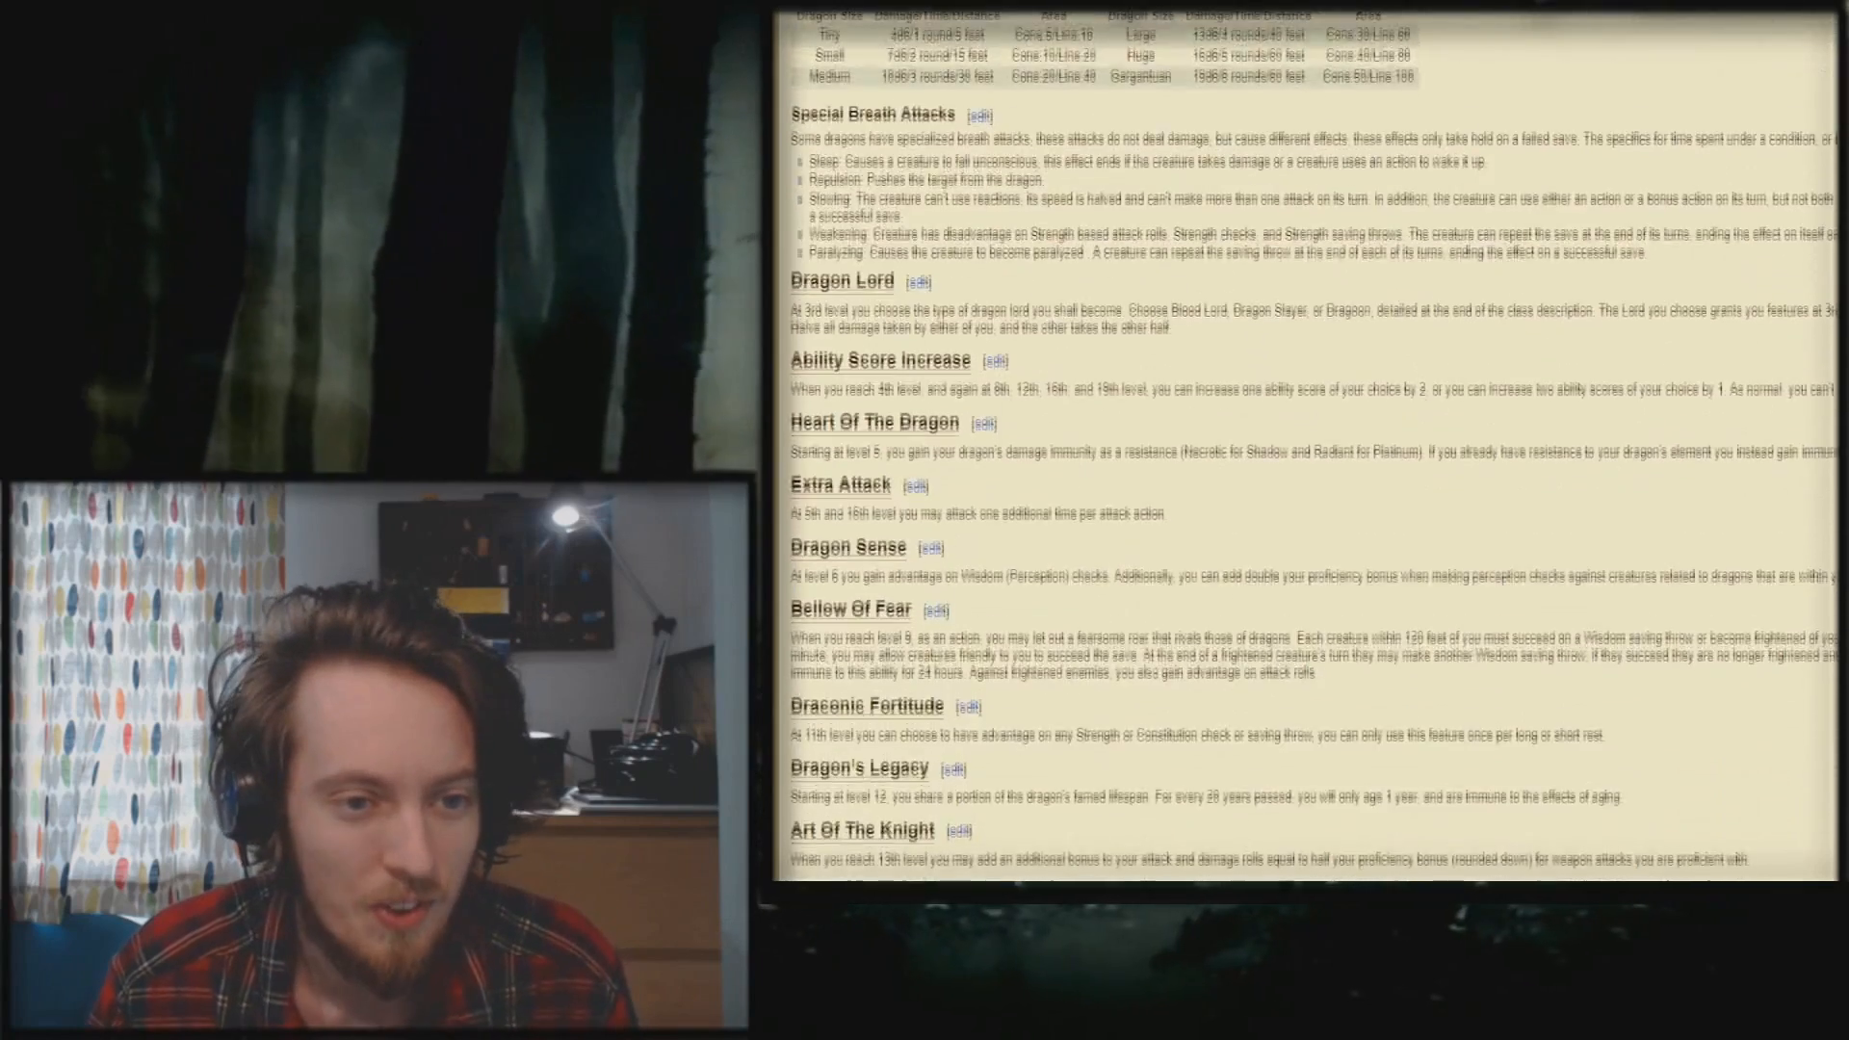
scroll("down", 3)
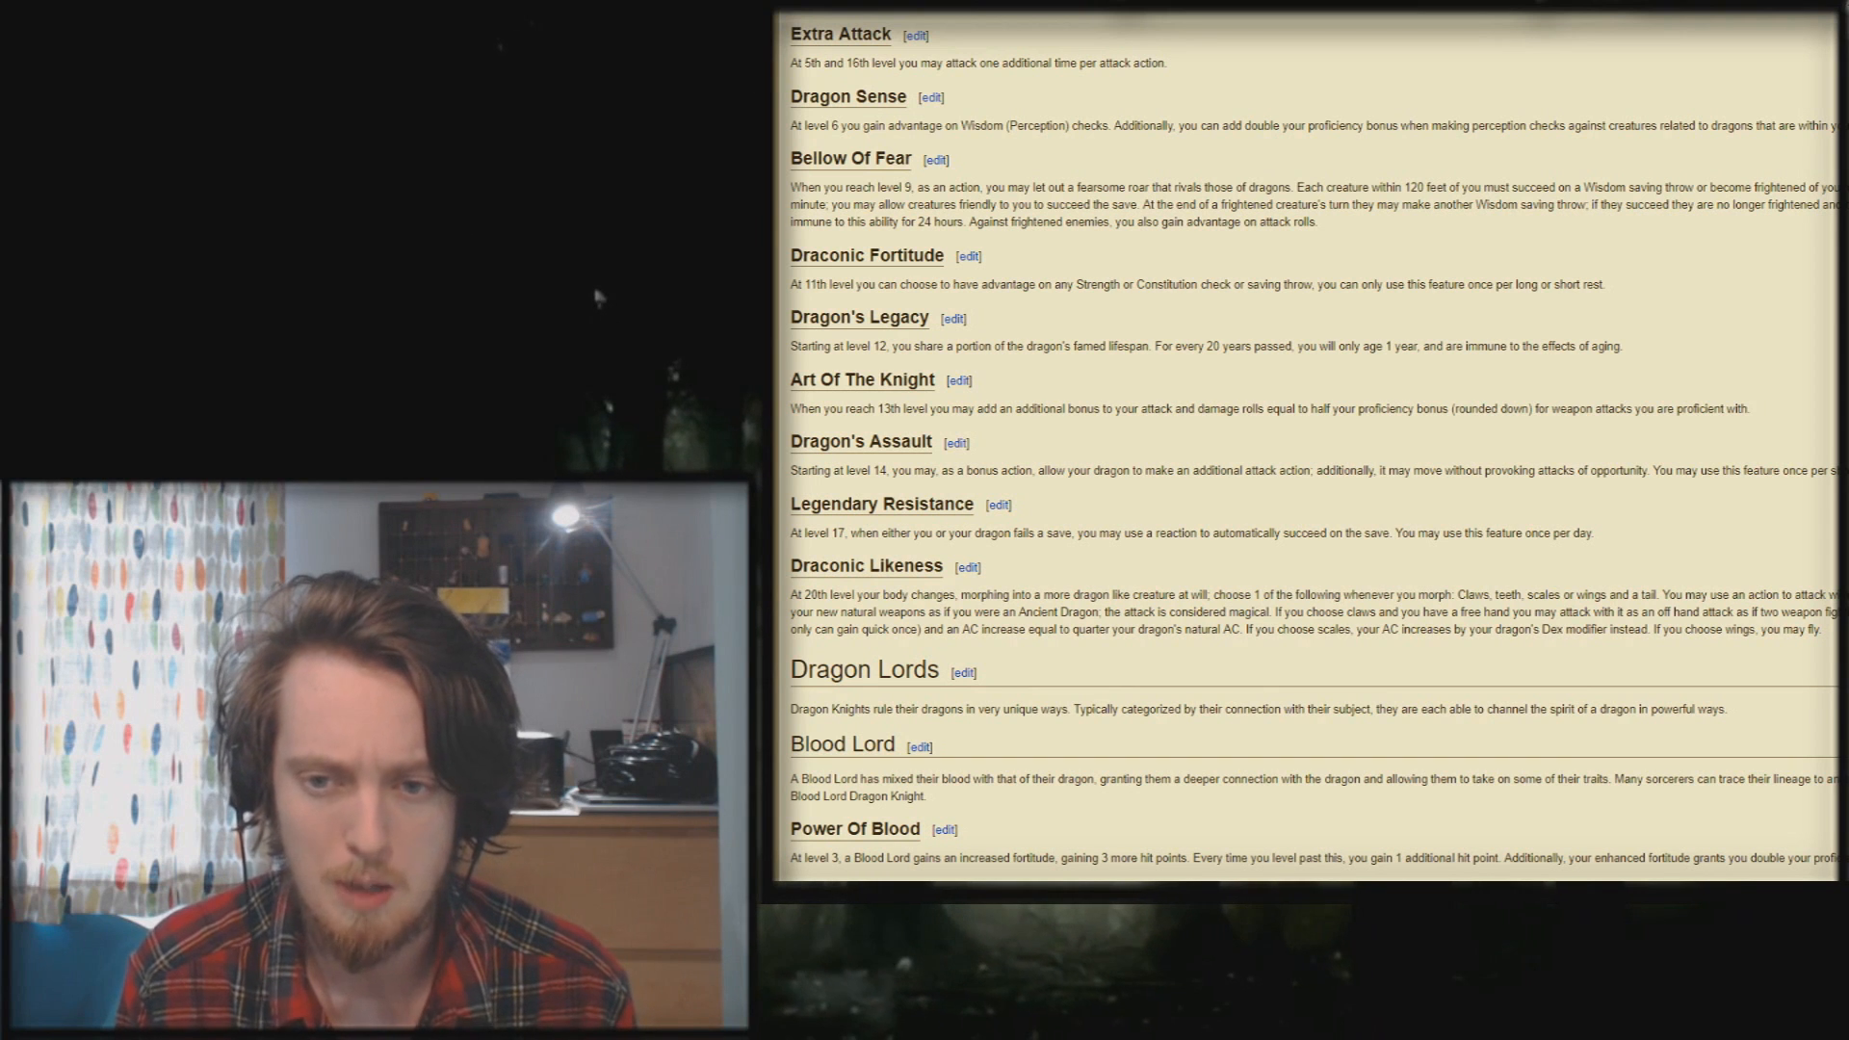
scroll("down", 3)
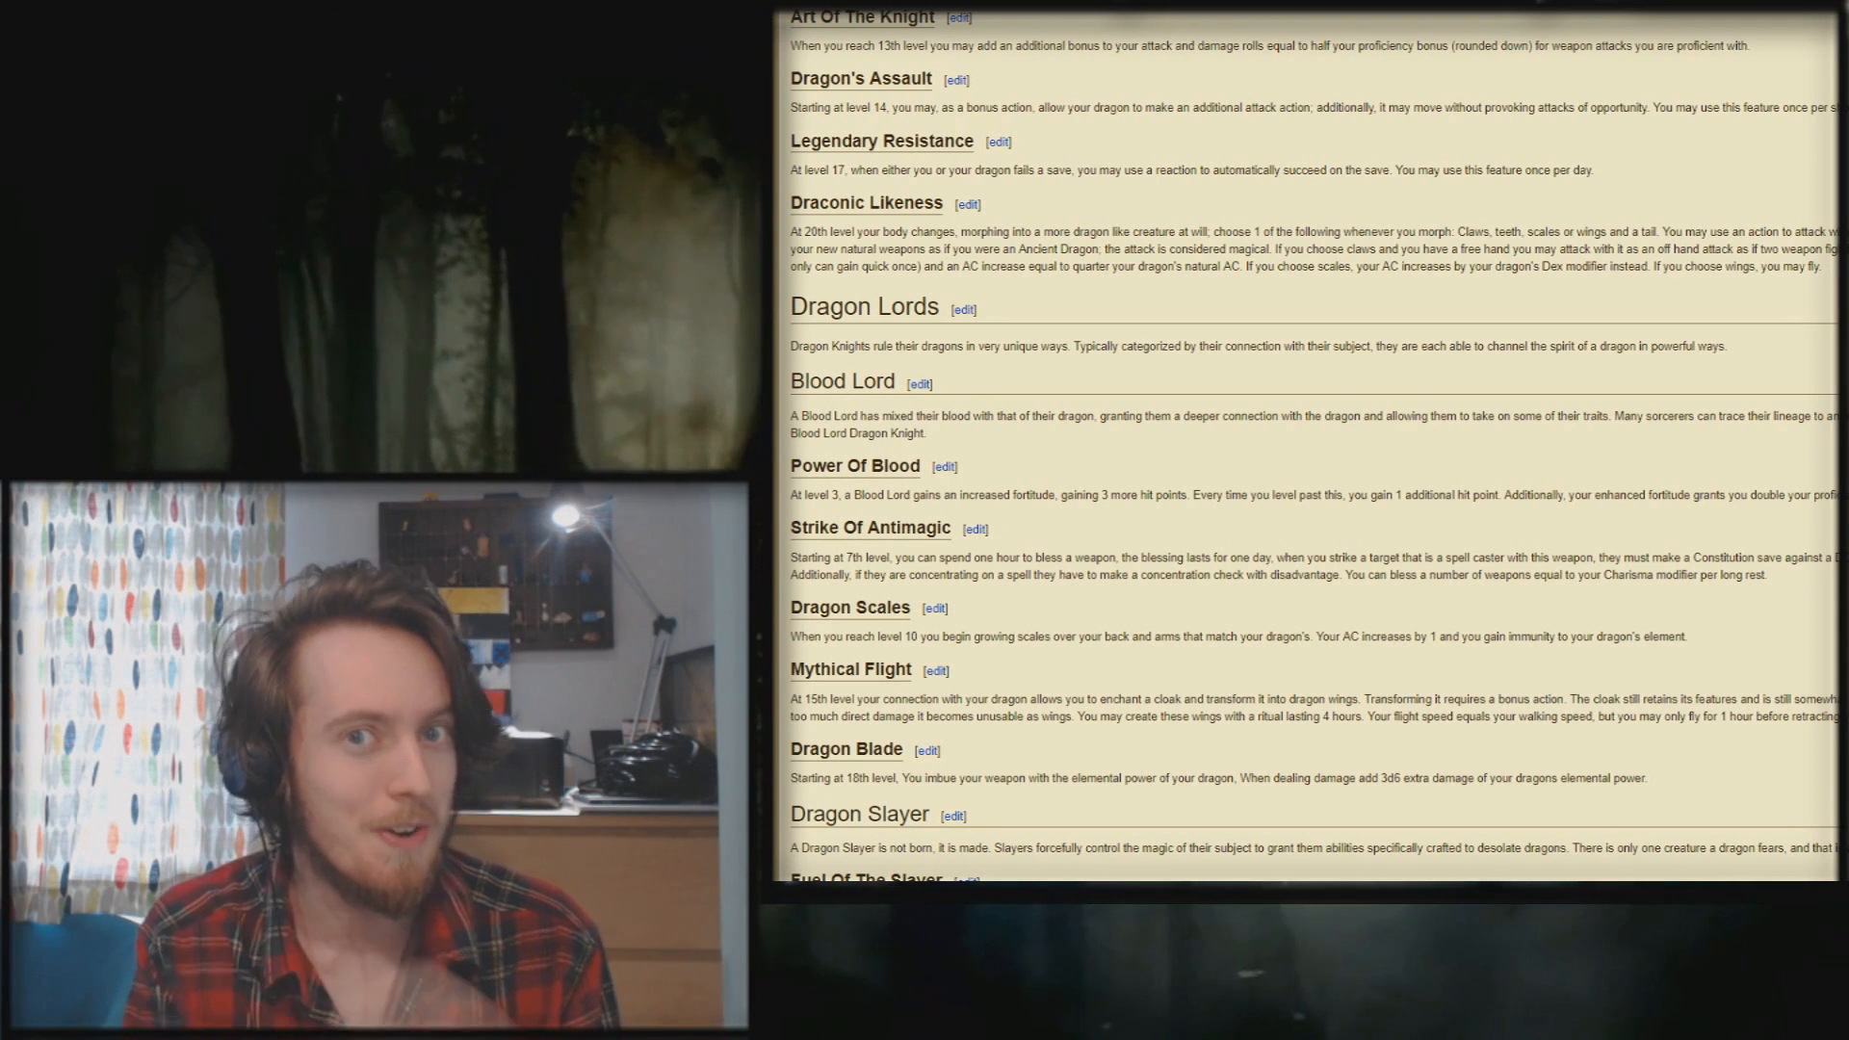
scroll("down", 3)
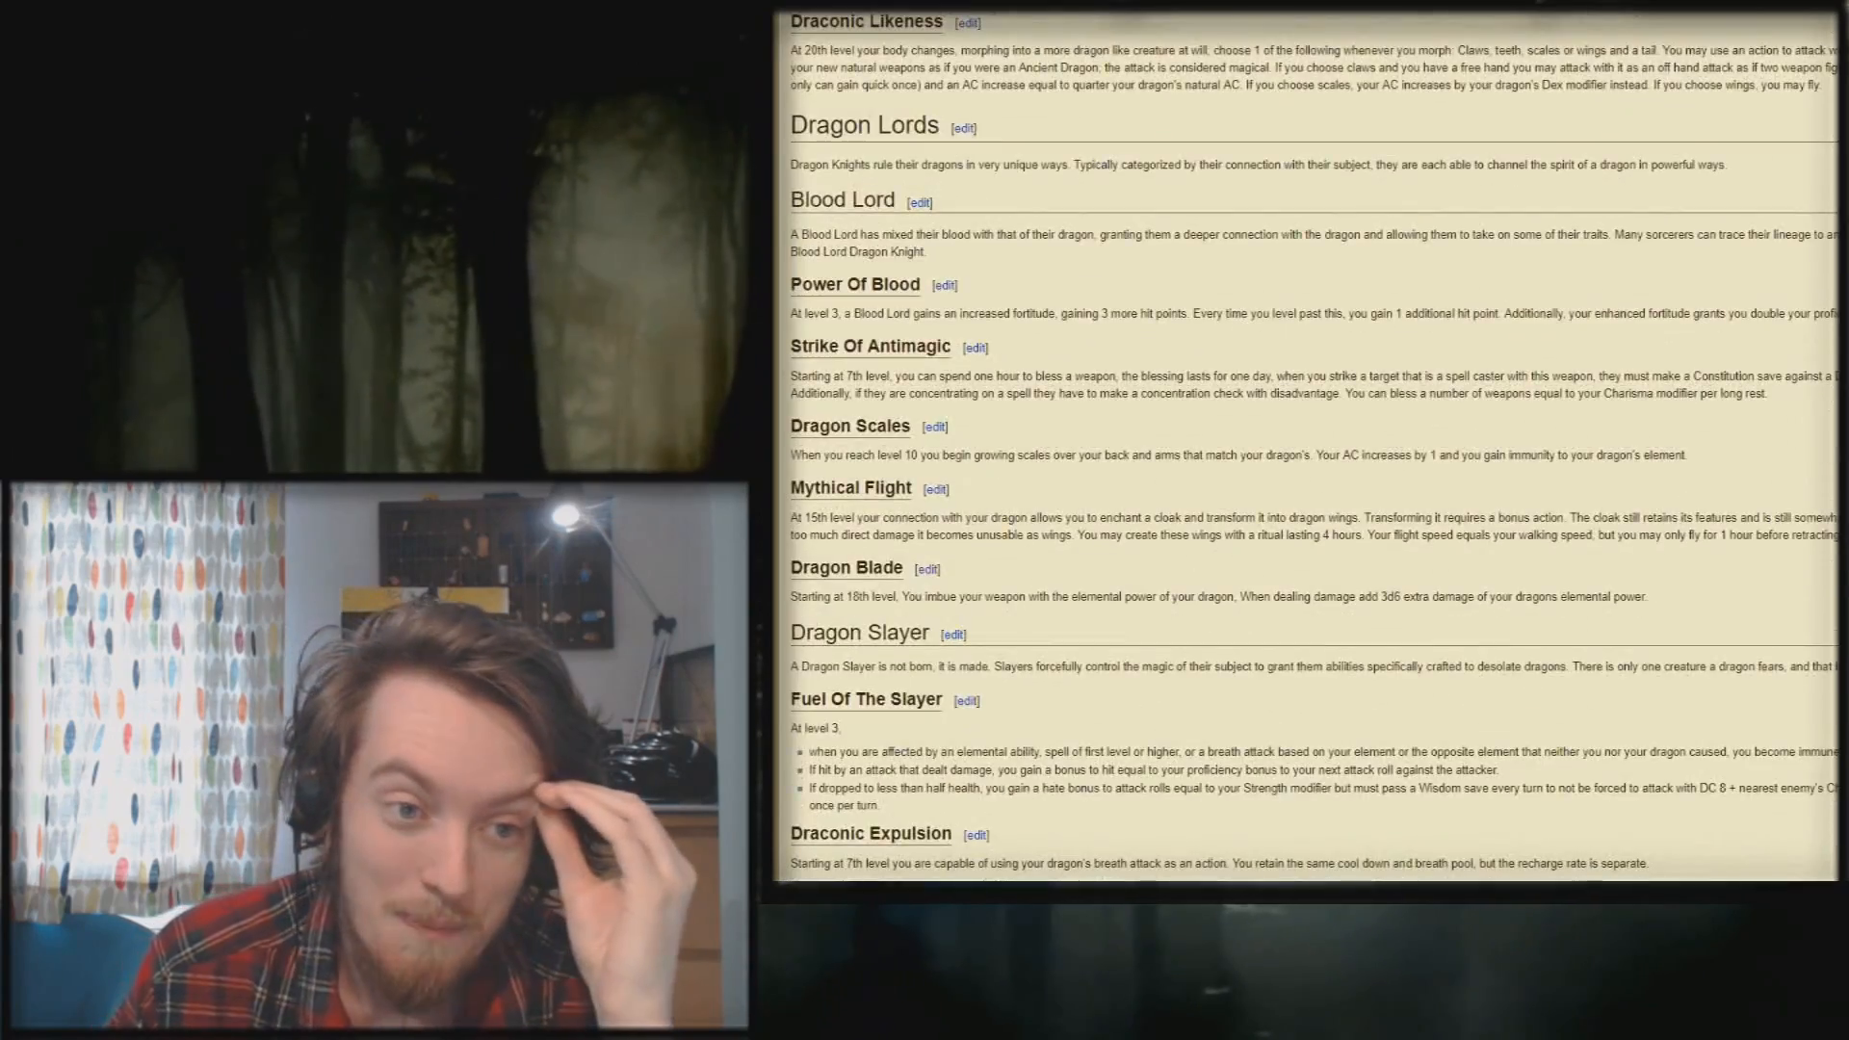
scroll("down", 3)
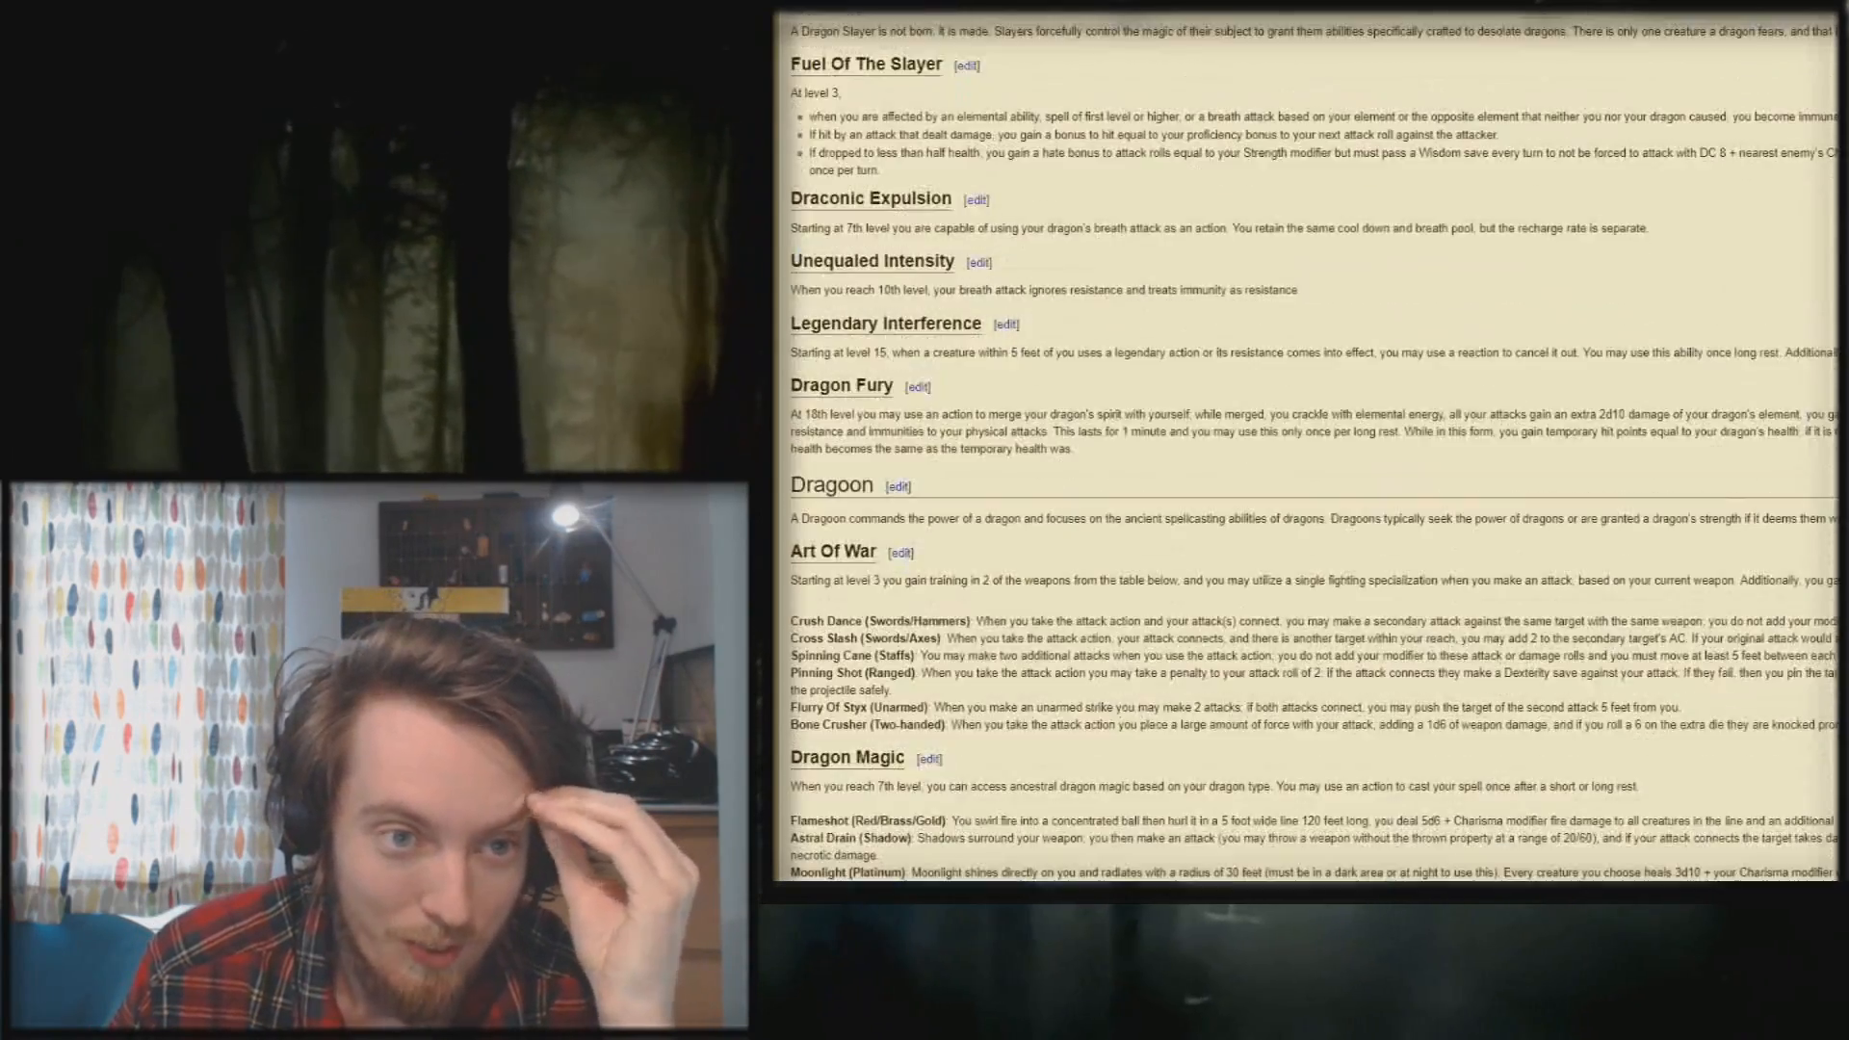
scroll("down", 3)
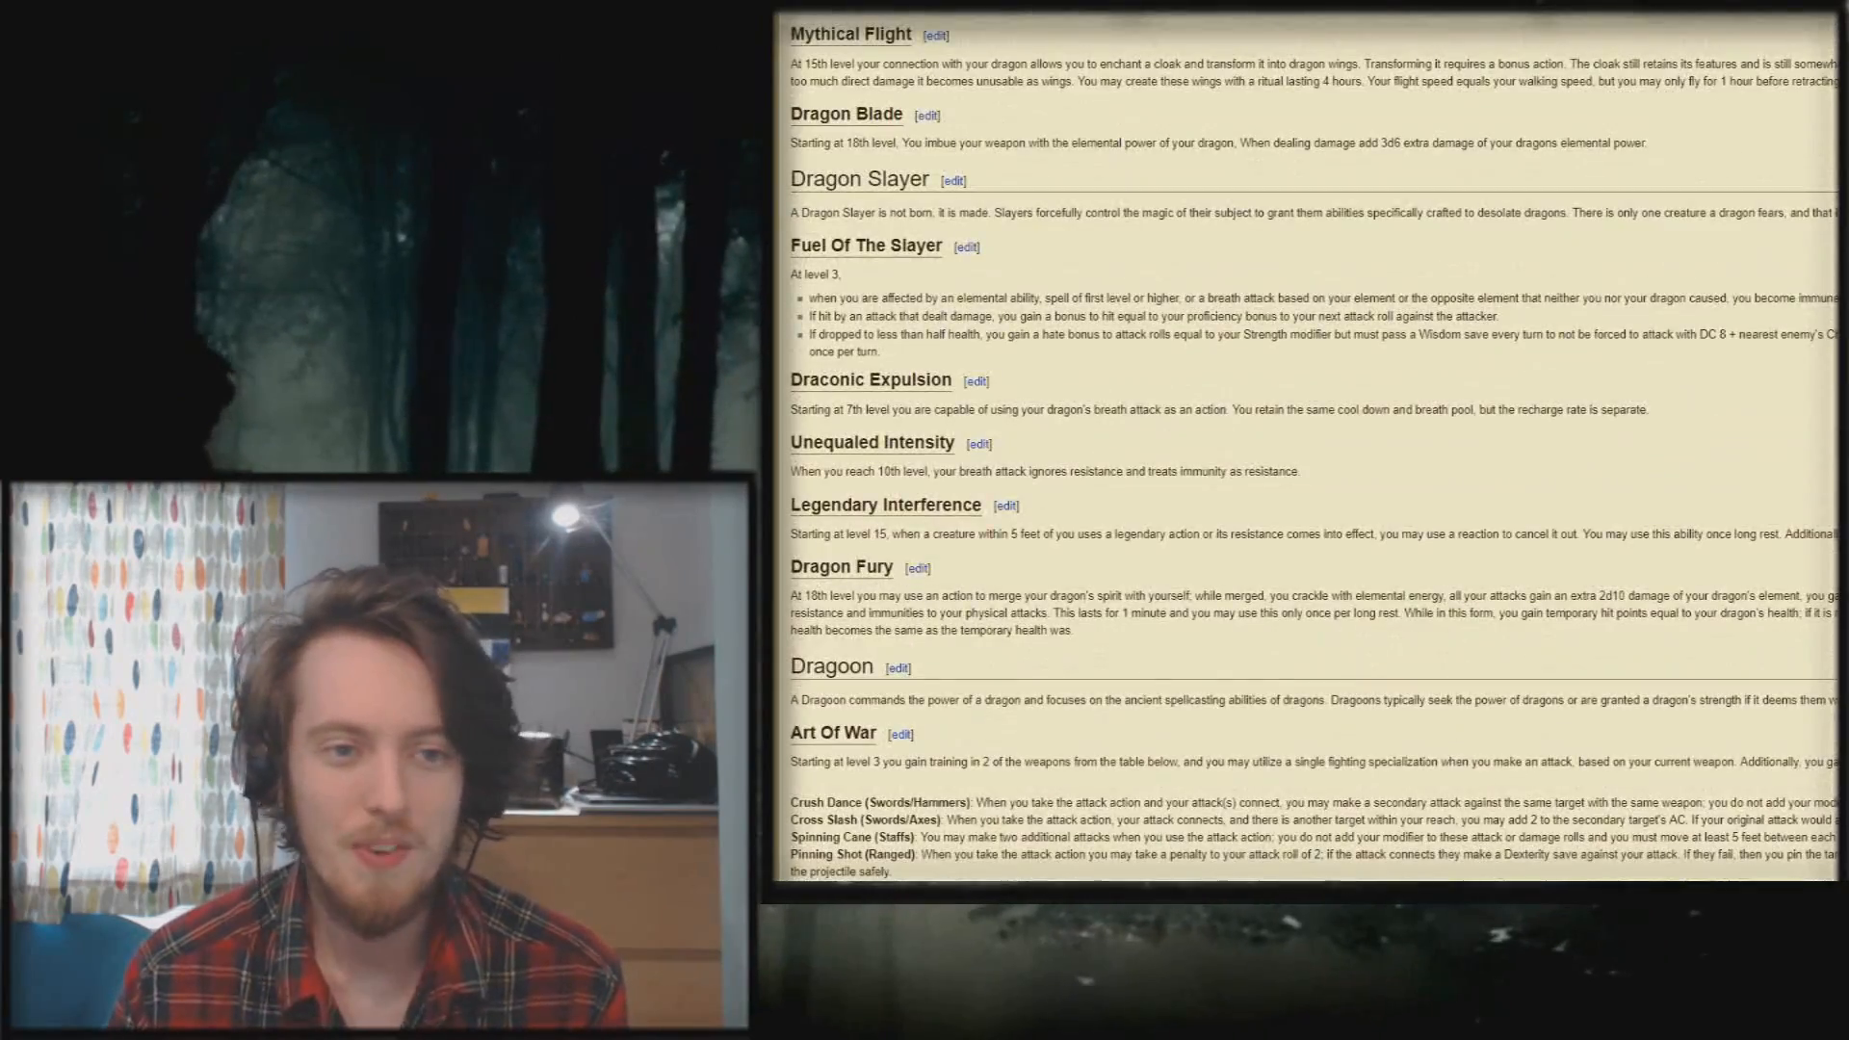
scroll("up", 3)
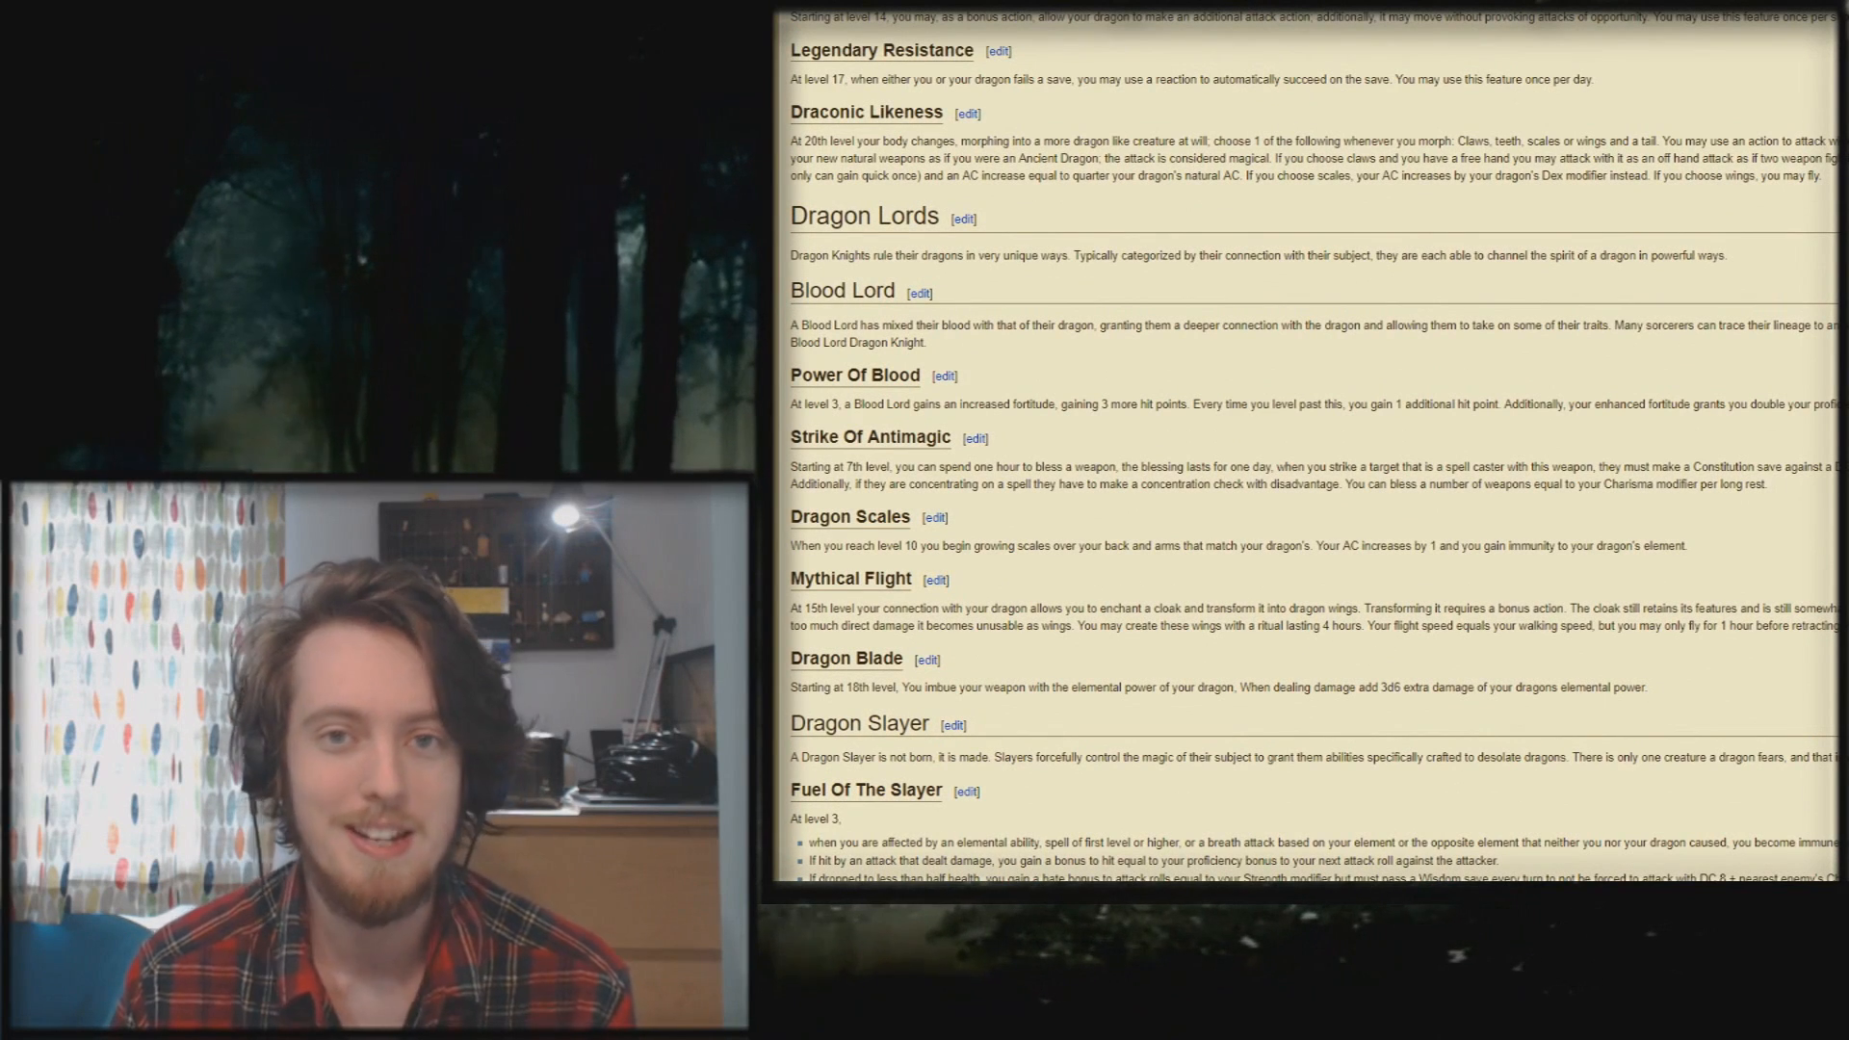
scroll("up", 3)
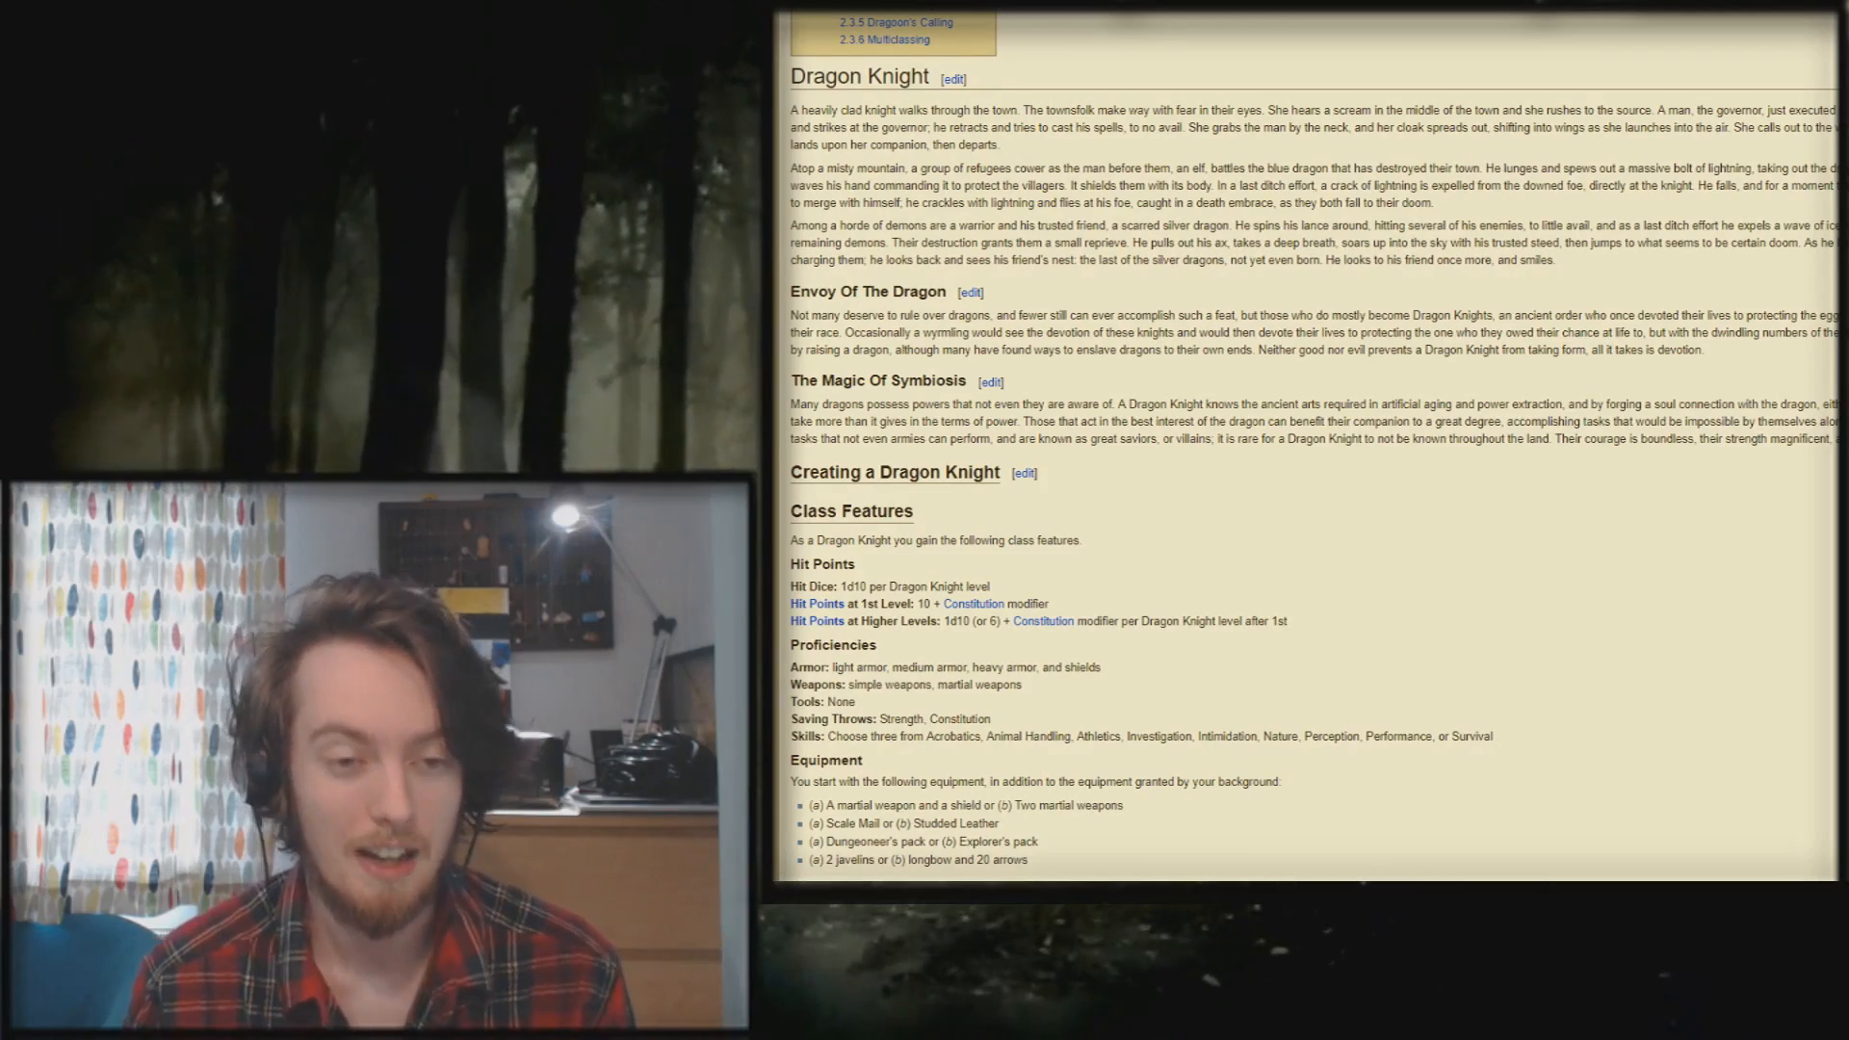
scroll("down", 3)
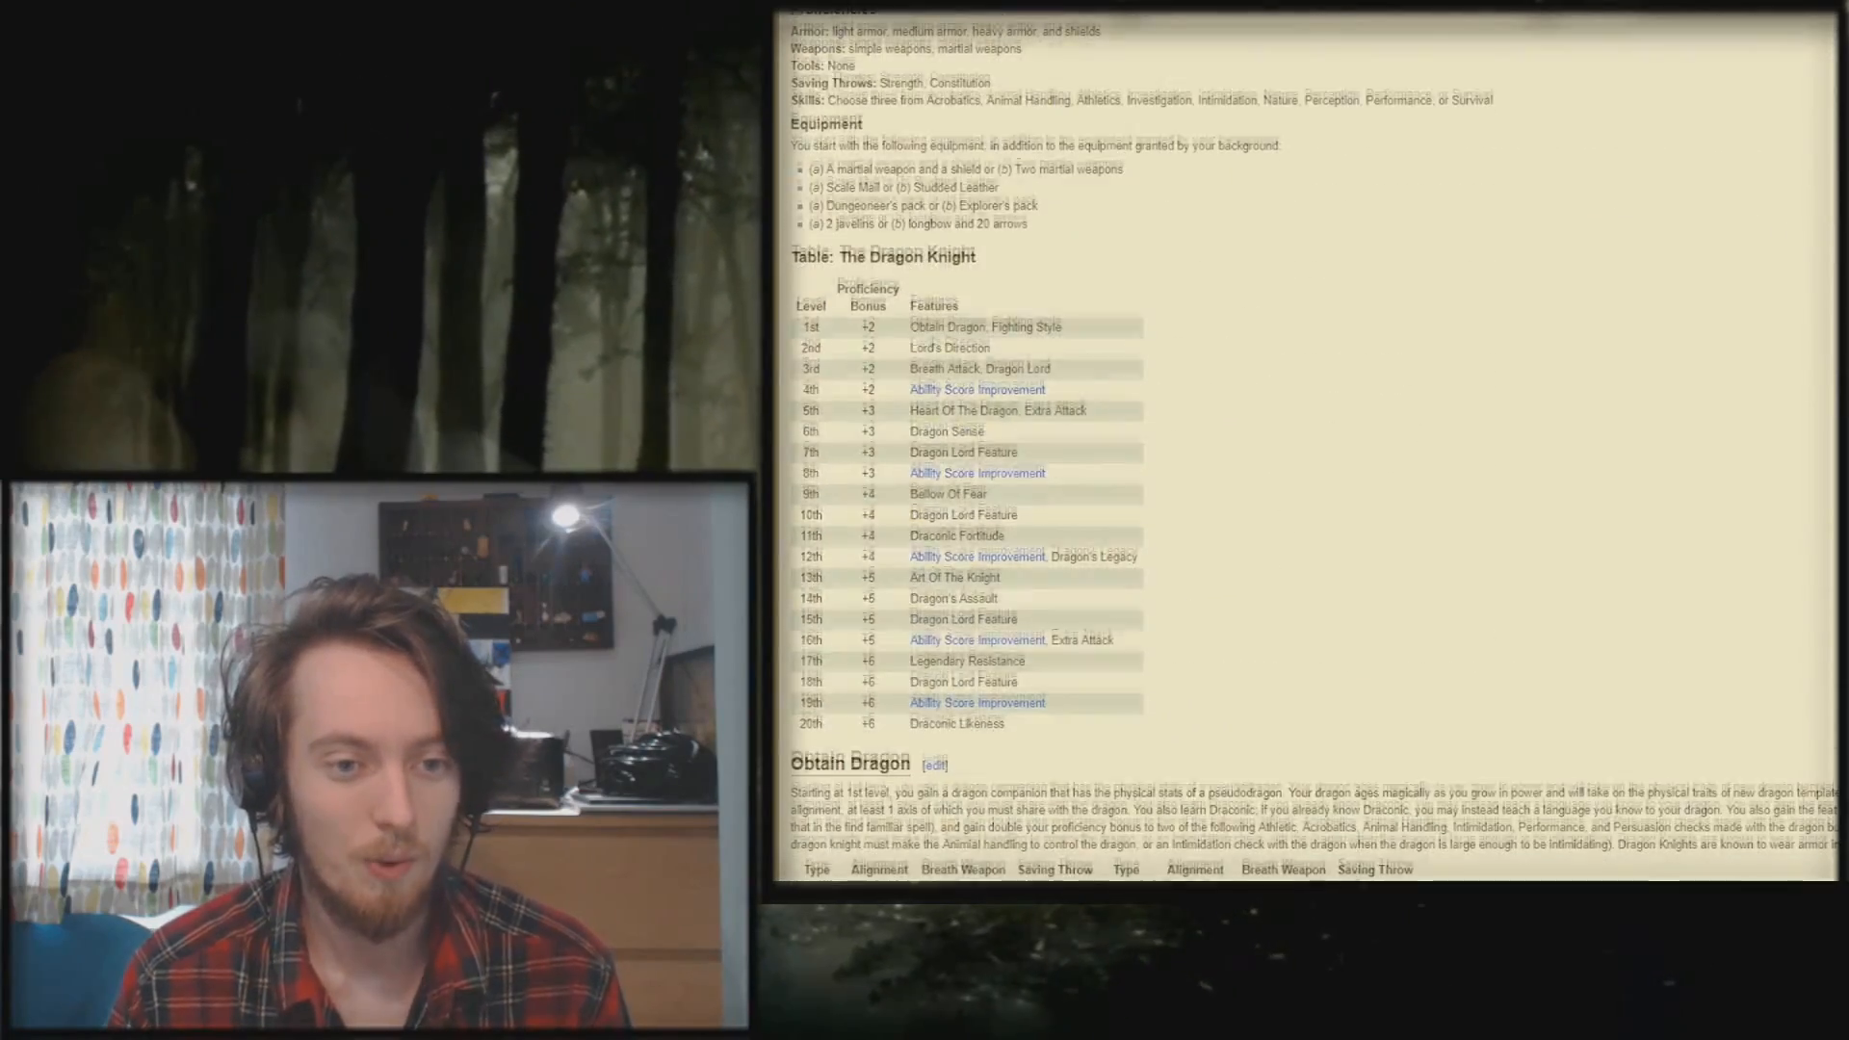
scroll("down", 3)
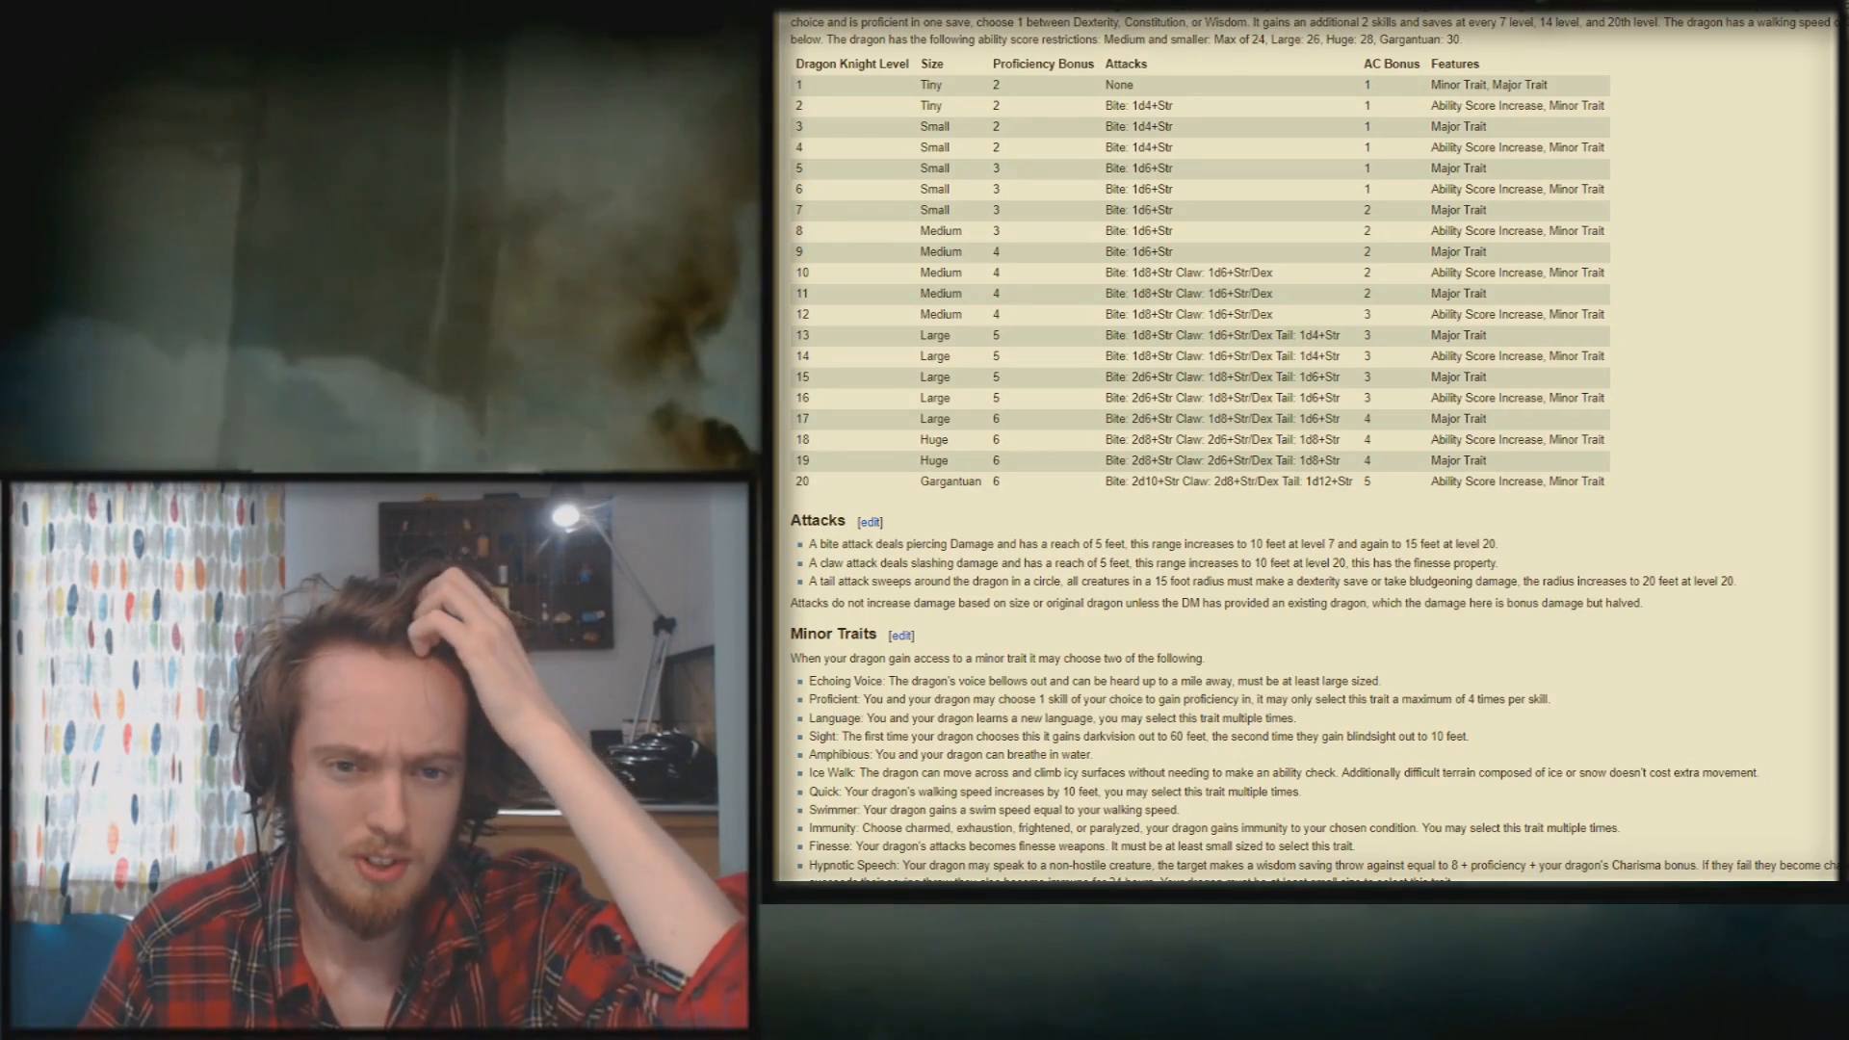
scroll("down", 3)
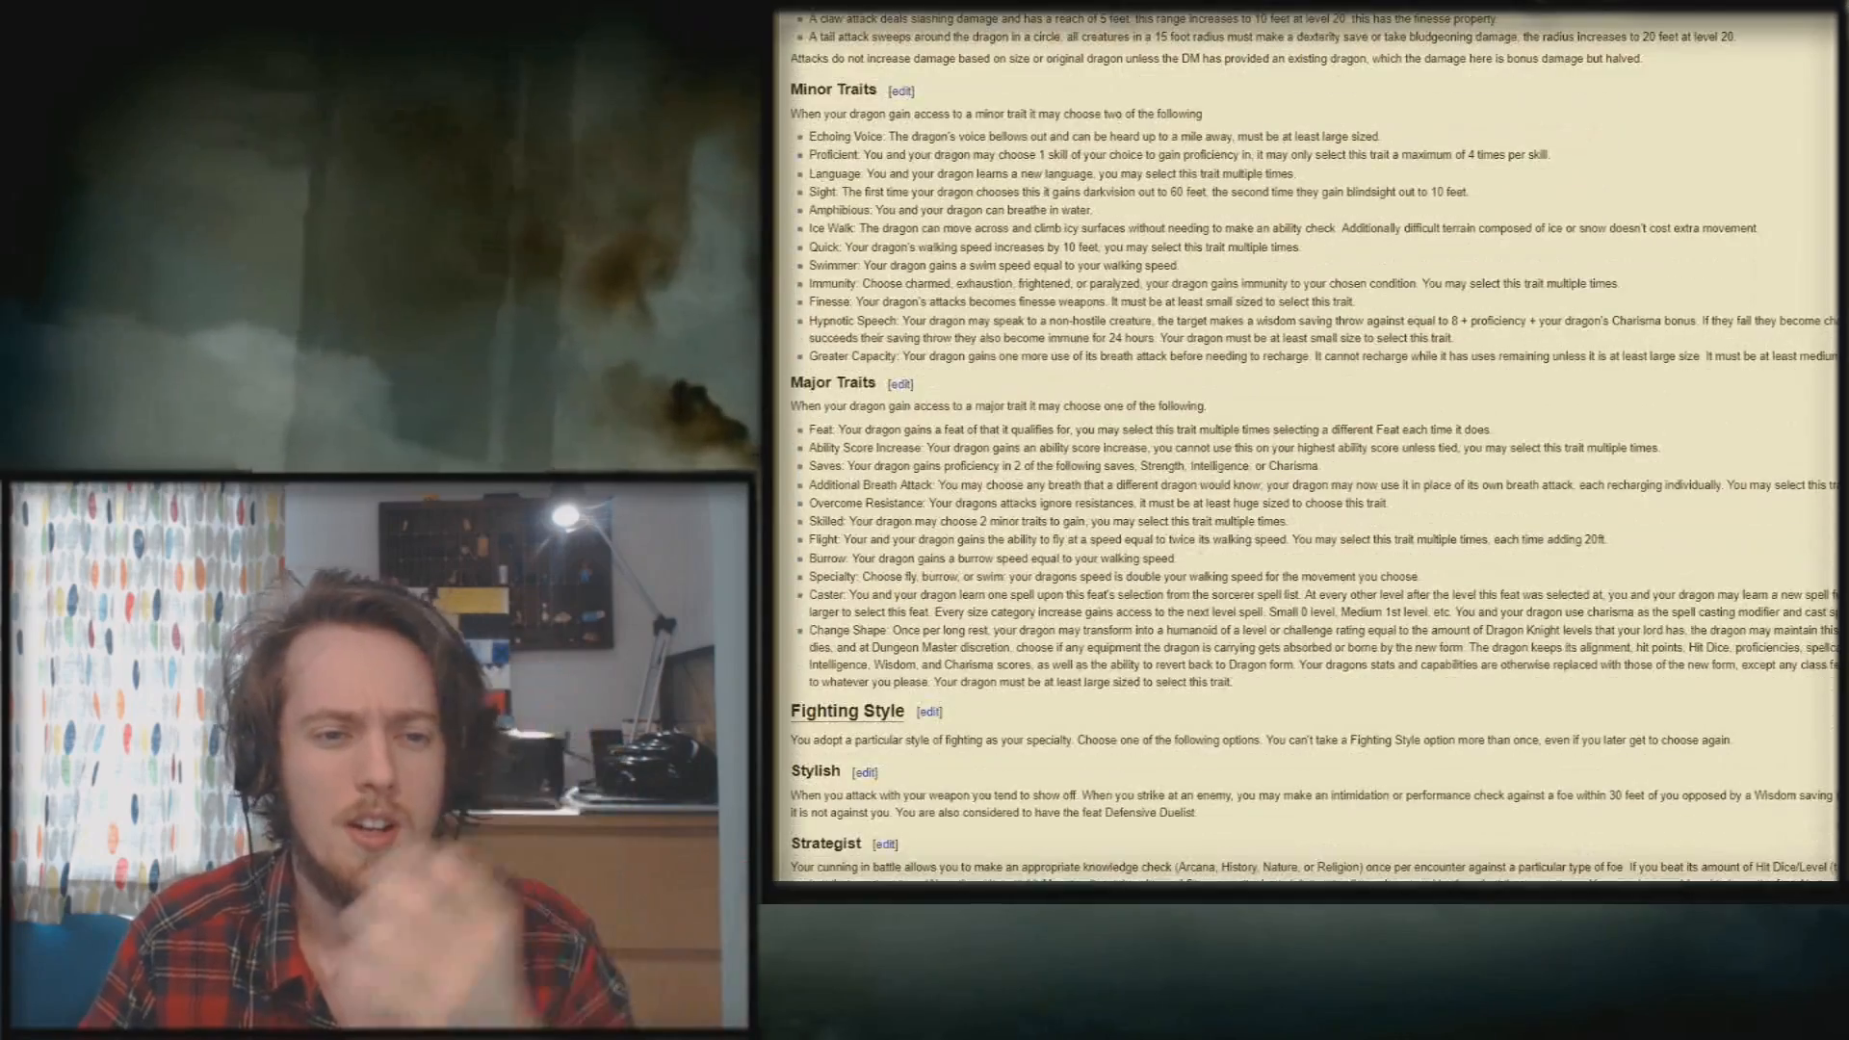